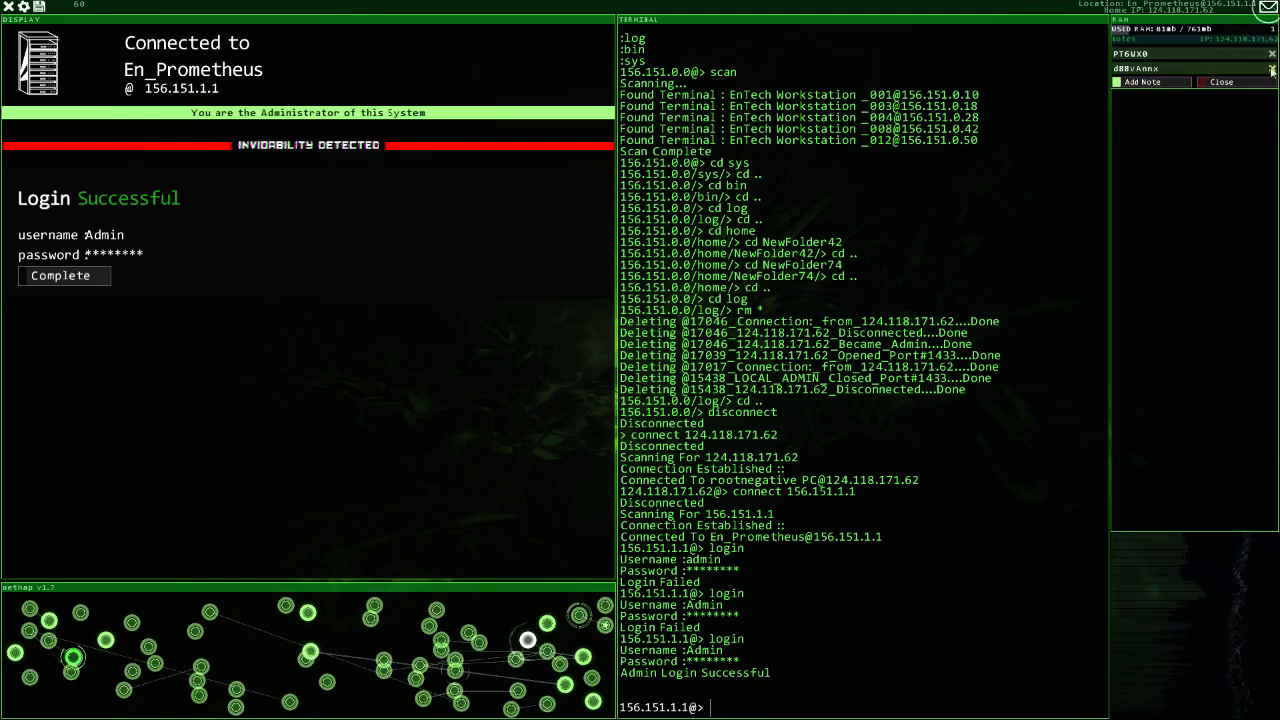
# Complete the admin login on En_Prometheus and open its STORE folder.
pyautogui.click(61, 275)
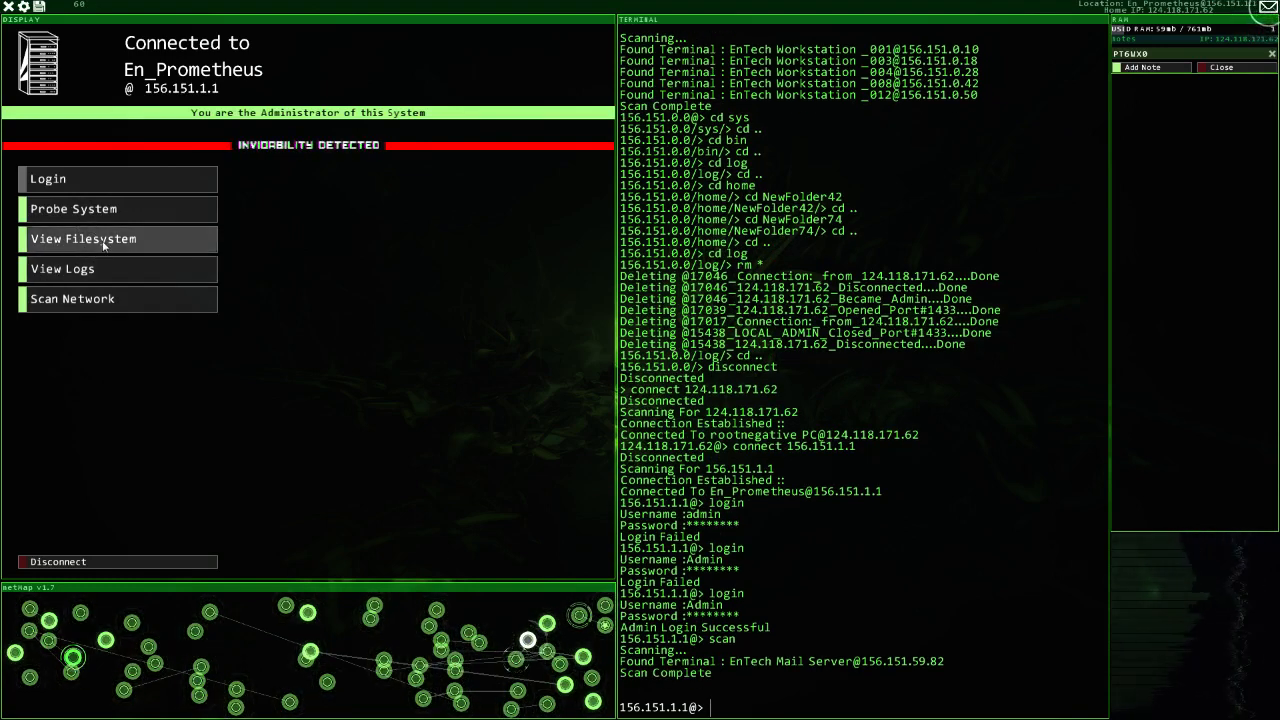
pyautogui.click(83, 239)
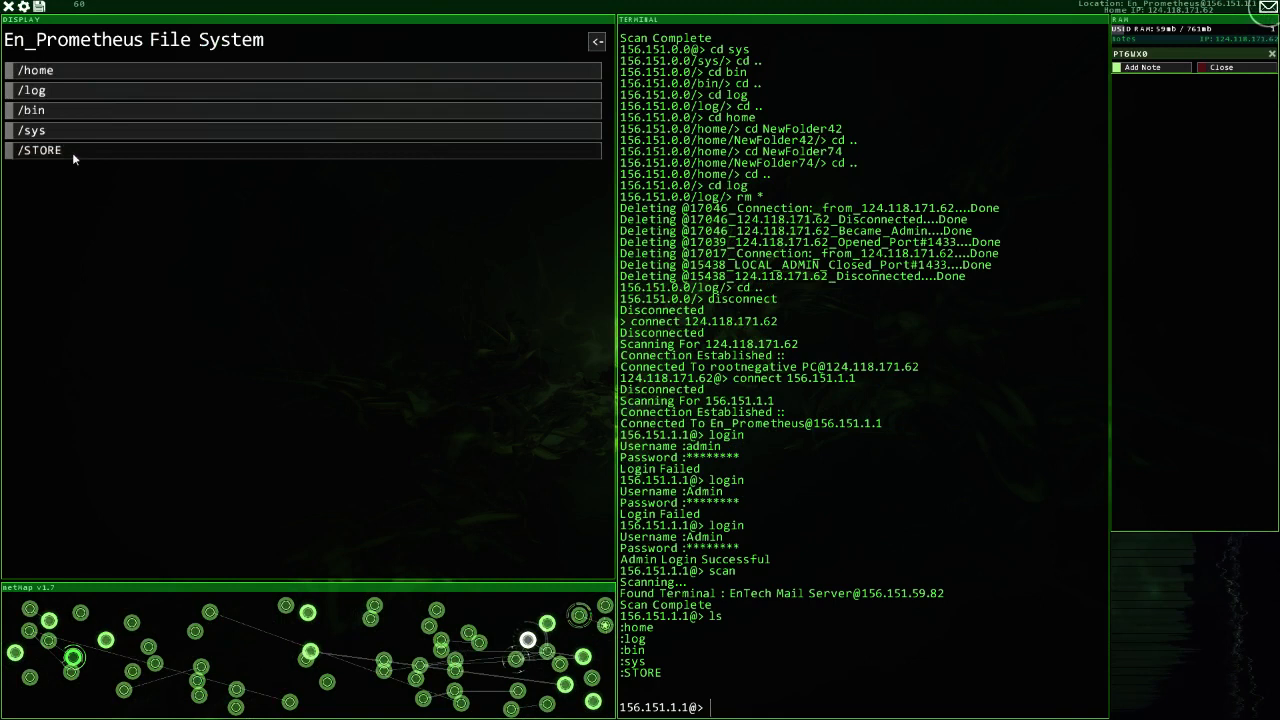
pyautogui.click(41, 150)
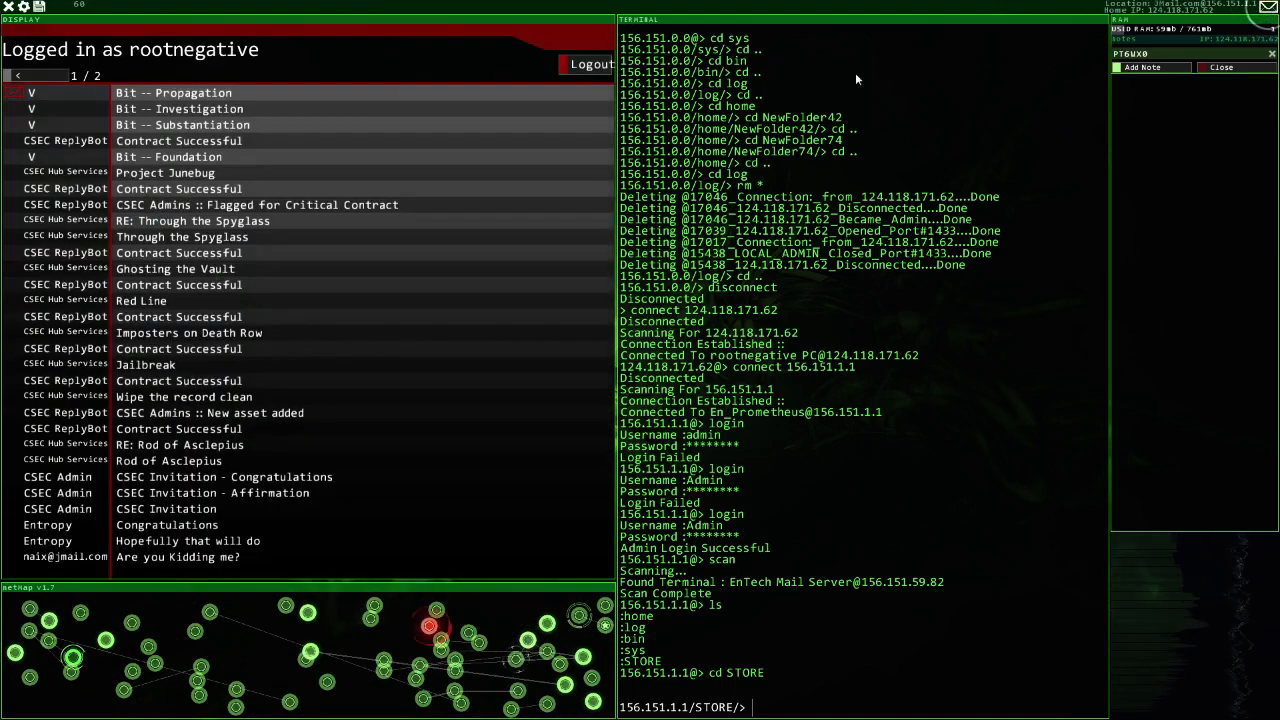
# Open the 'Bit -- Propagation' email from V.
pyautogui.click(180, 92)
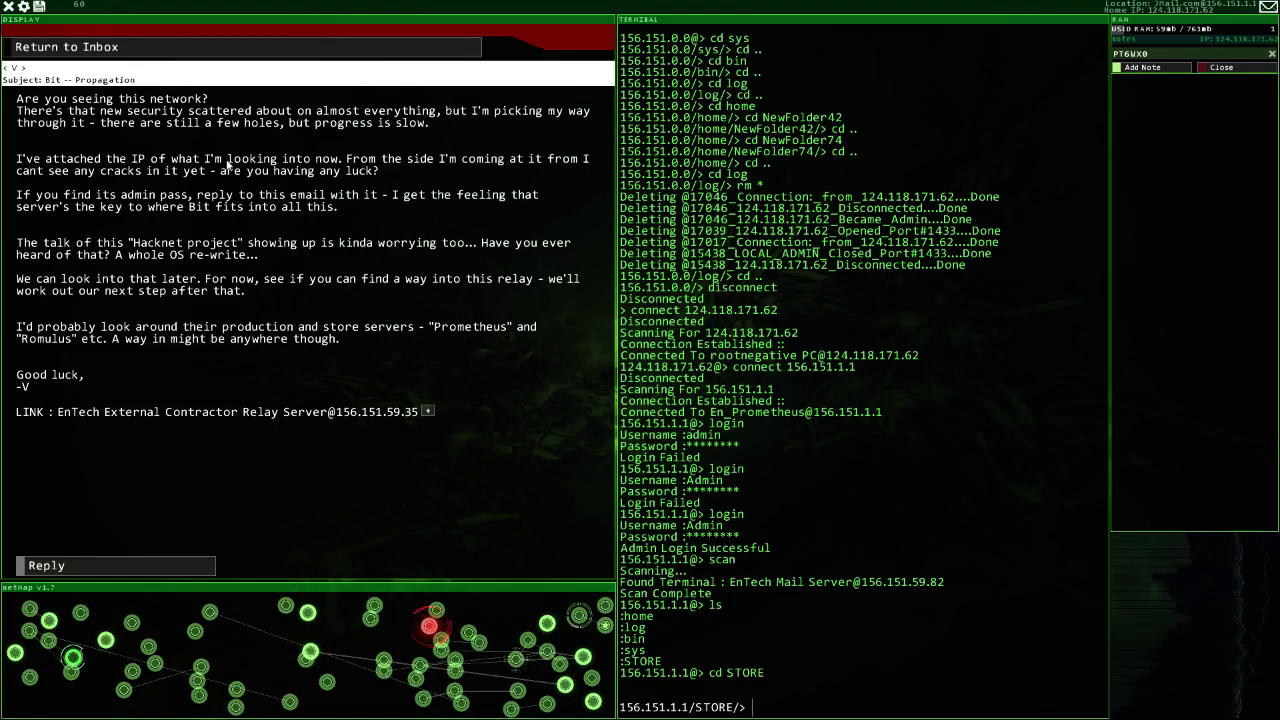
pyautogui.moveTo(443, 248)
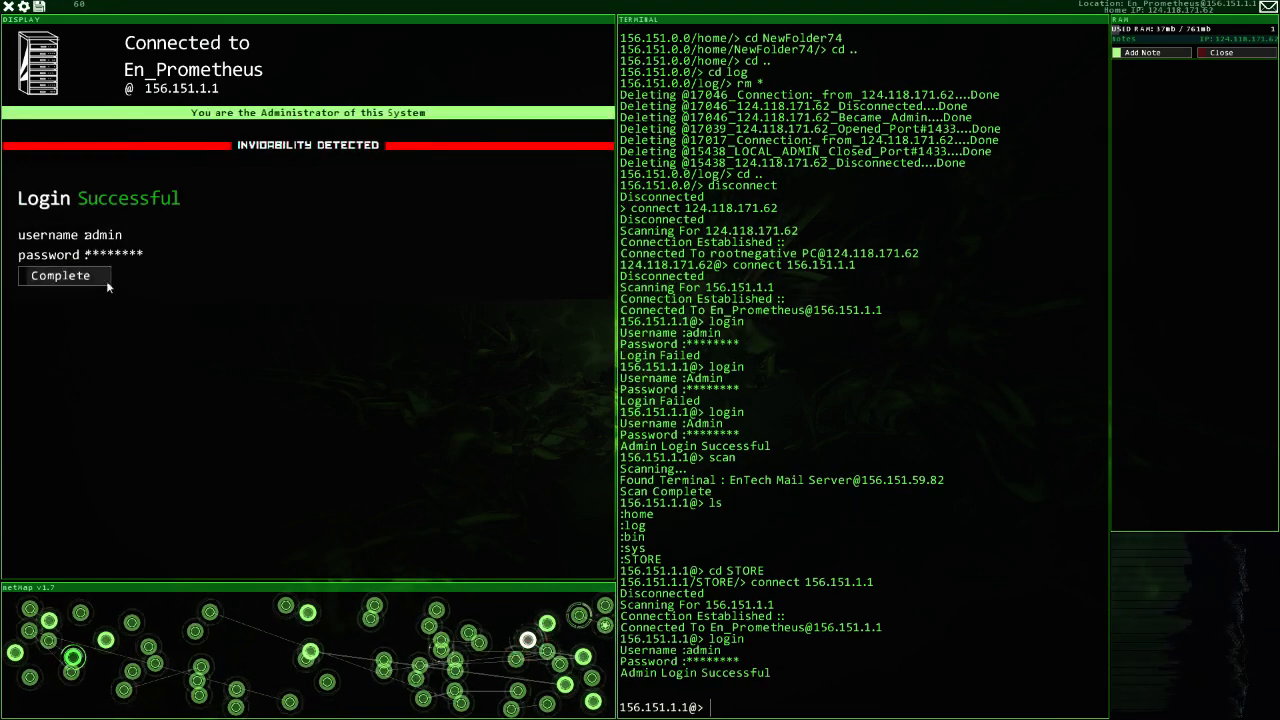
# Complete the En_Prometheus admin login, then return to its file tree.
pyautogui.click(60, 275)
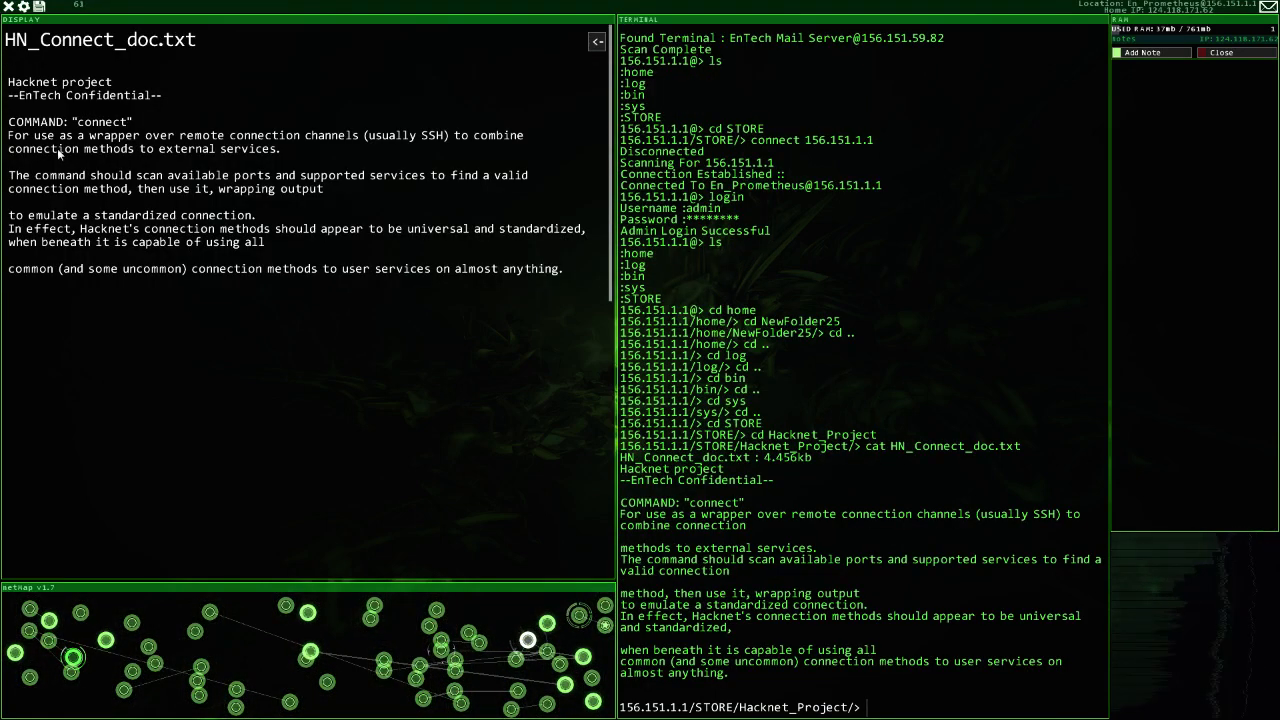
pyautogui.moveTo(350, 147)
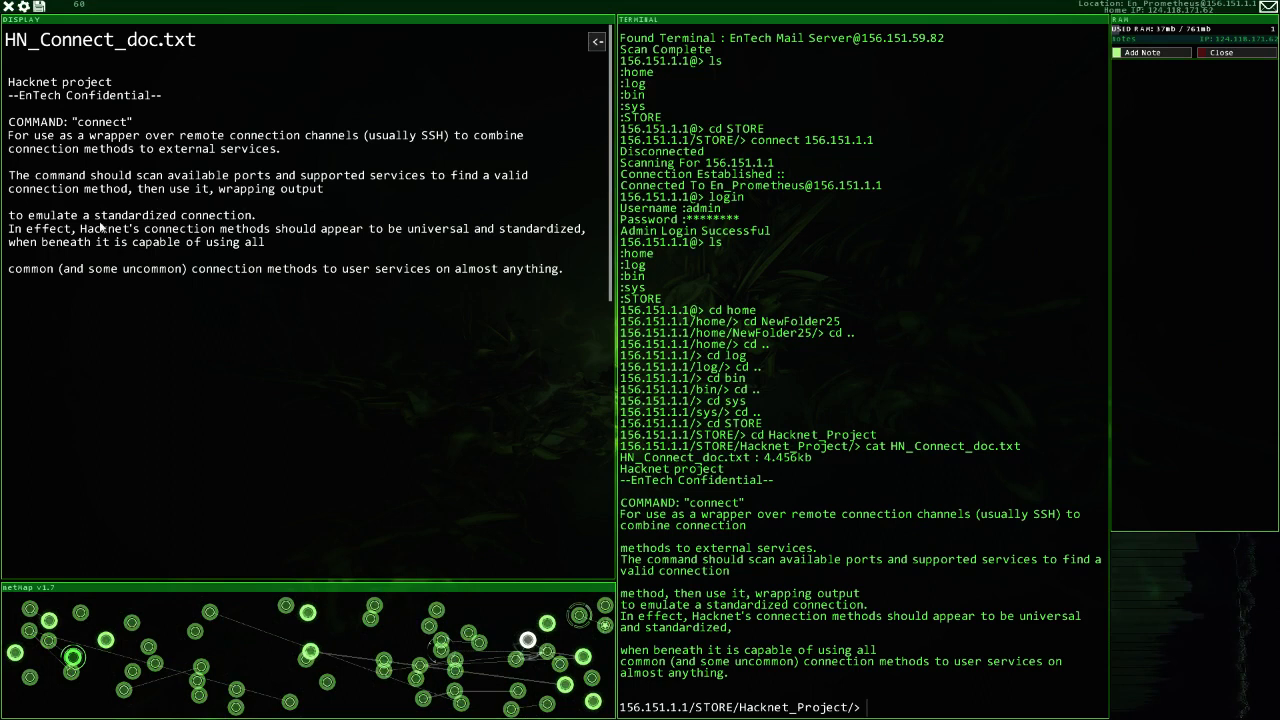
pyautogui.moveTo(390, 240)
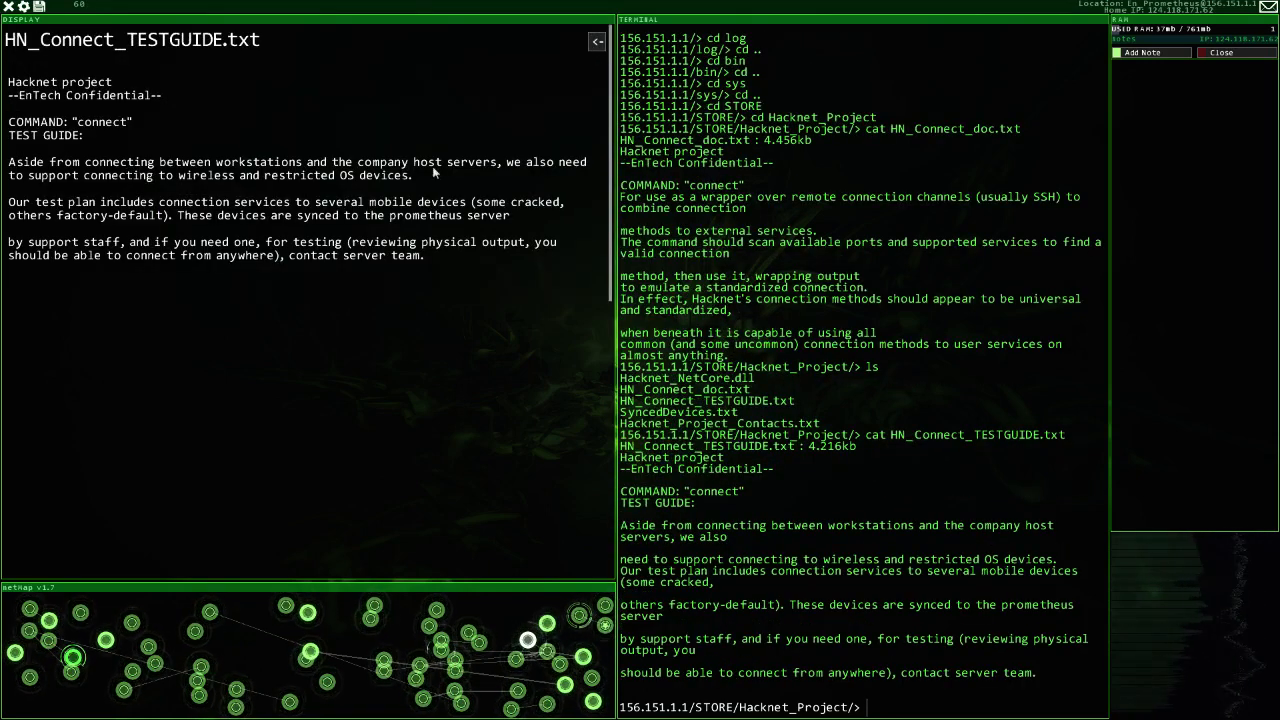
pyautogui.moveTo(323, 285)
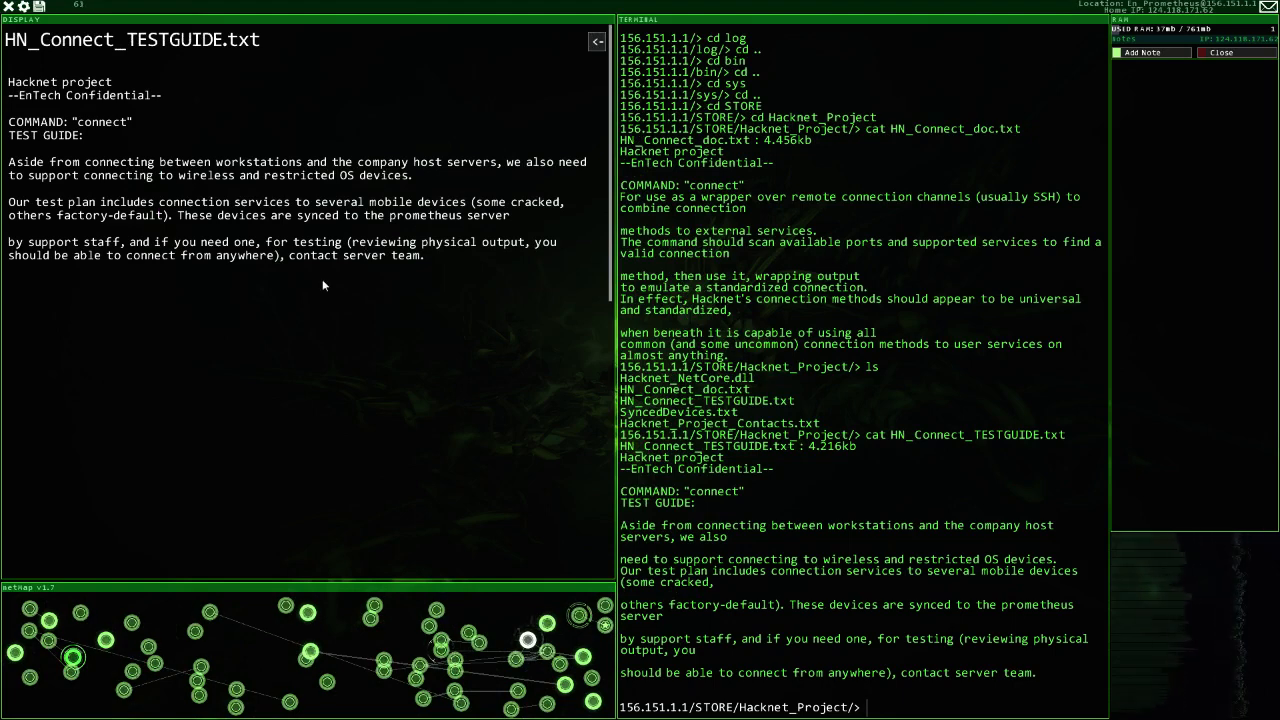
pyautogui.moveTo(510, 289)
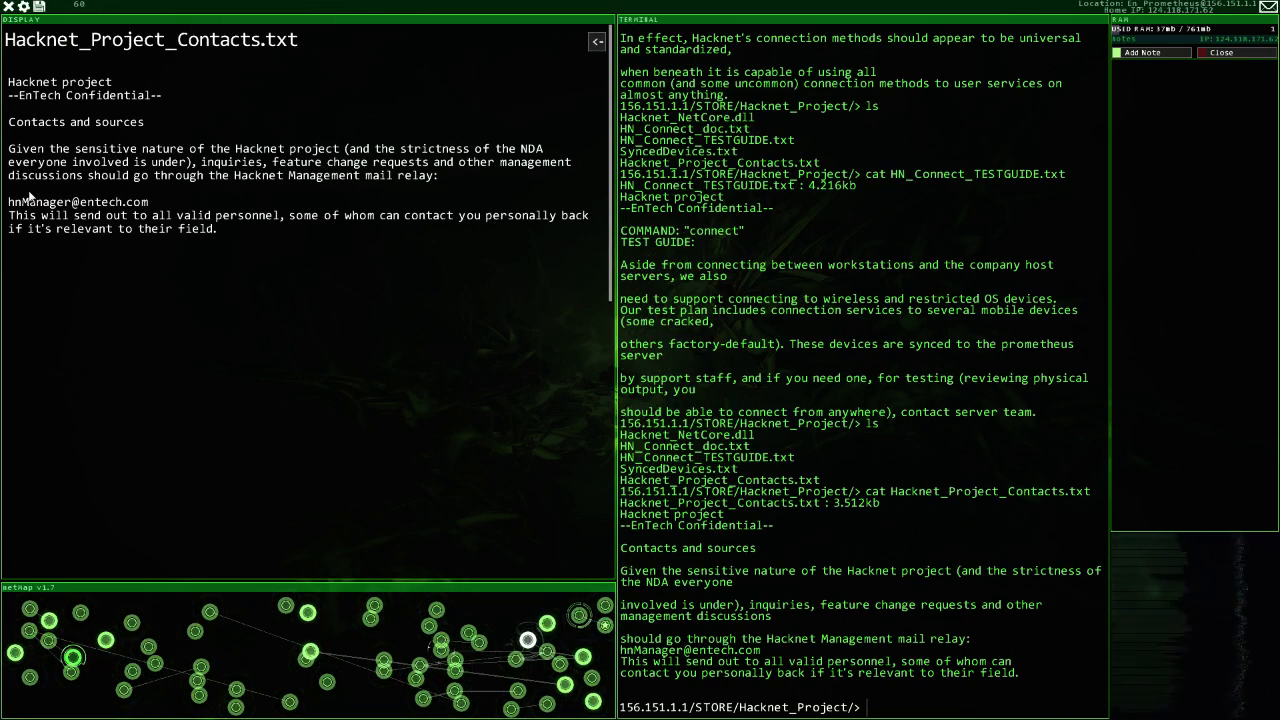
pyautogui.moveTo(350, 190)
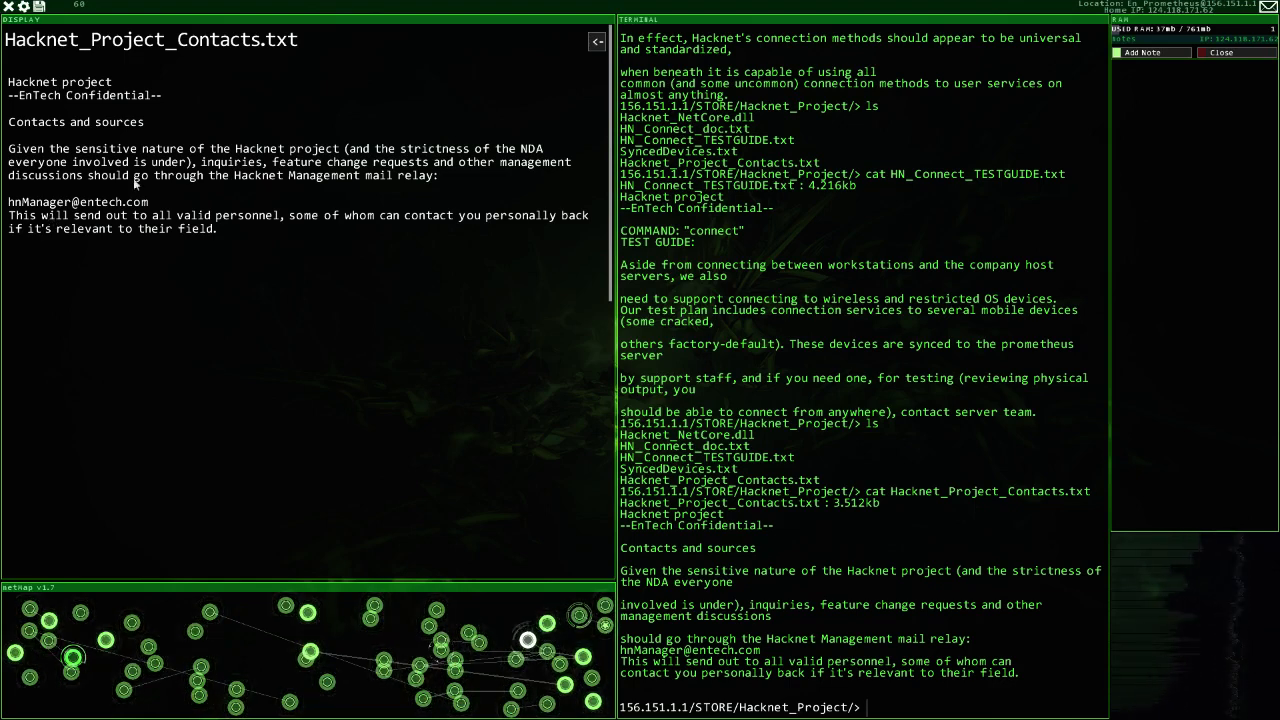
pyautogui.click(596, 41)
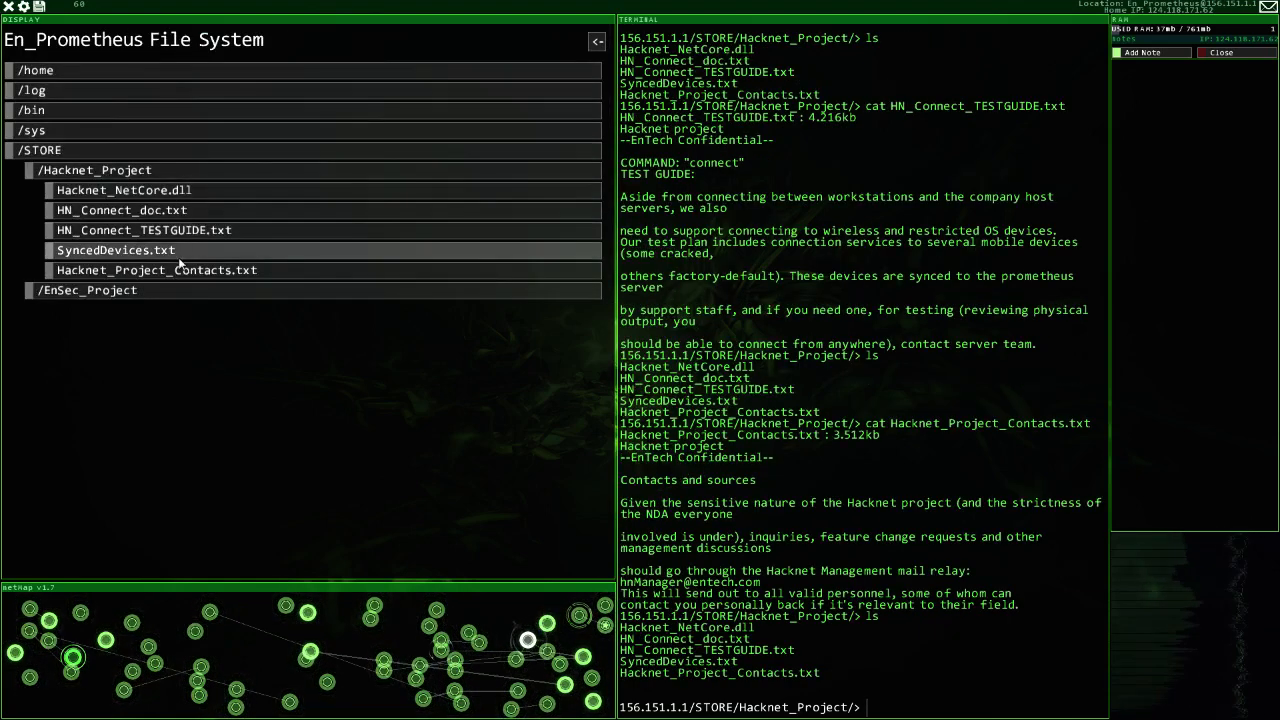
# Open SyncedDevices.txt and start the eosDeviceScan command.
pyautogui.click(115, 250)
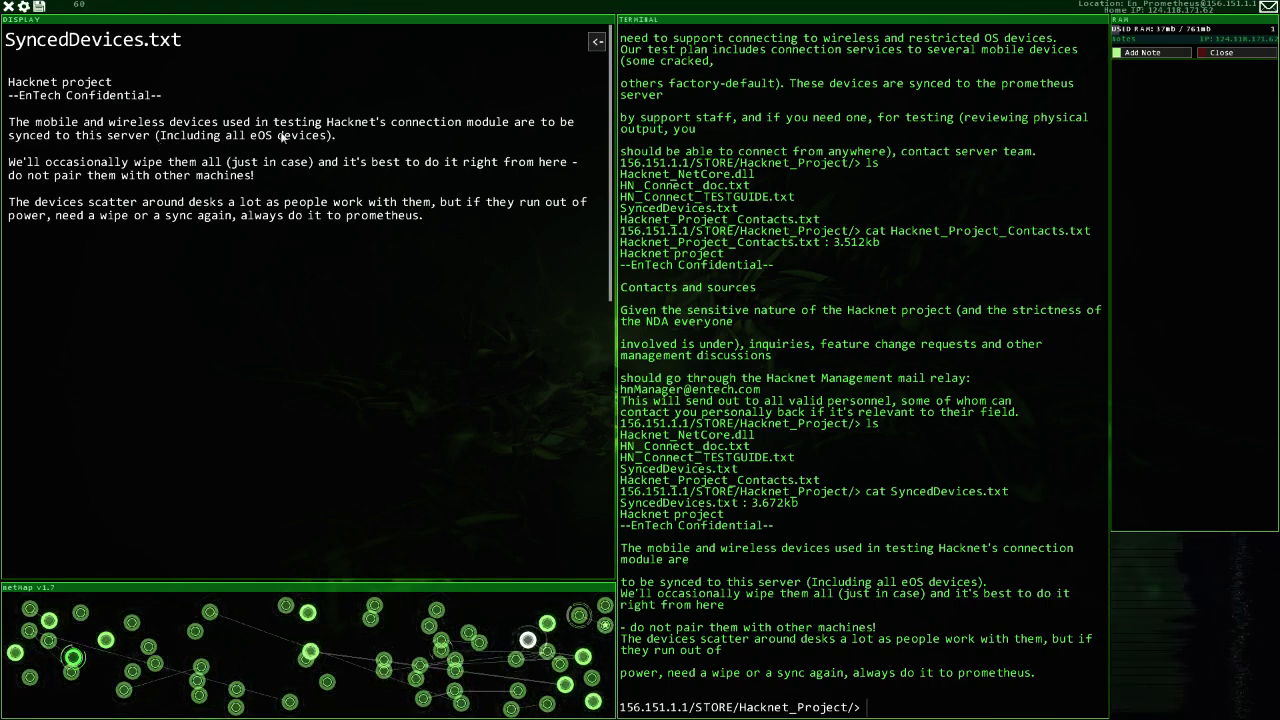
pyautogui.moveTo(125, 189)
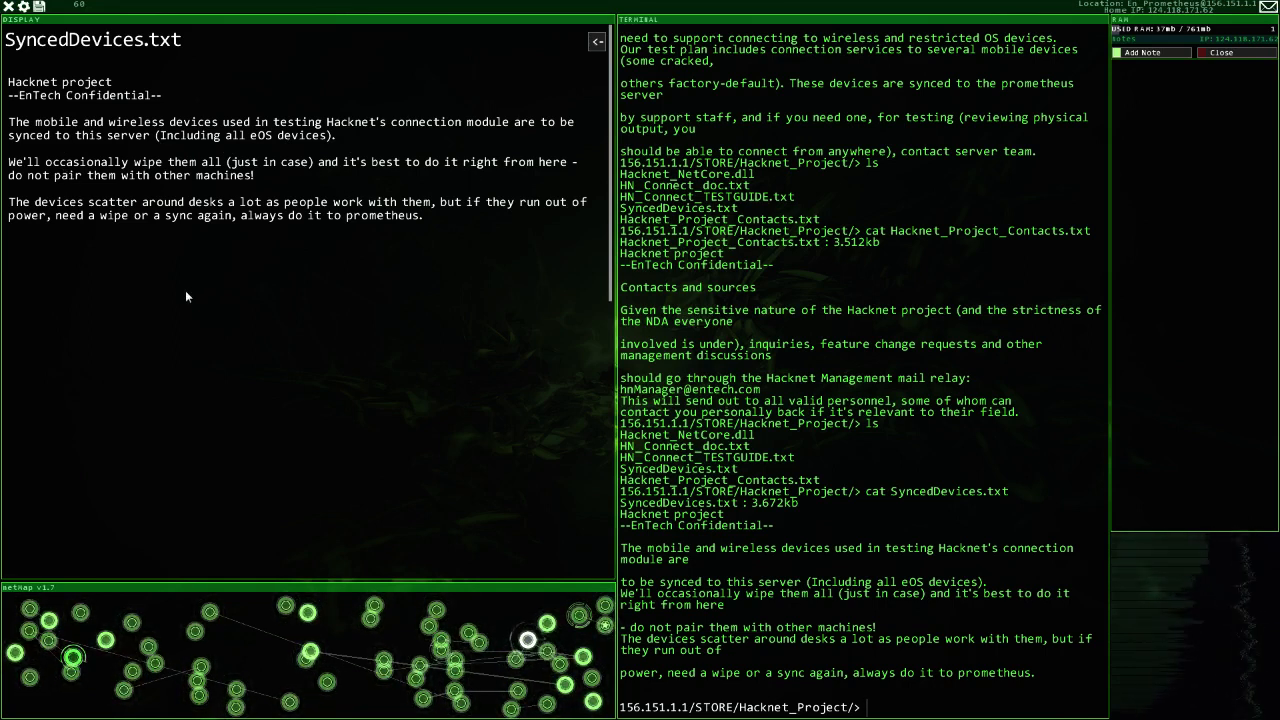
pyautogui.write('eosDeviceScan')
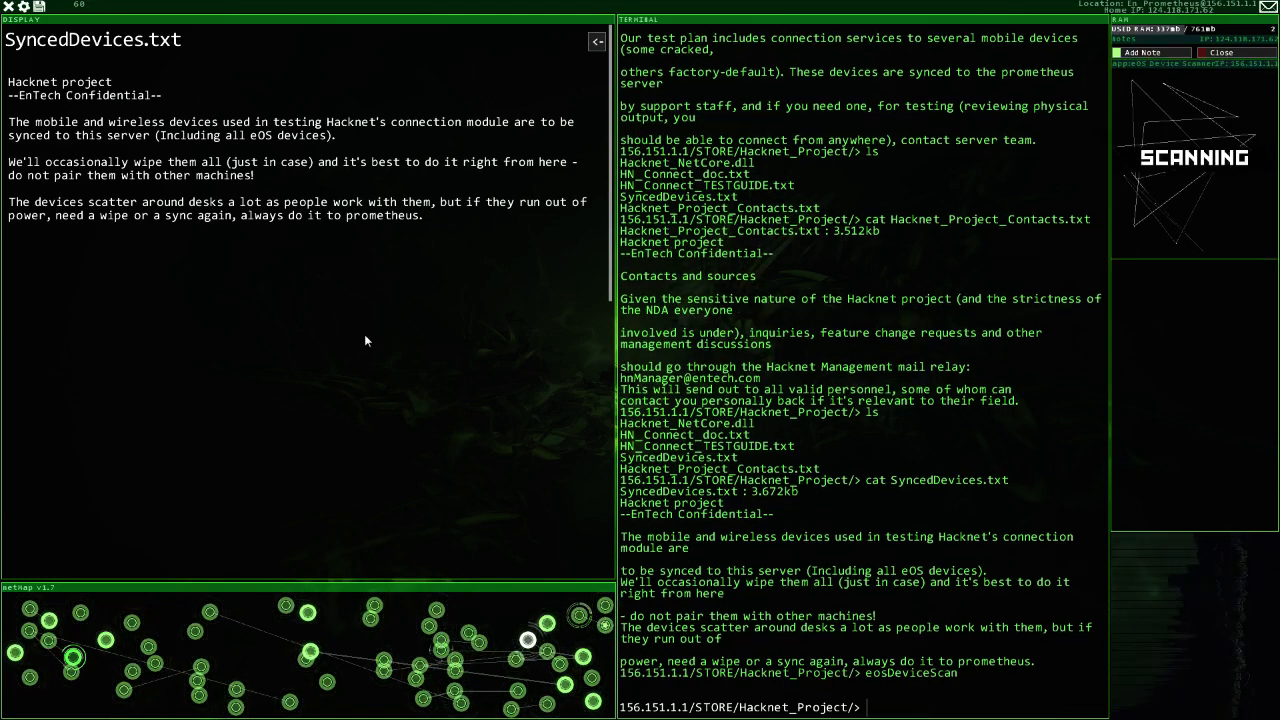
pyautogui.moveTo(290, 320)
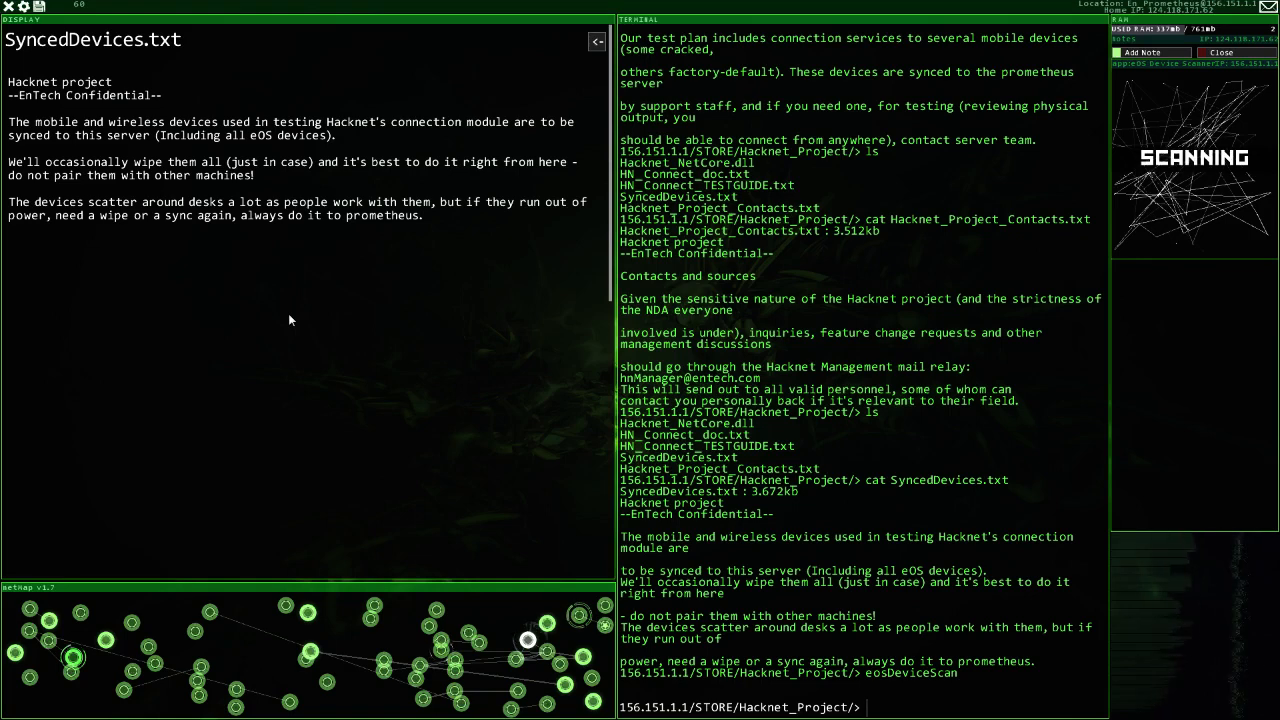
pyautogui.moveTo(140, 214)
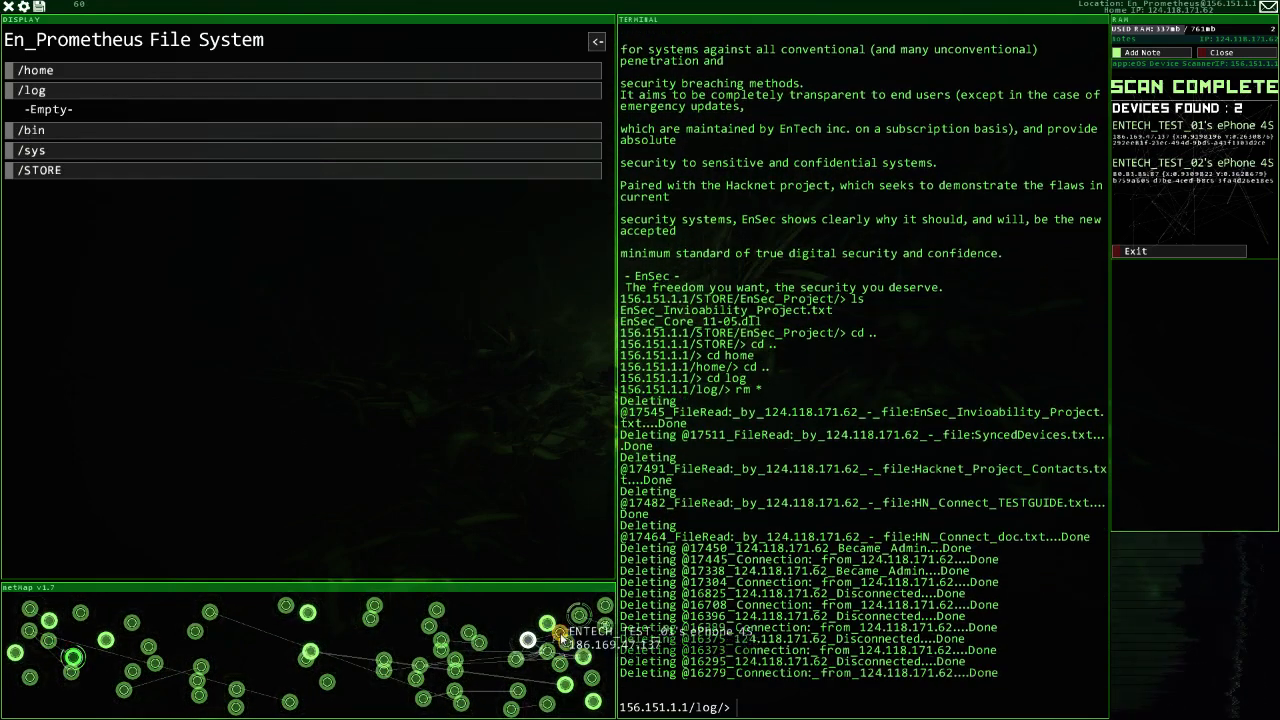
# Connect to ENTECH_TEST_01's ePhone 4S, probe it, and log in as admin.
pyautogui.click(528, 638)
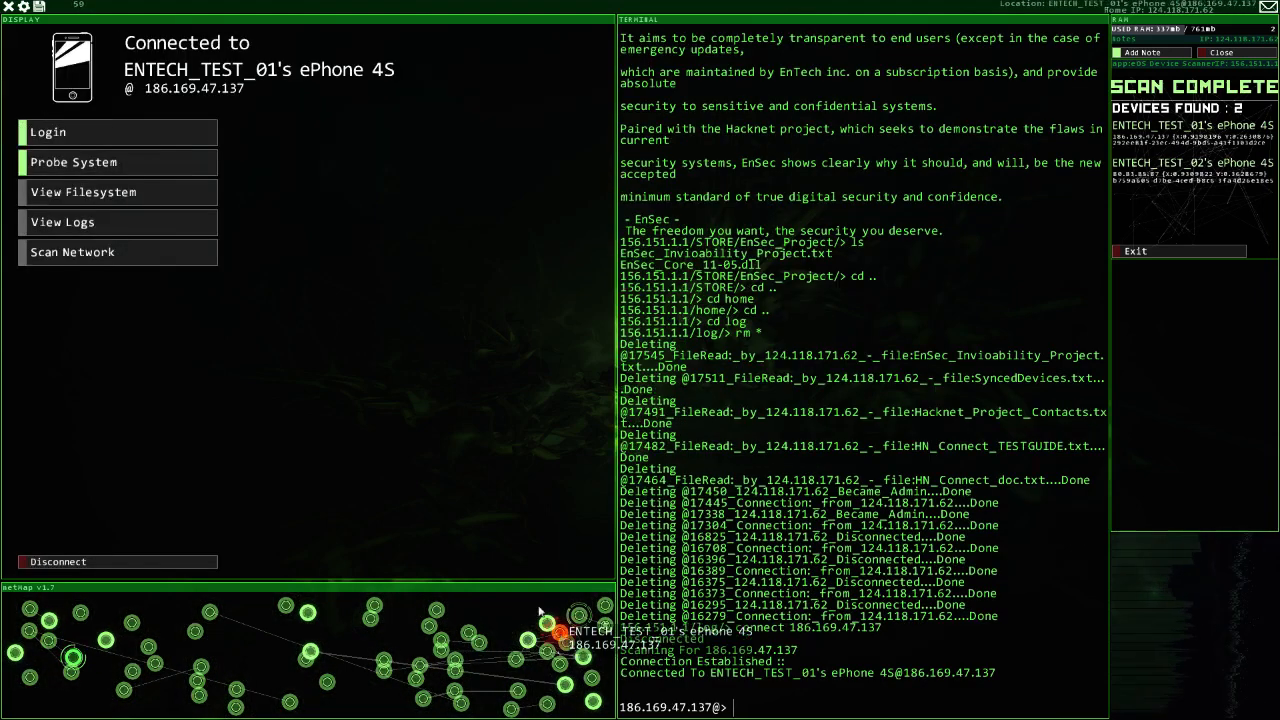
pyautogui.click(74, 162)
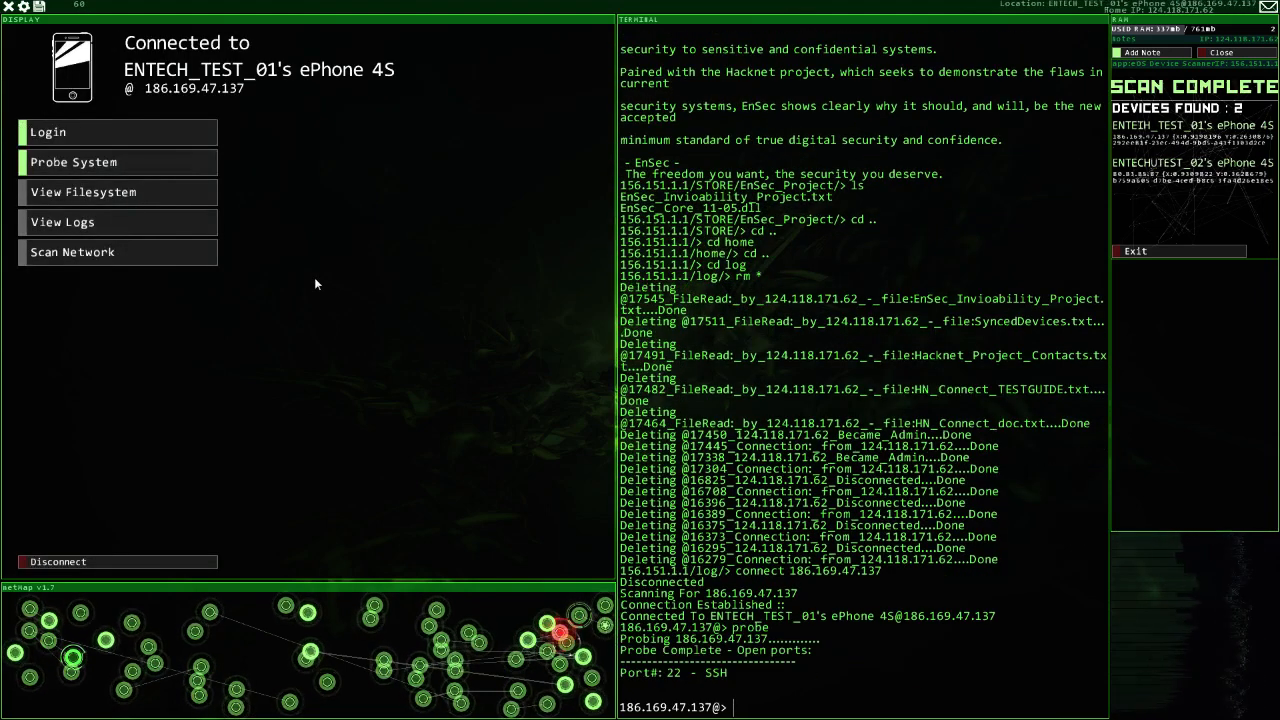
pyautogui.click(74, 162)
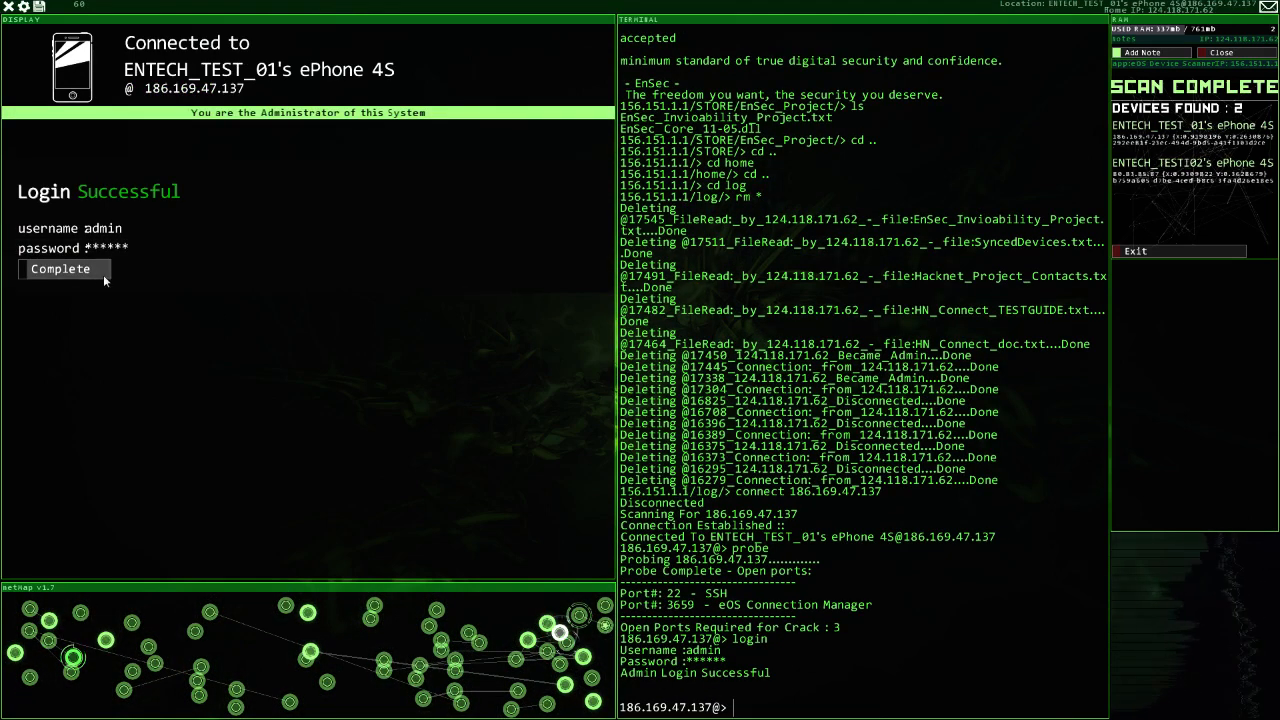
pyautogui.click(59, 269)
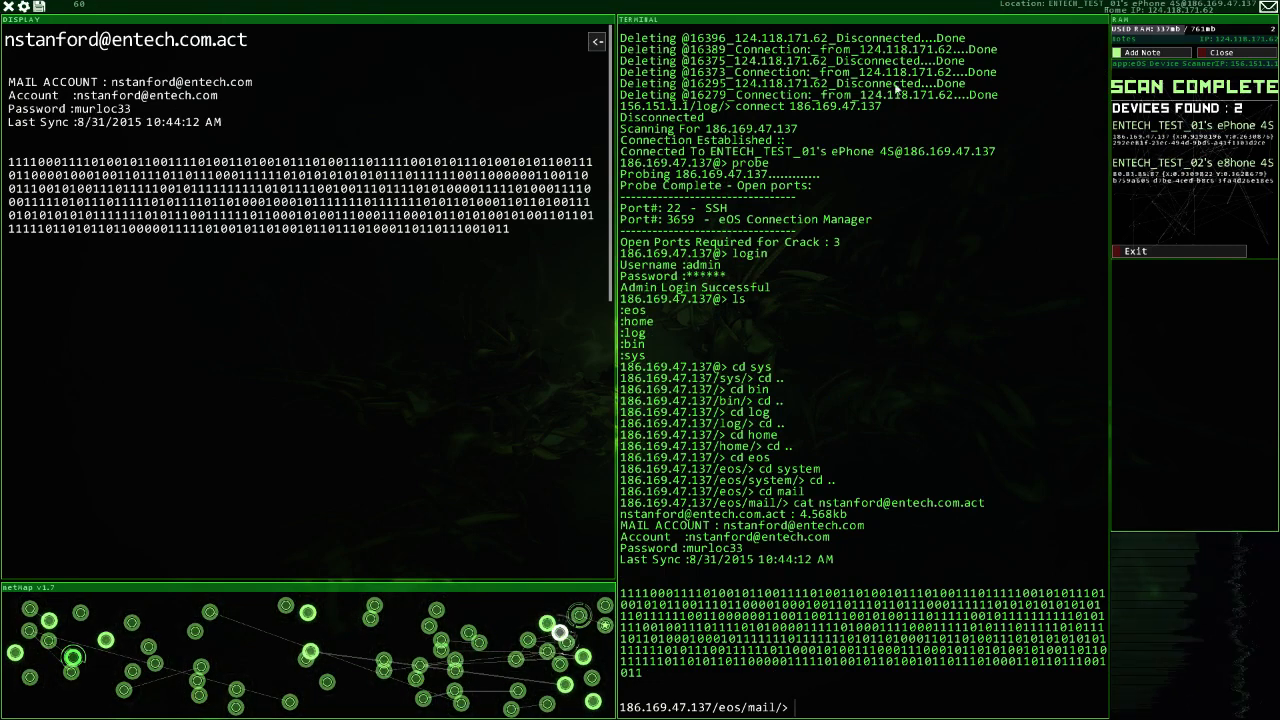
pyautogui.write('getString Note')
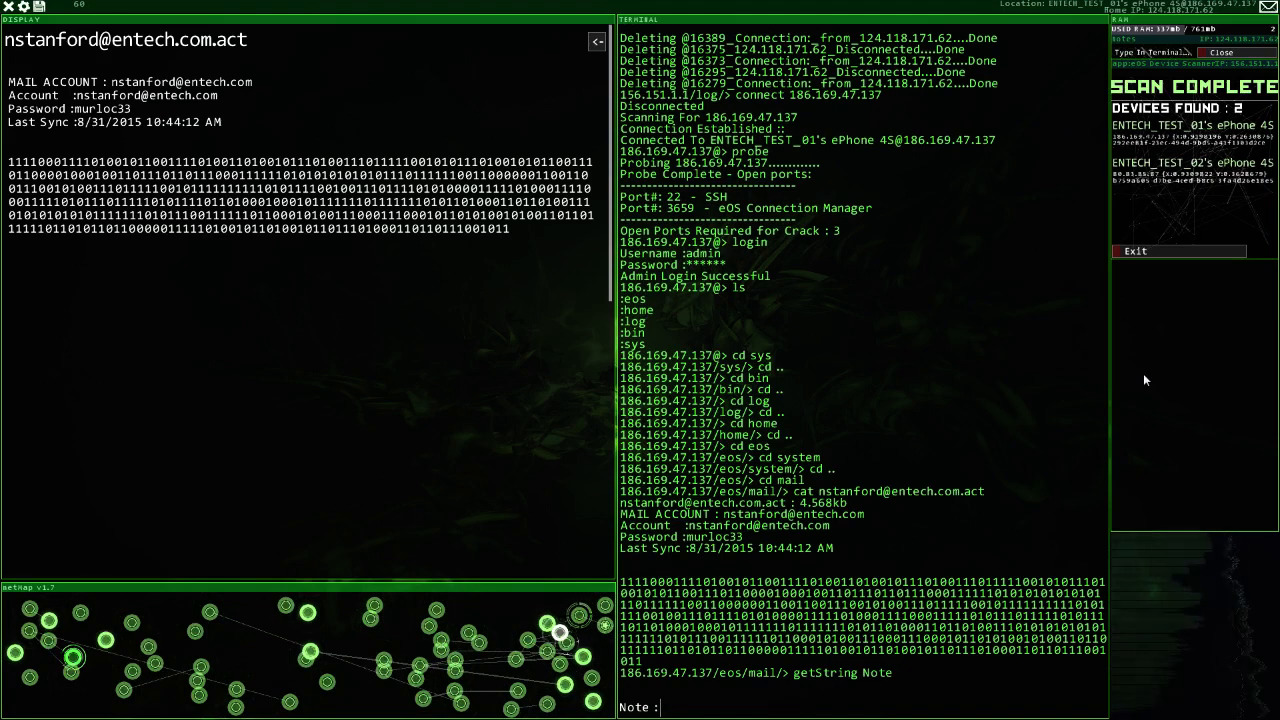
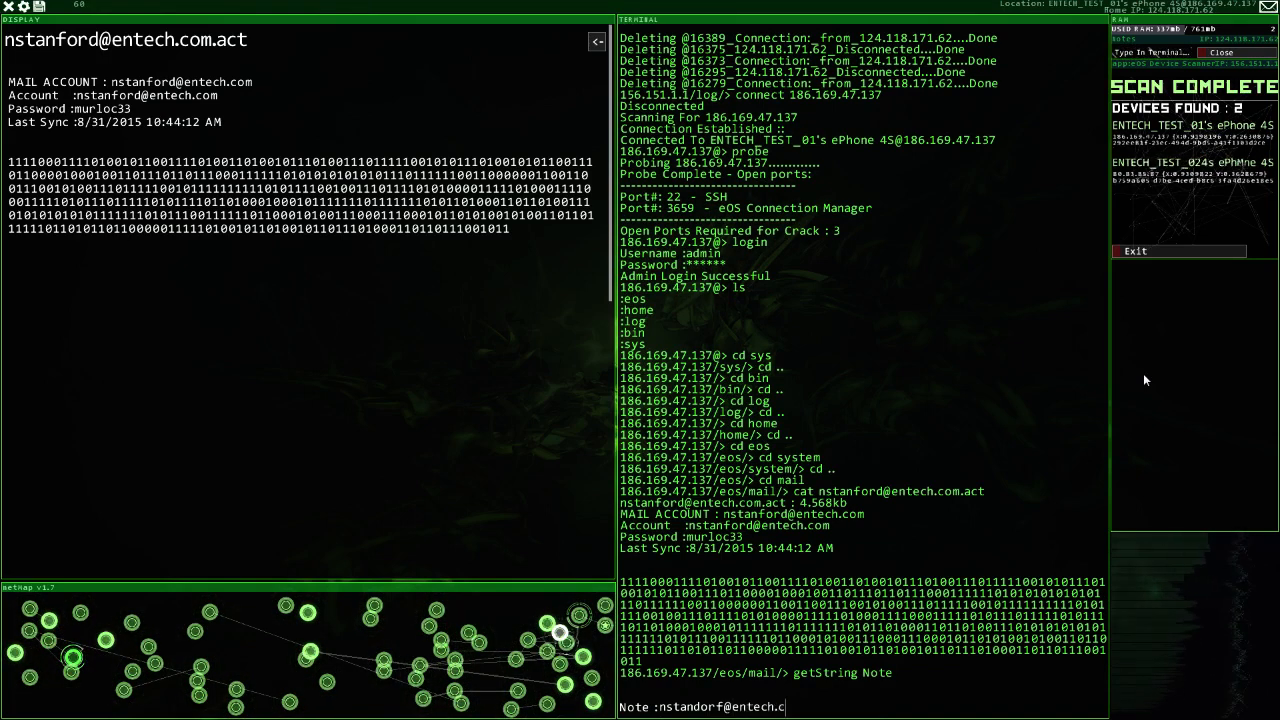
pyautogui.write('mur')
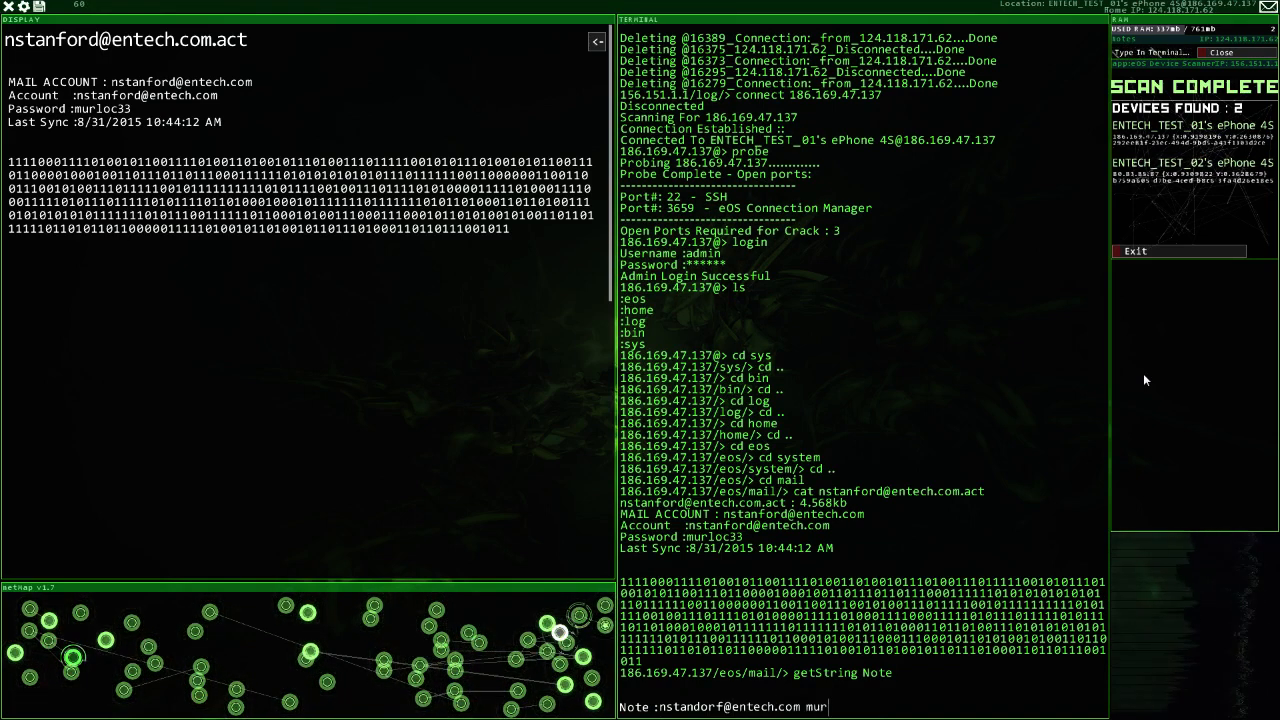
pyautogui.write('murloc33')
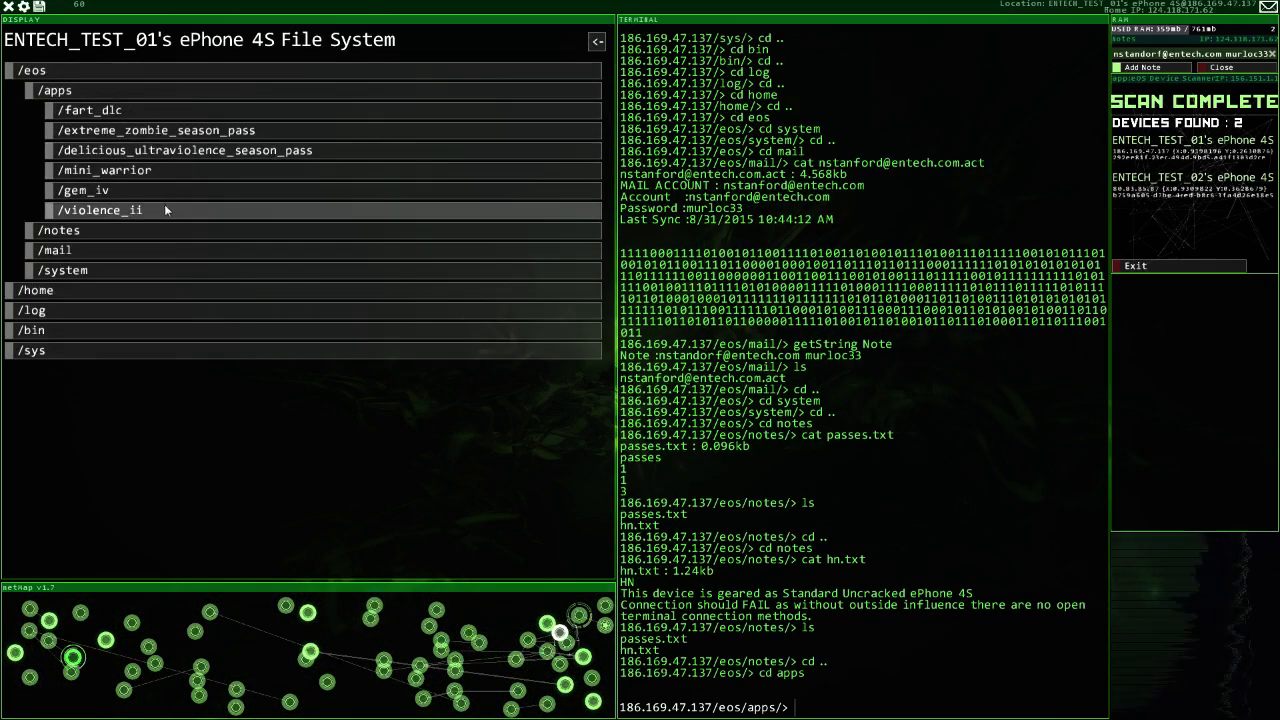
pyautogui.click(56, 90)
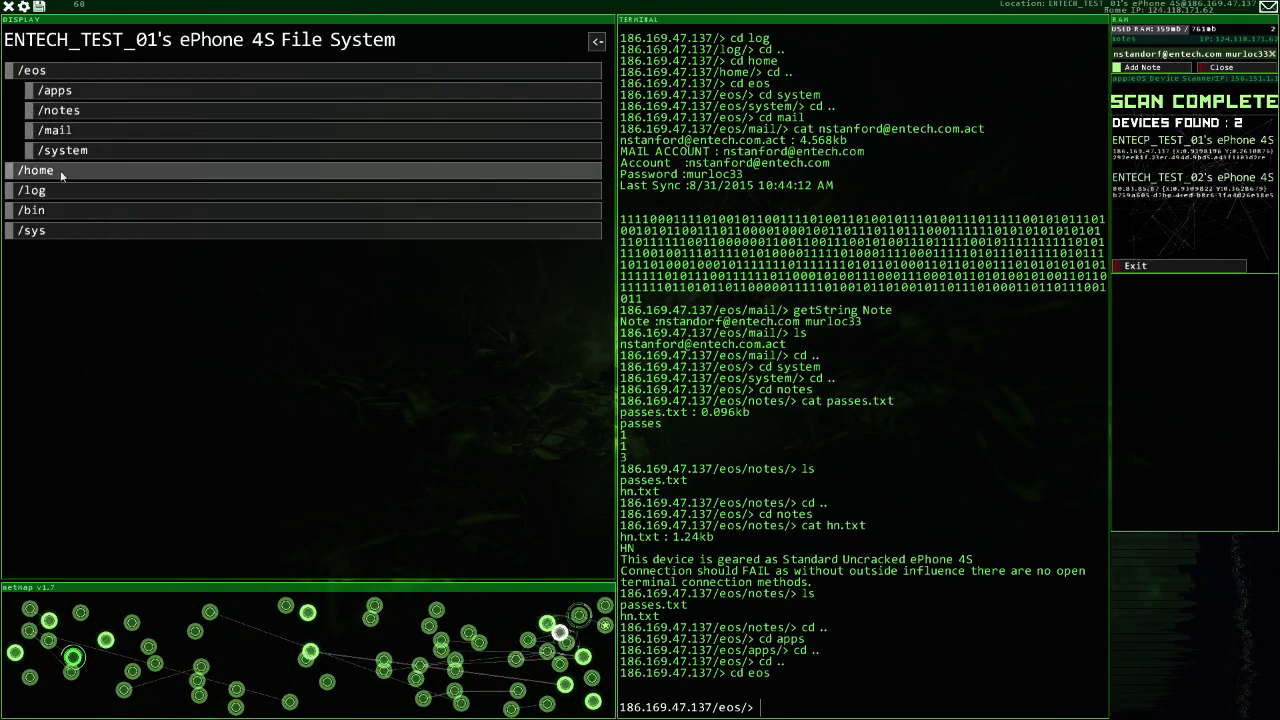
pyautogui.write('rm *')
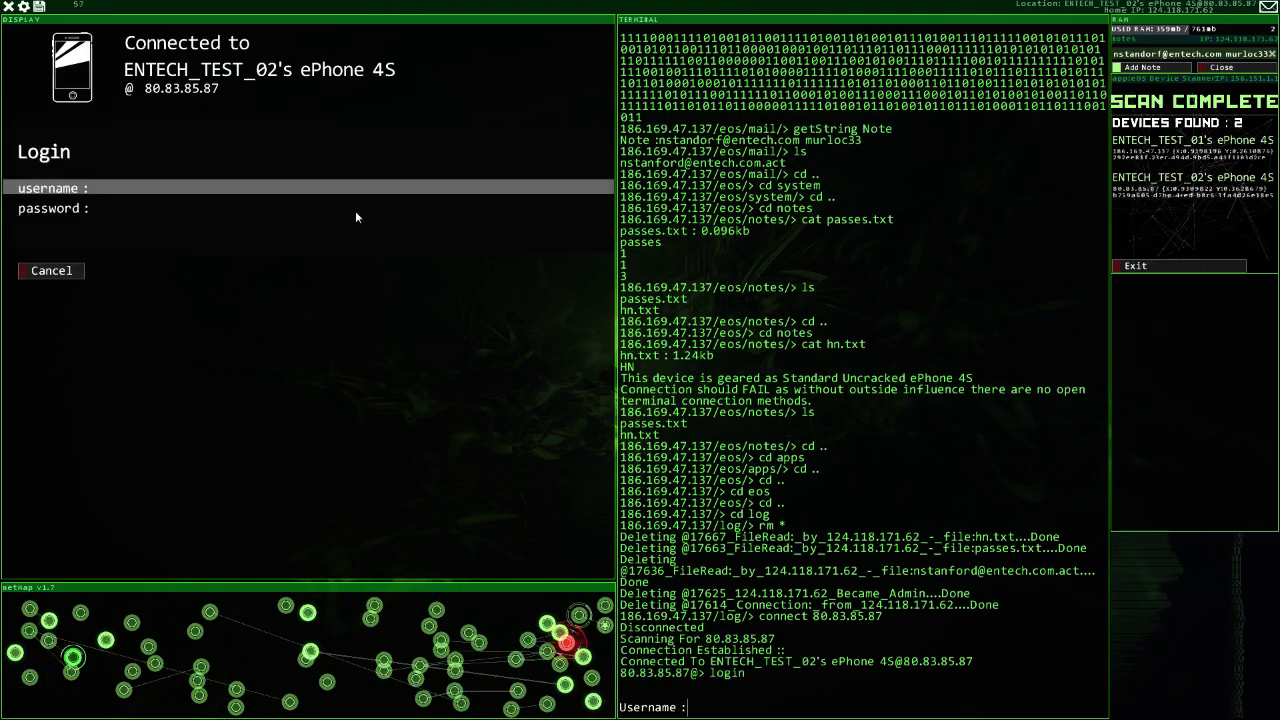
# Log in as admin on ENTECH_TEST_02's phone and open the remote_creation_test.txt note.
pyautogui.write('admin')
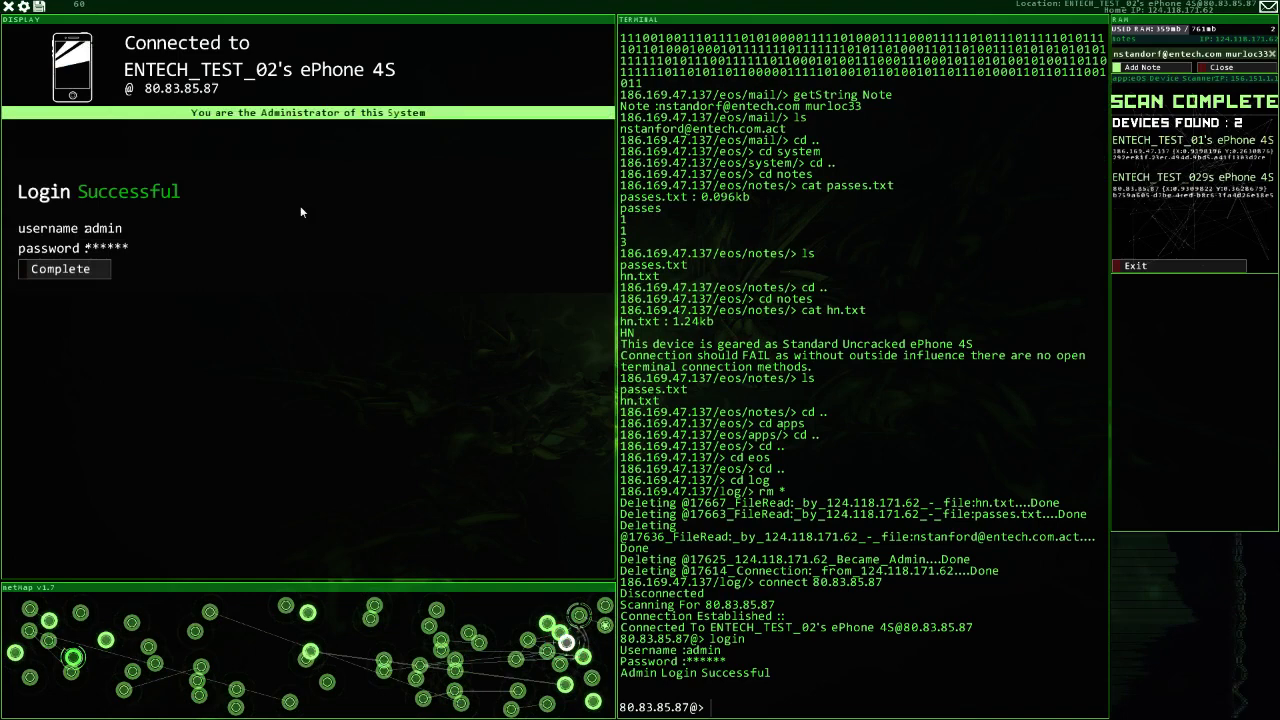
pyautogui.click(62, 268)
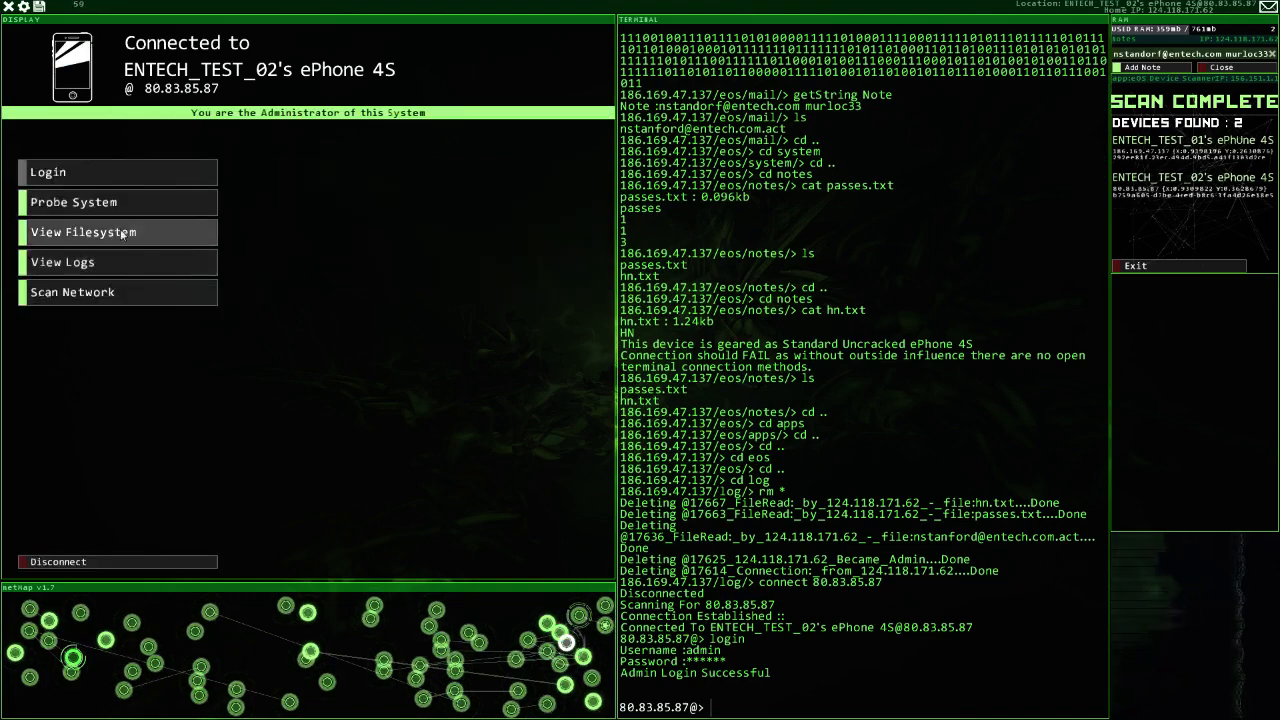
pyautogui.click(84, 232)
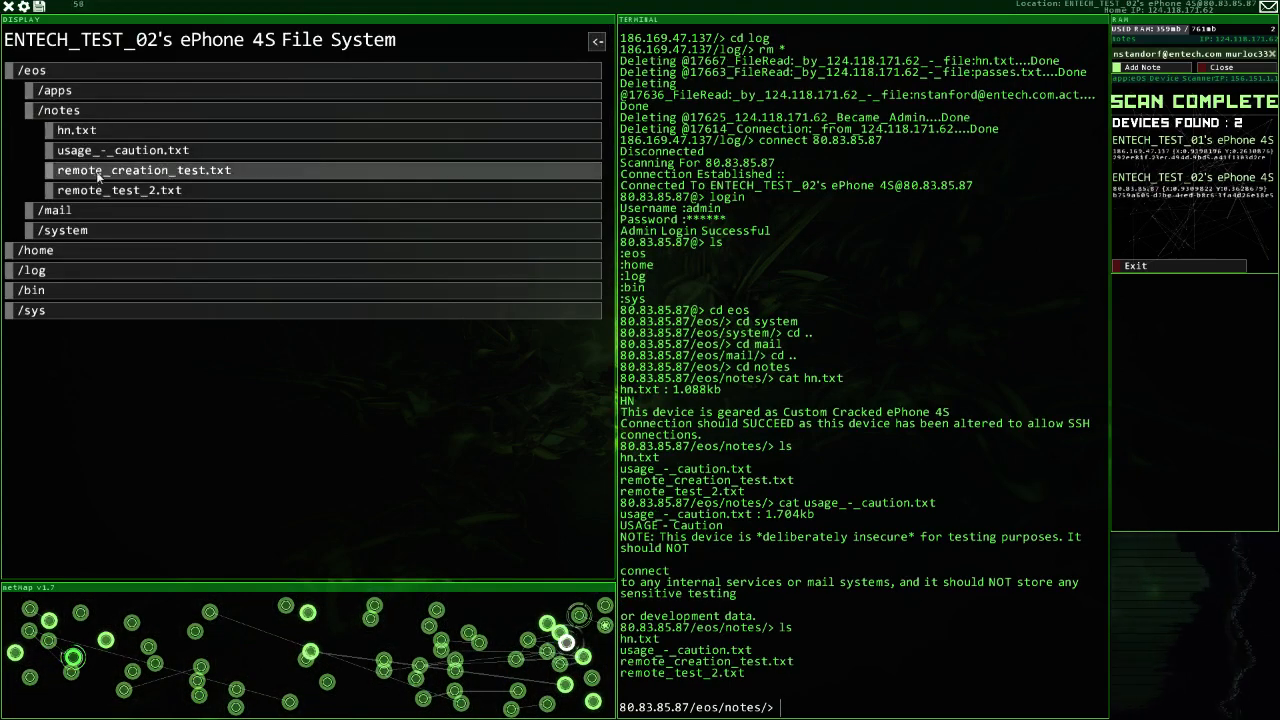
pyautogui.click(141, 170)
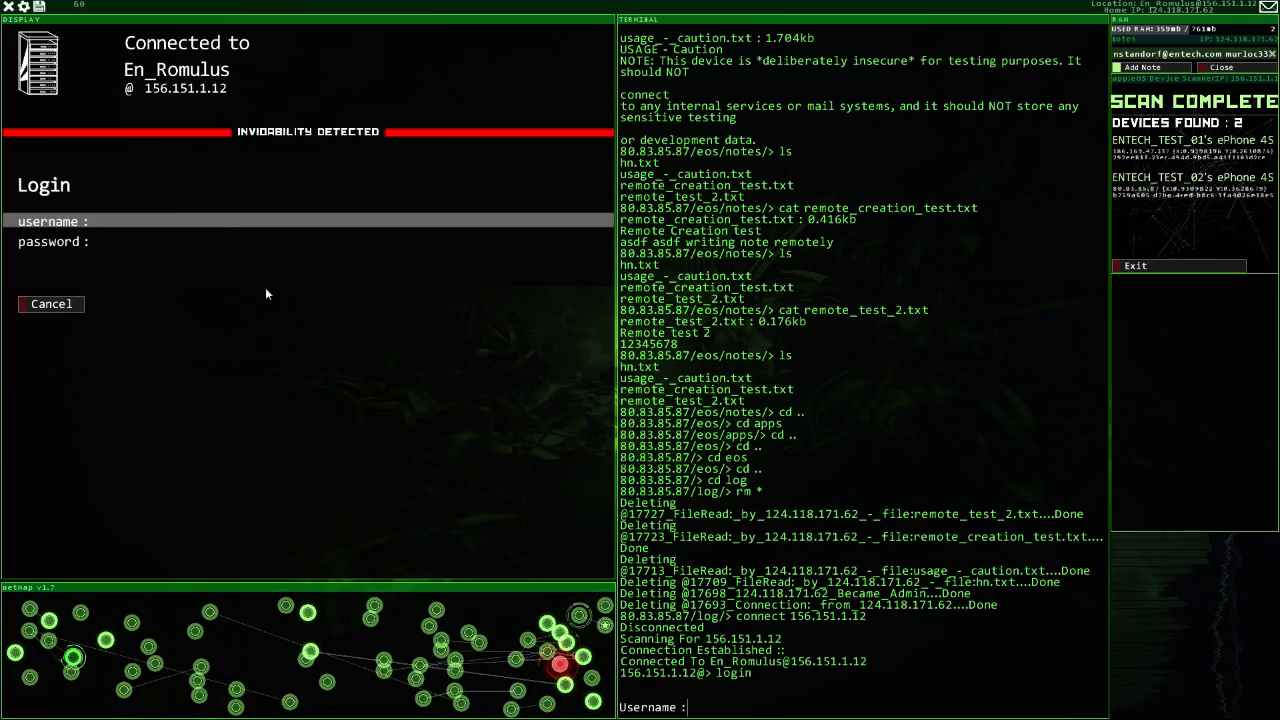
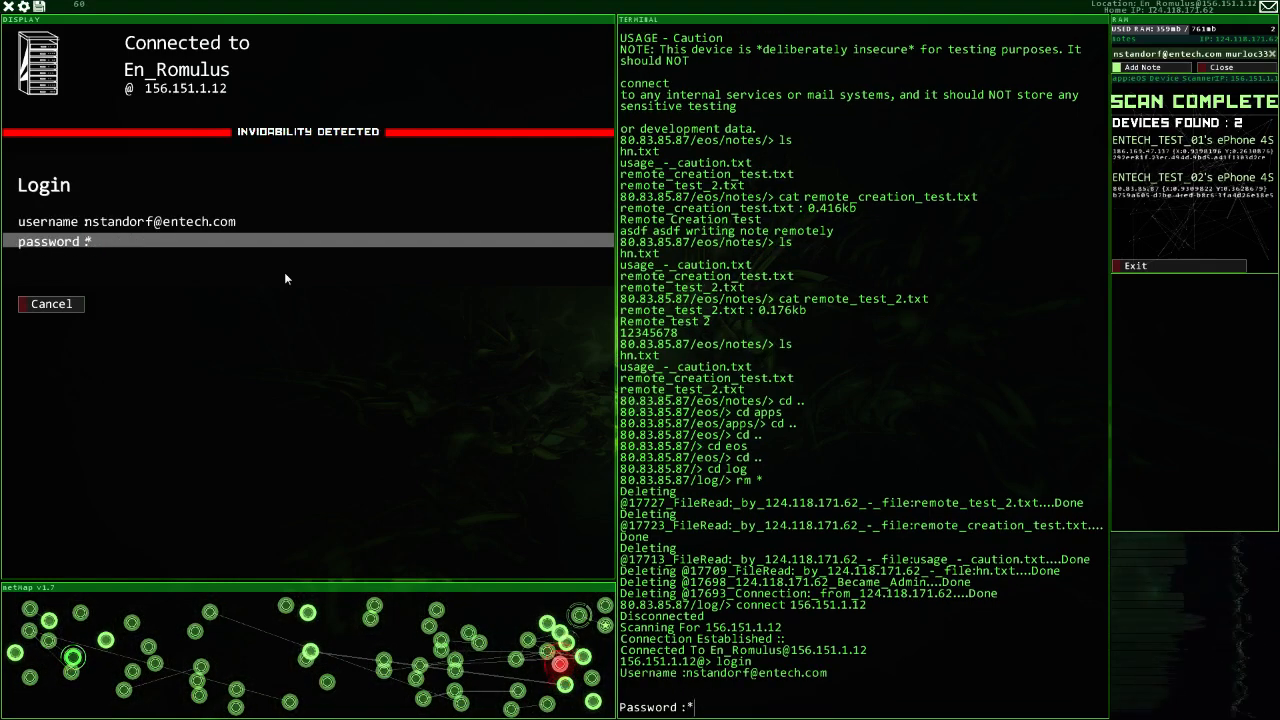
pyautogui.write('*****')
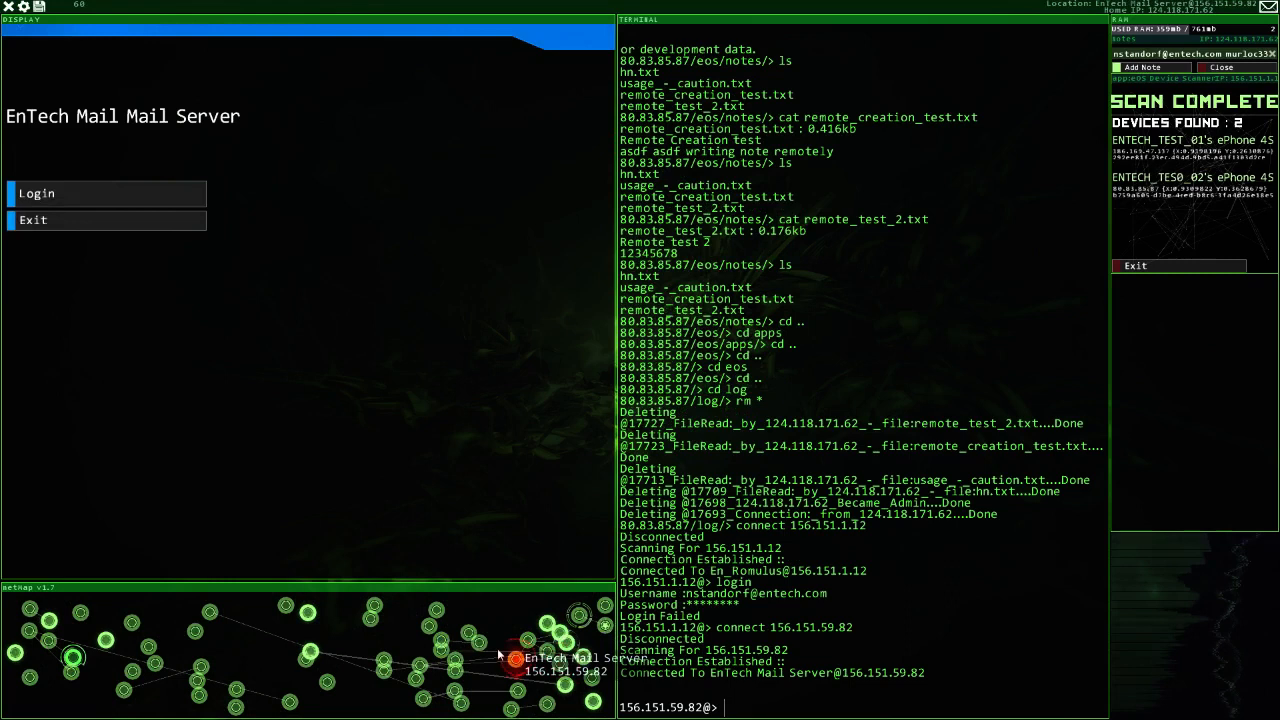
pyautogui.click(37, 193)
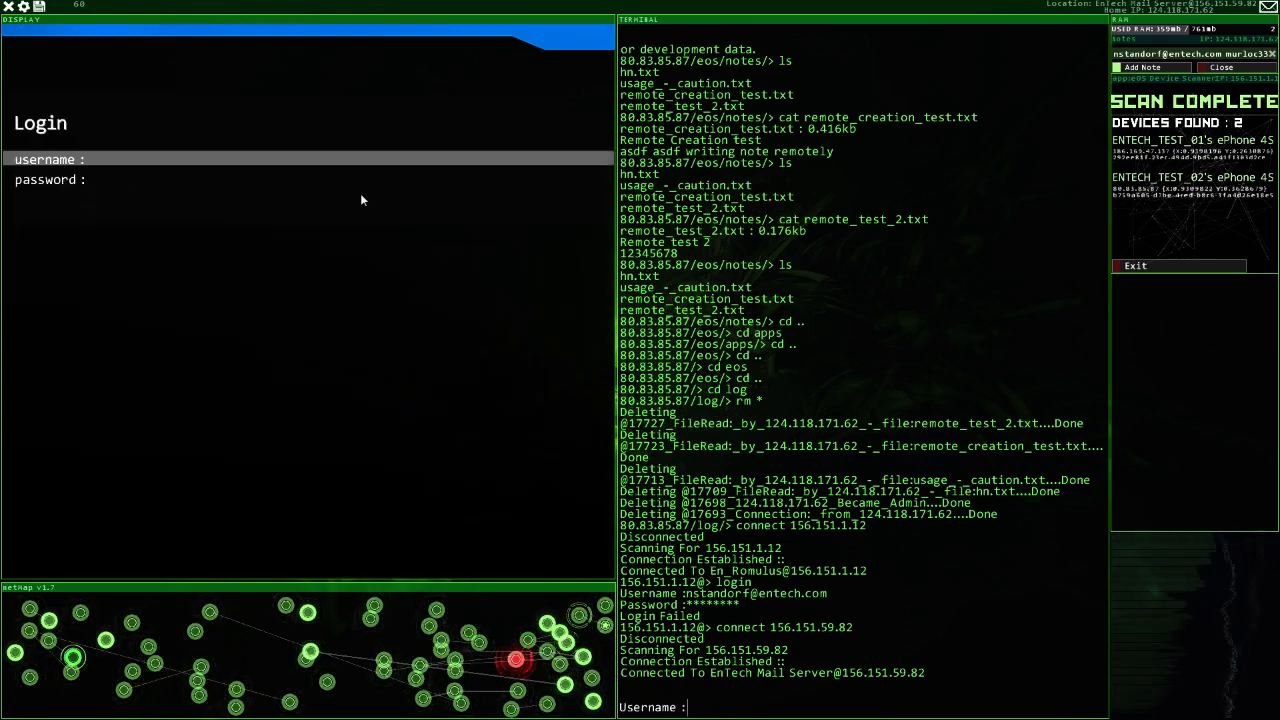
pyautogui.write('nstandorf')
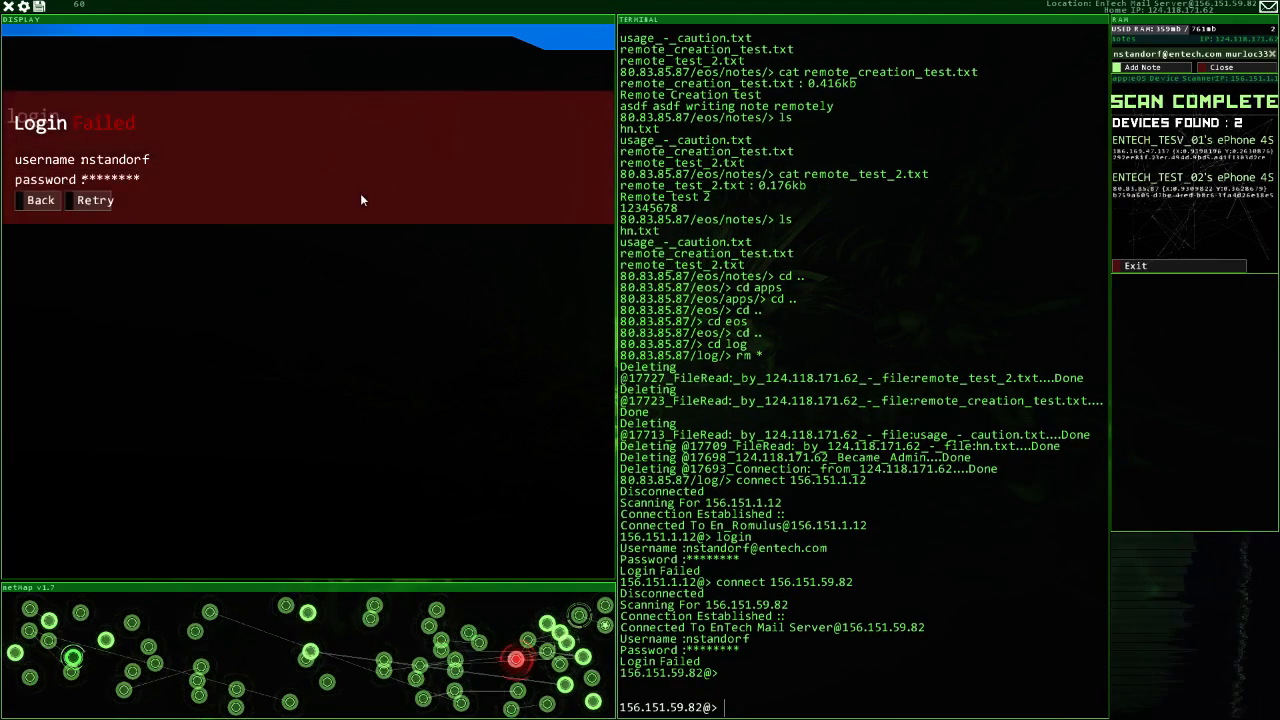
pyautogui.click(94, 200)
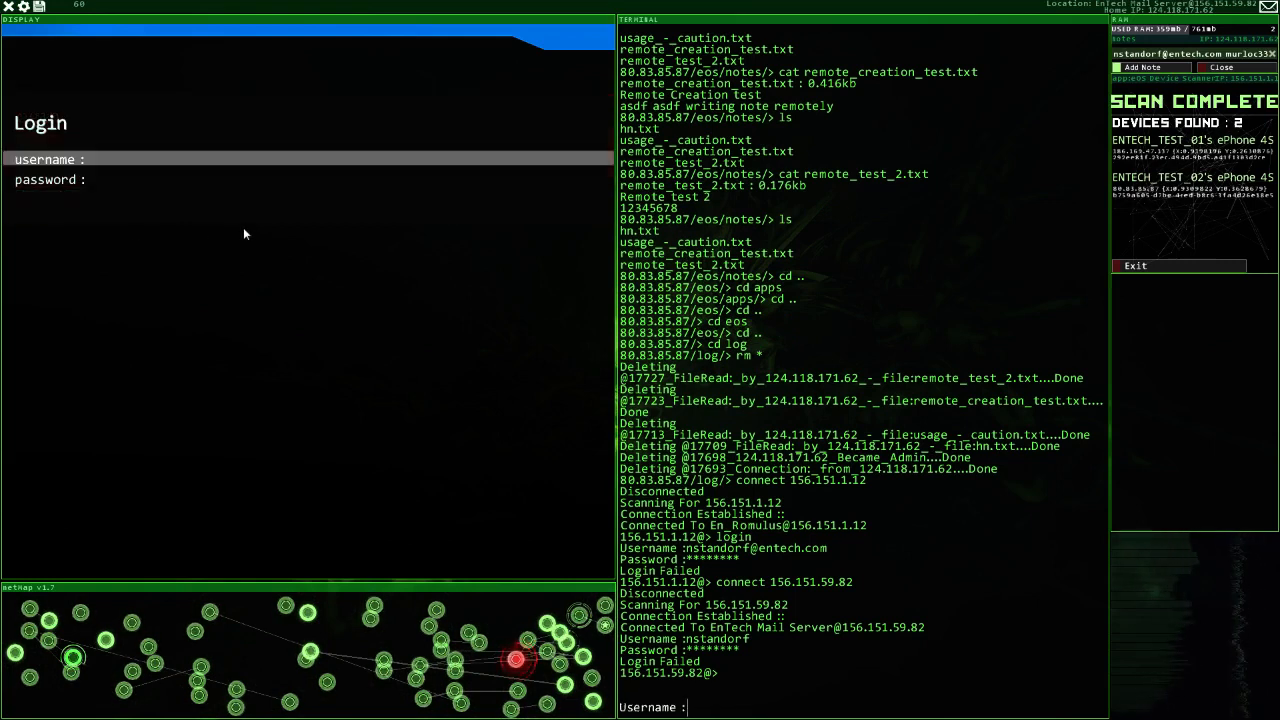
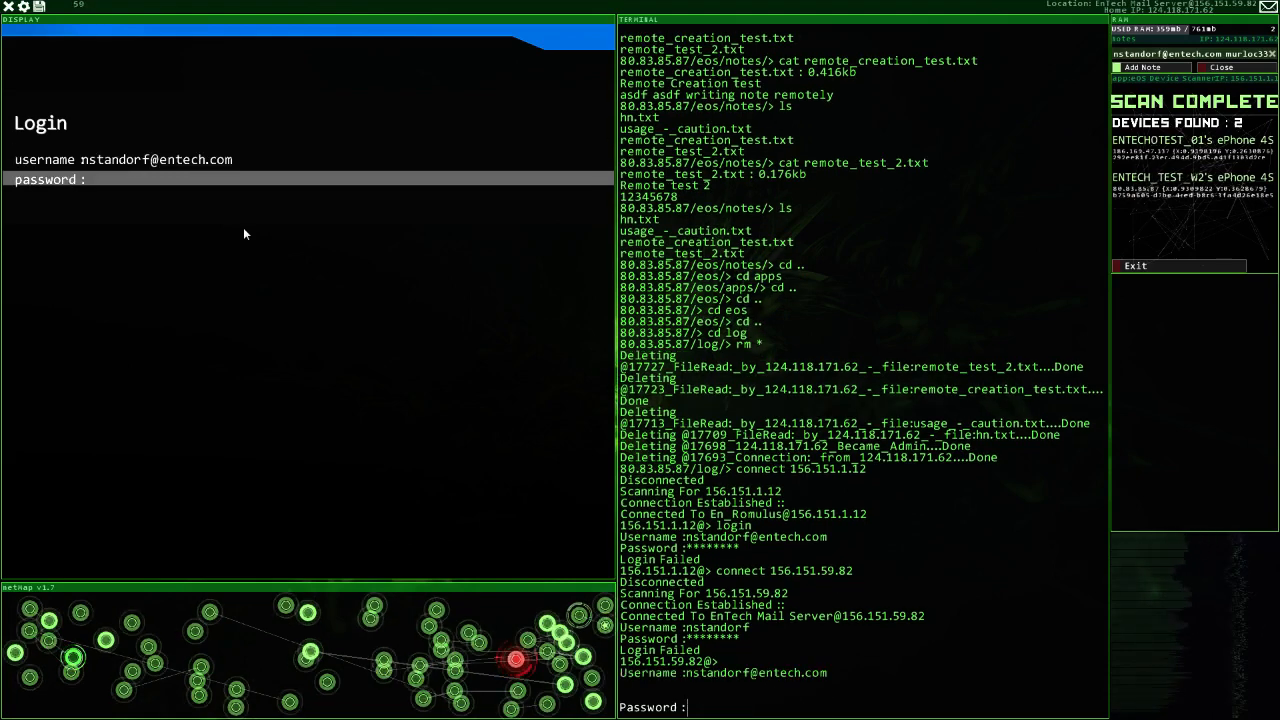
pyautogui.write('****')
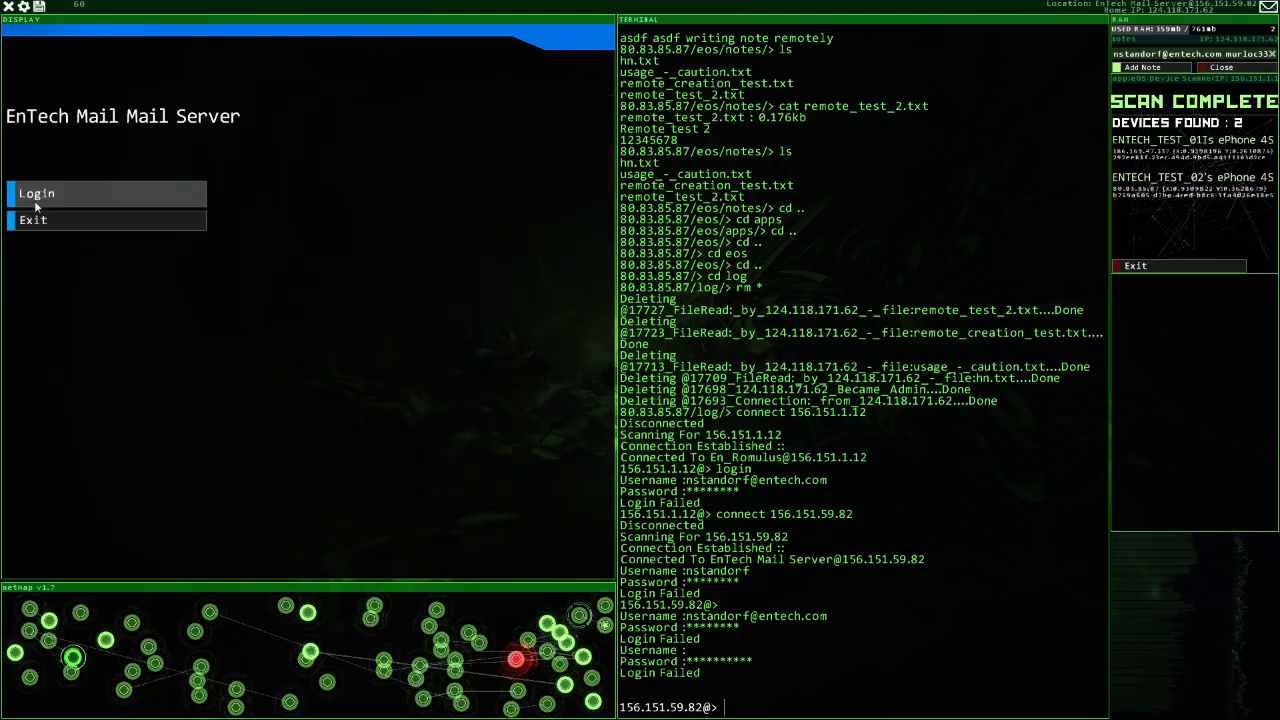
pyautogui.click(37, 193)
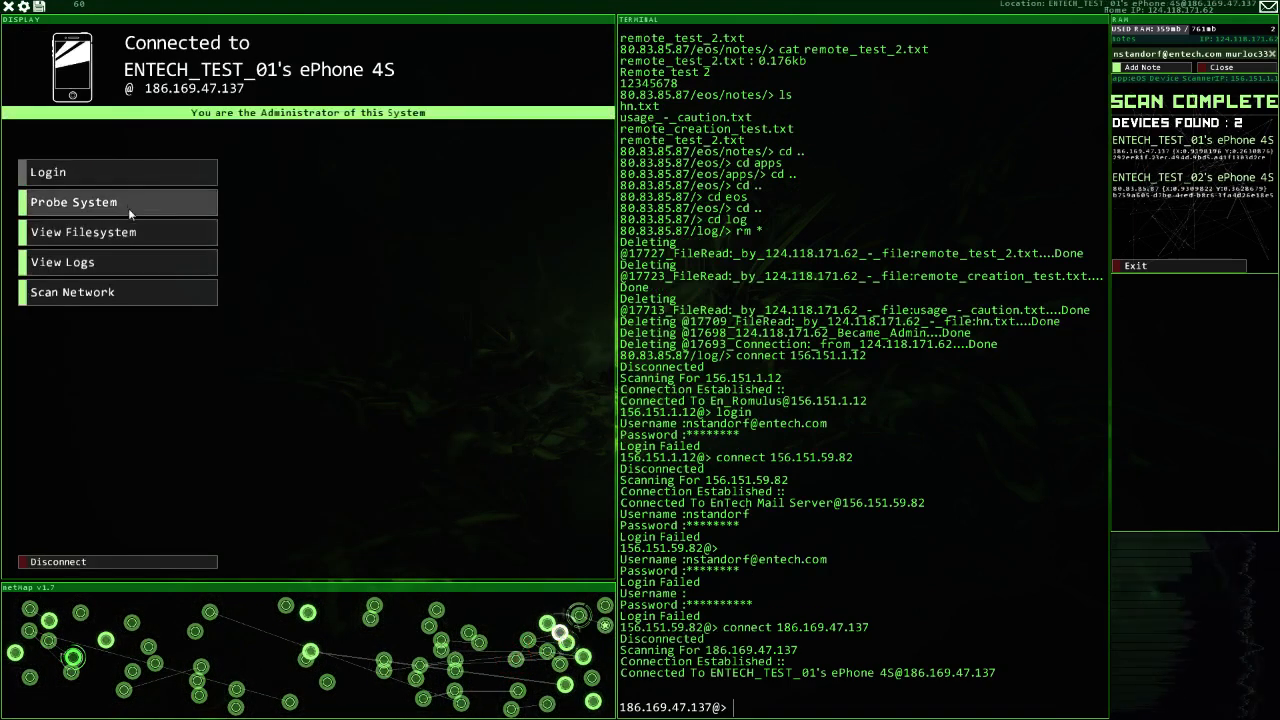
pyautogui.click(83, 232)
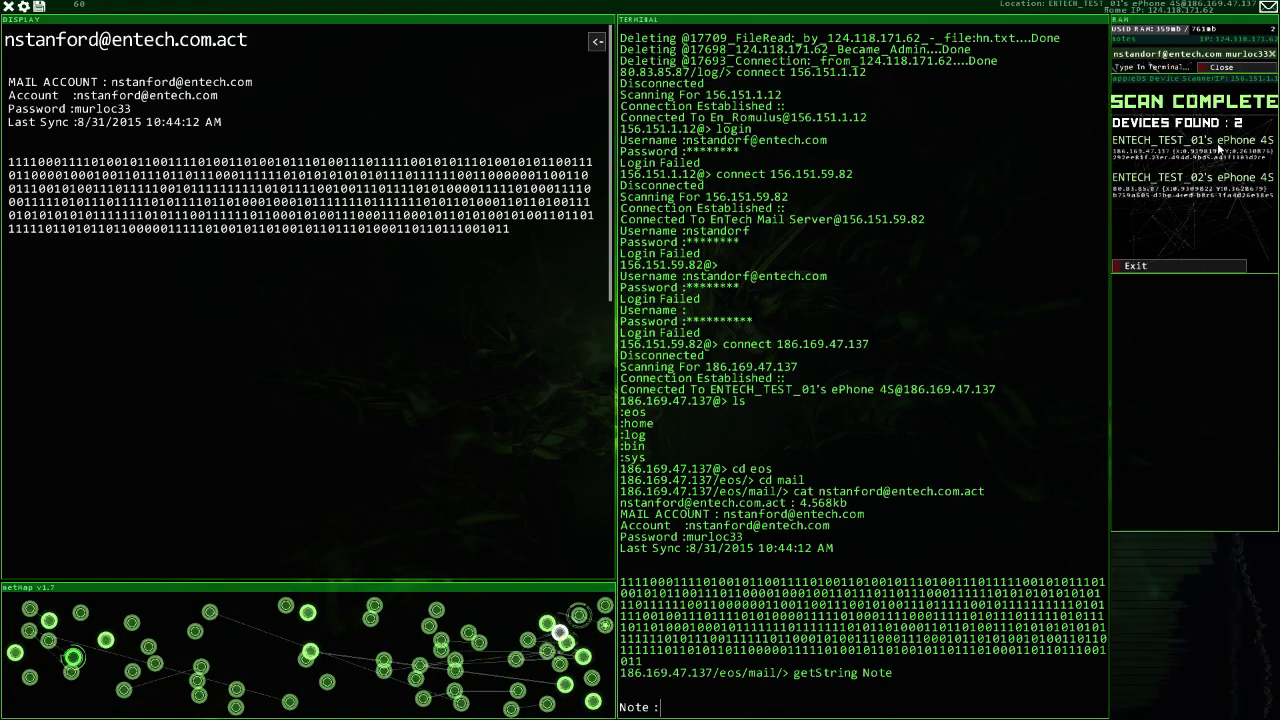
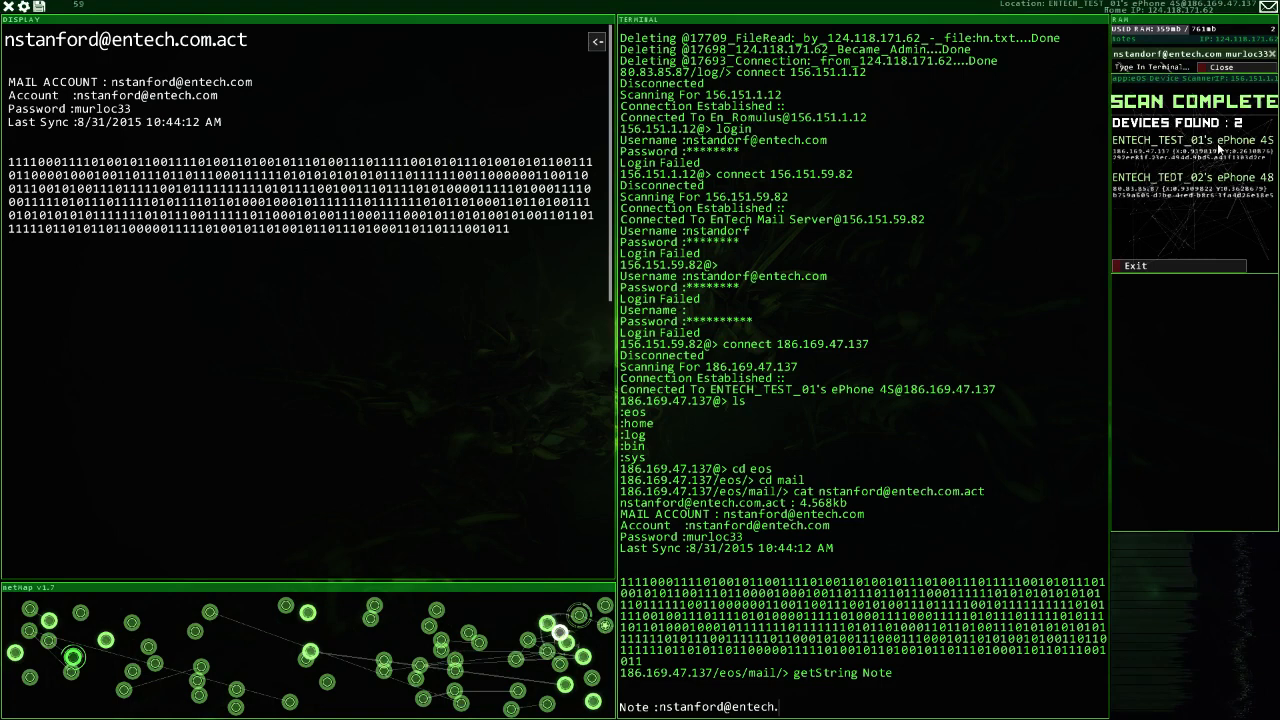
pyautogui.write('murloc33')
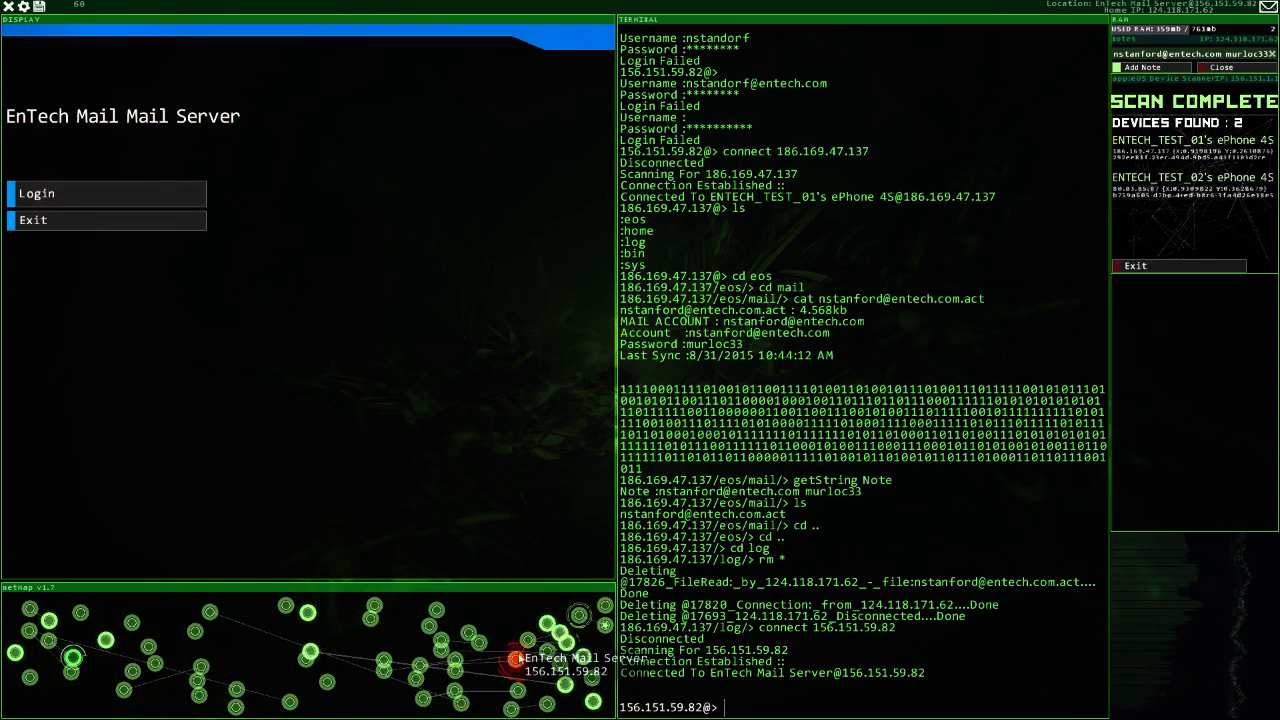
# Try the nstanford credentials on the EnTech Mail Server login, then begin another attempt.
pyautogui.click(37, 193)
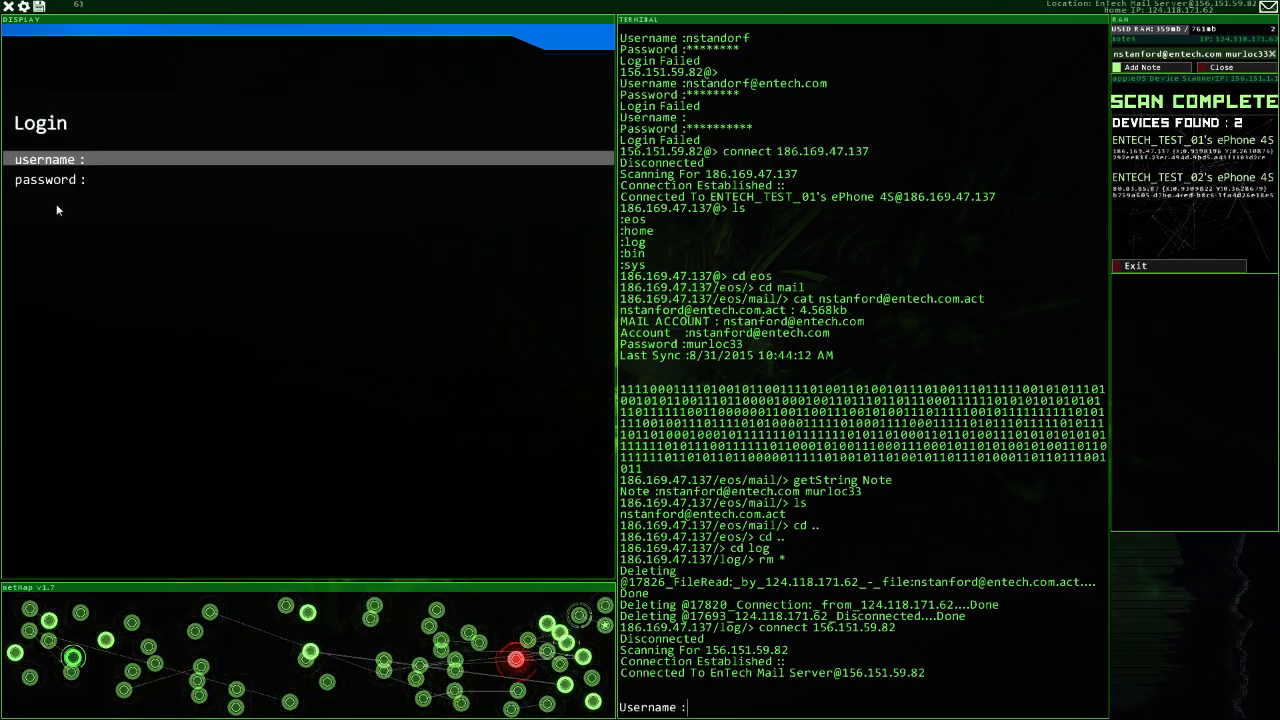
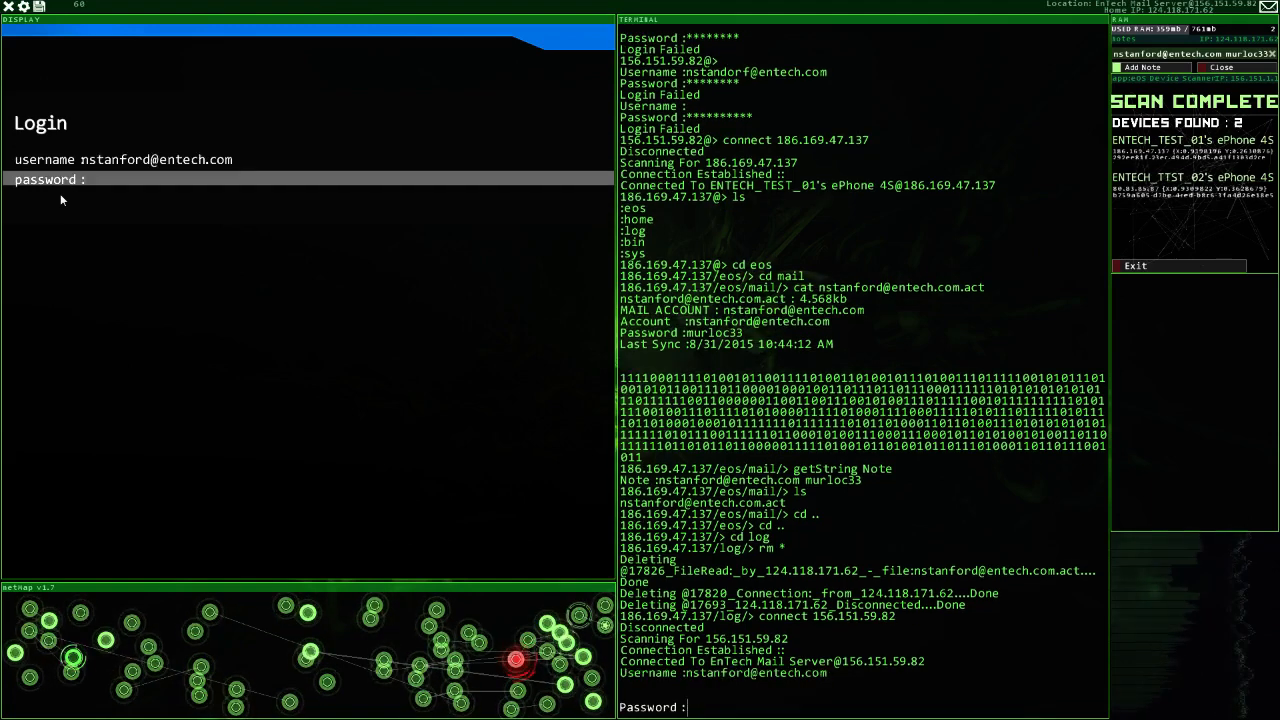
pyautogui.write('***')
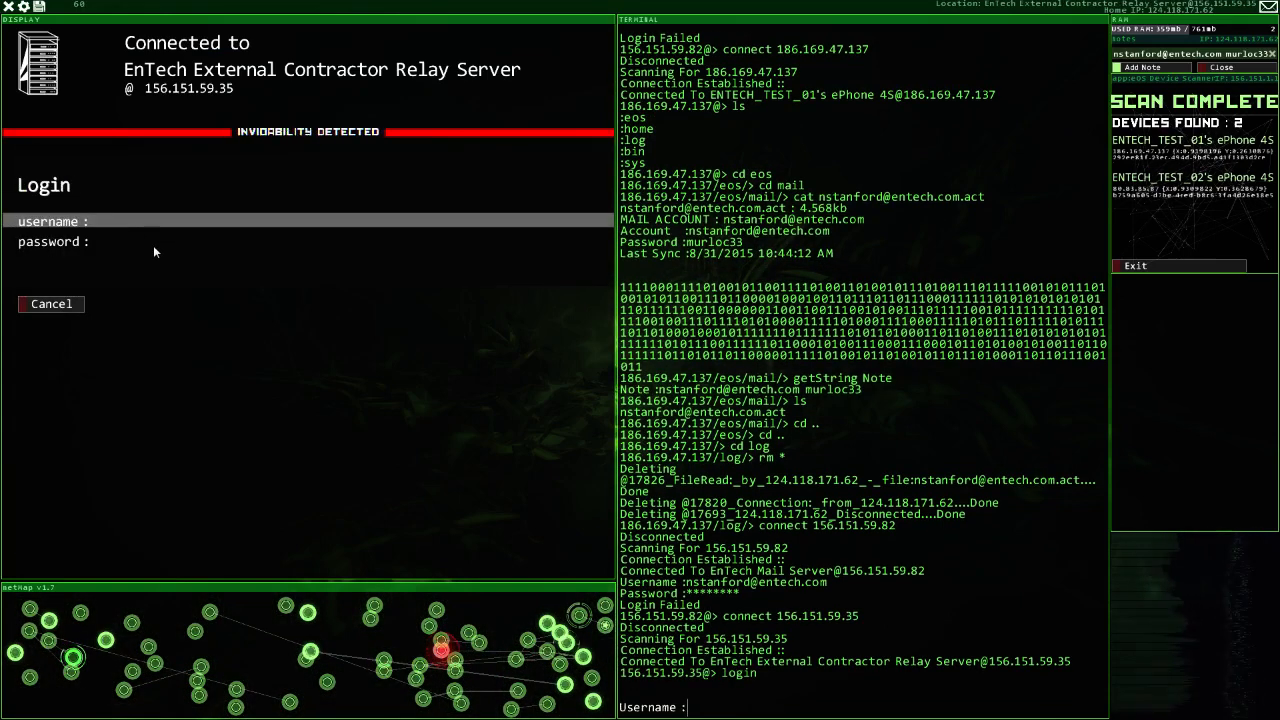
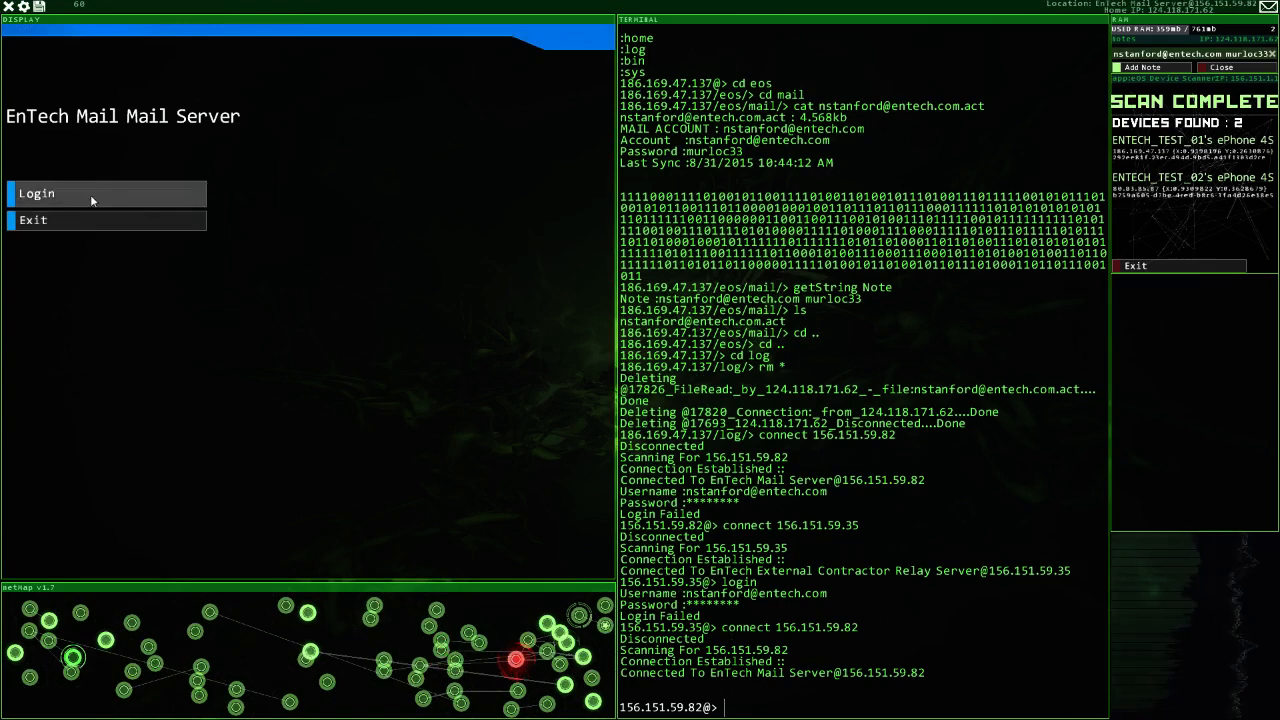
pyautogui.click(37, 193)
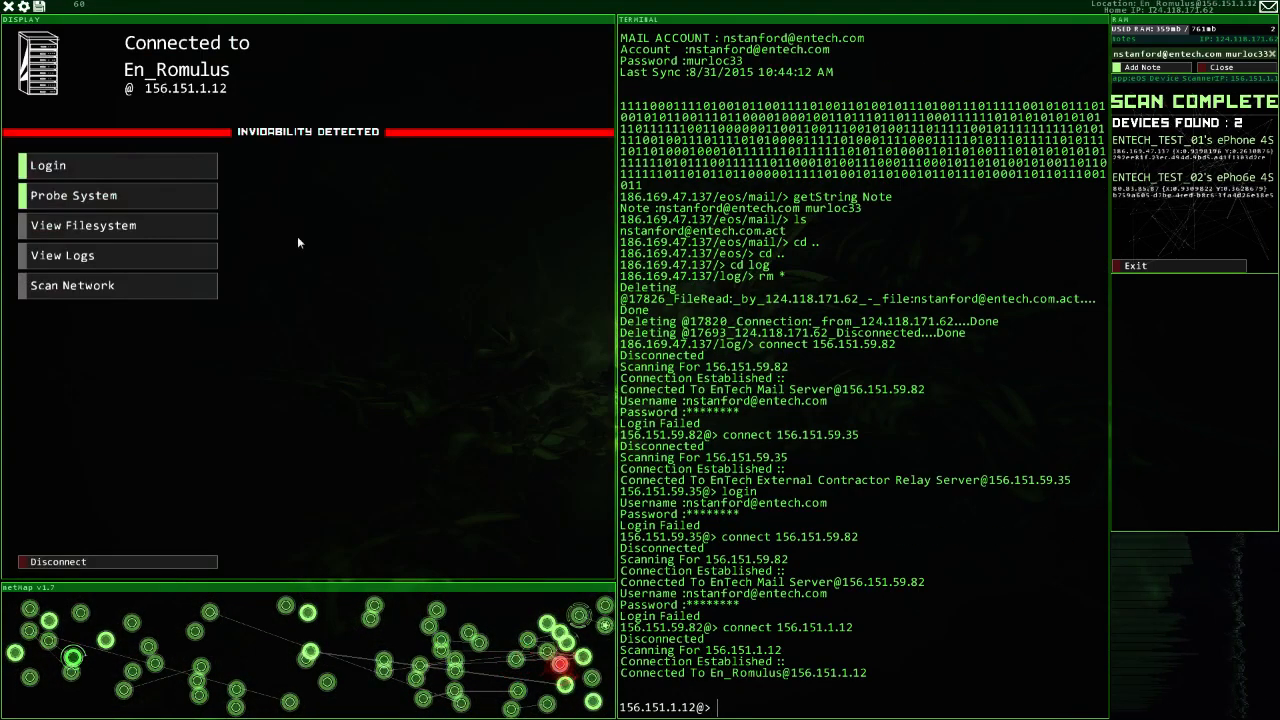
pyautogui.click(48, 165)
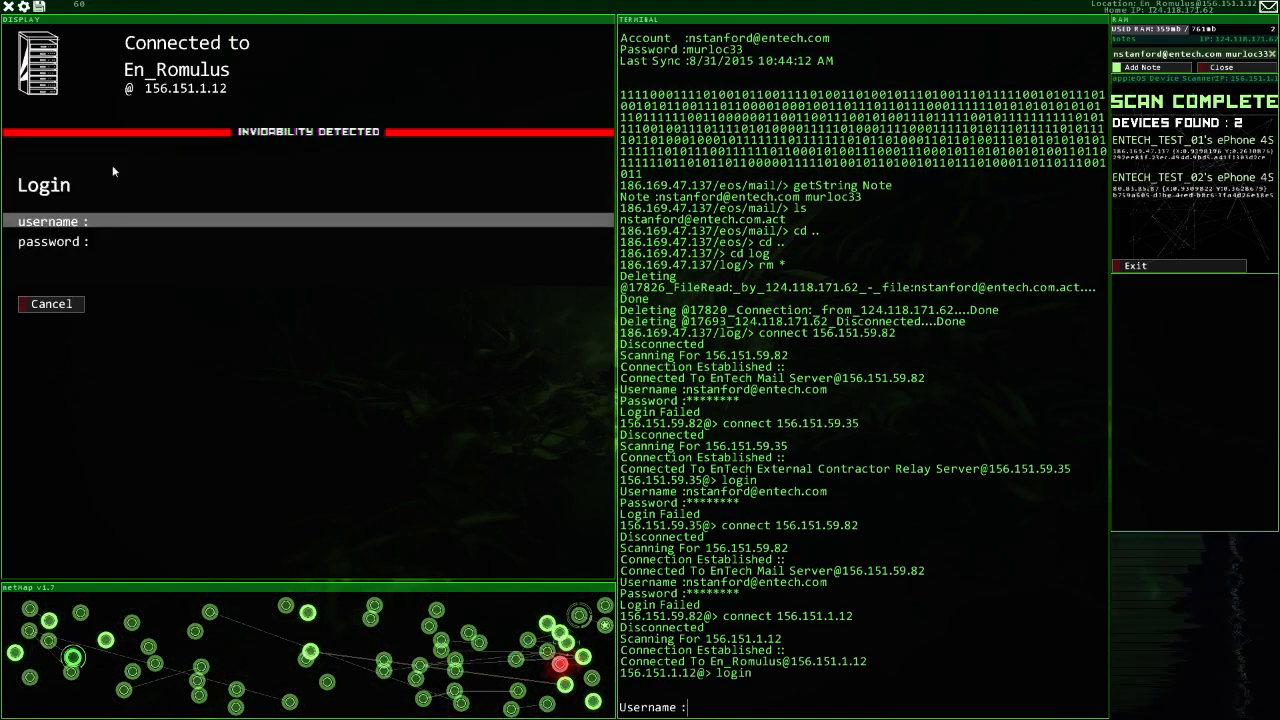
pyautogui.write('nstanfor')
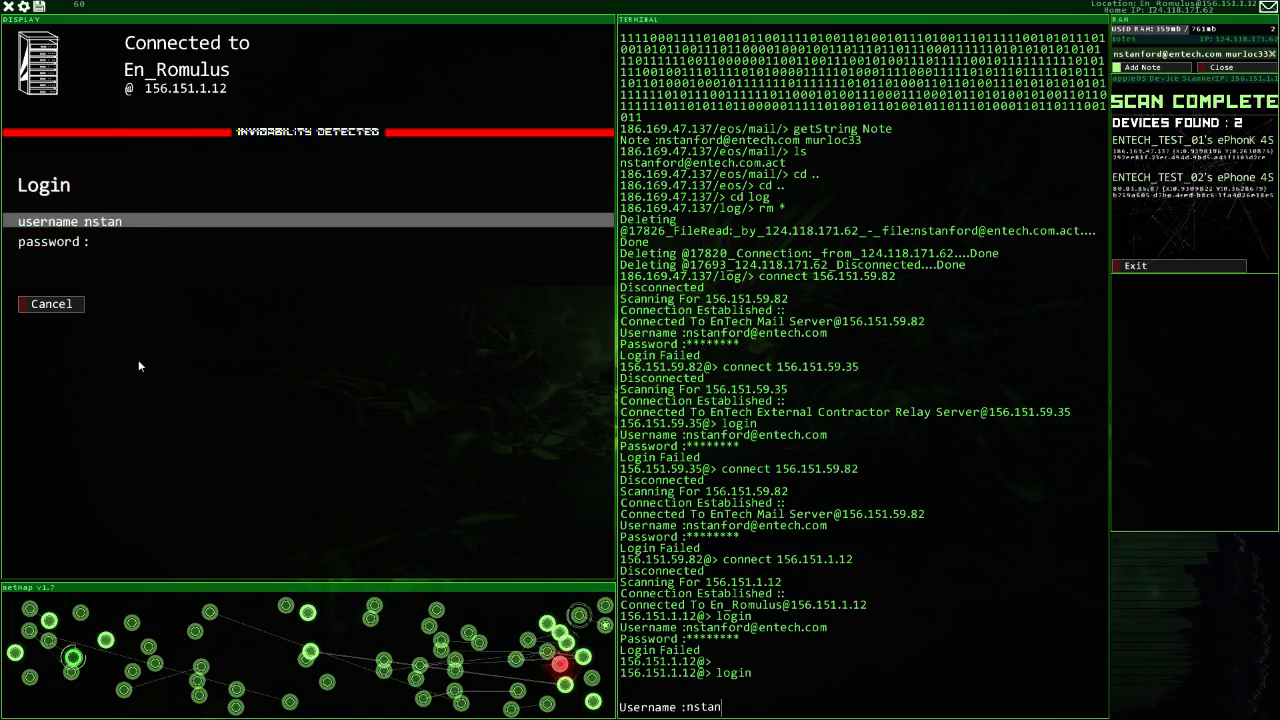
pyautogui.write('ford')
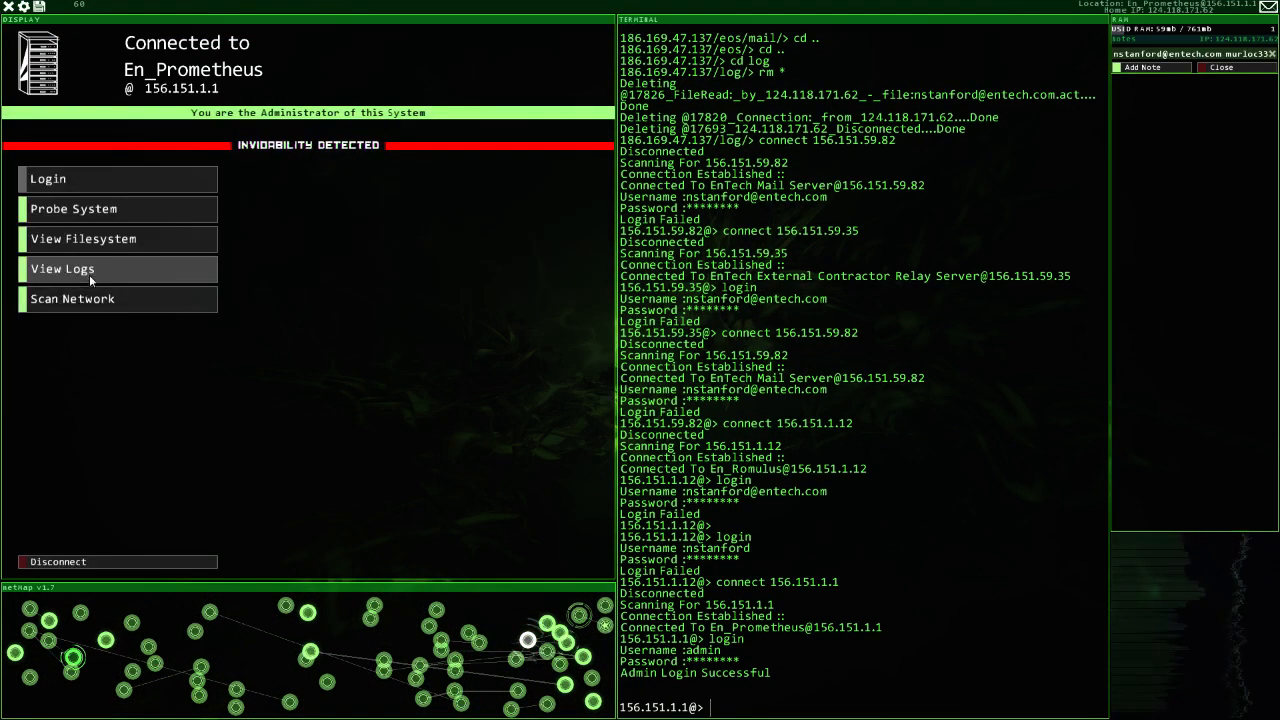
# Browse En_Prometheus's server contents to look at its access logs.
pyautogui.click(83, 239)
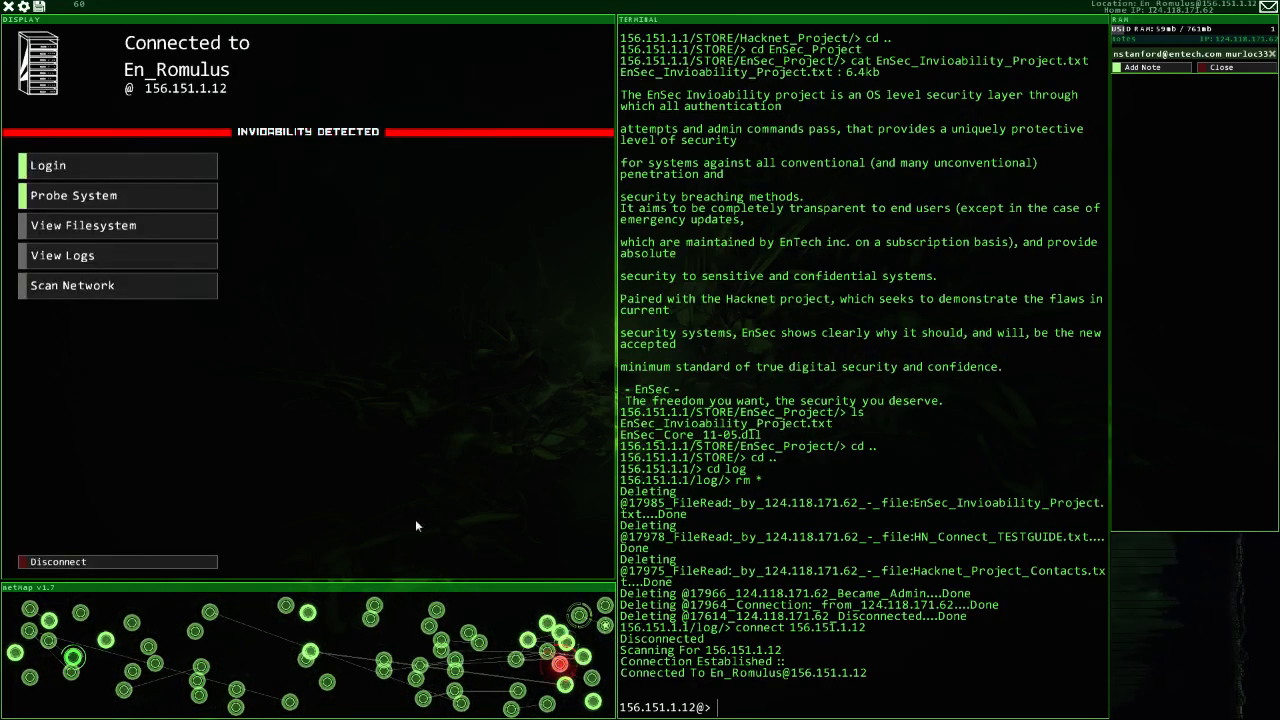
# Try logging in to En_Romulus as admin with a guessed password.
pyautogui.click(48, 165)
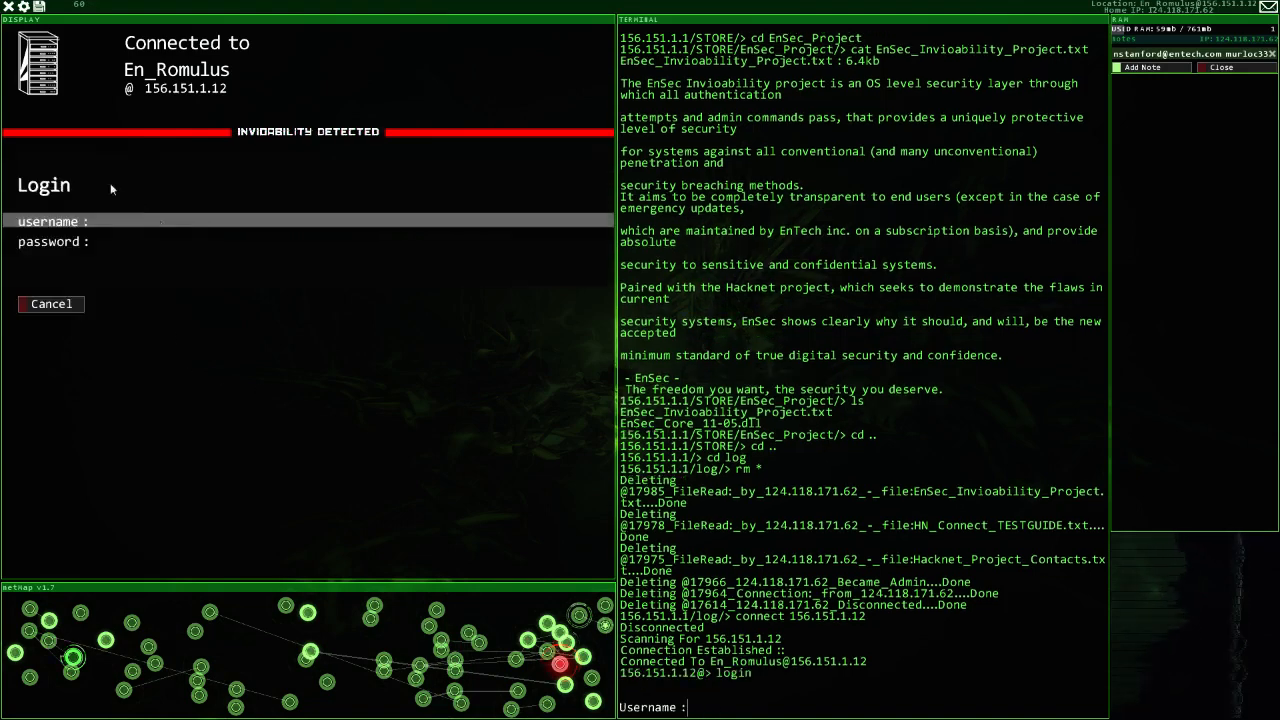
pyautogui.write('admin')
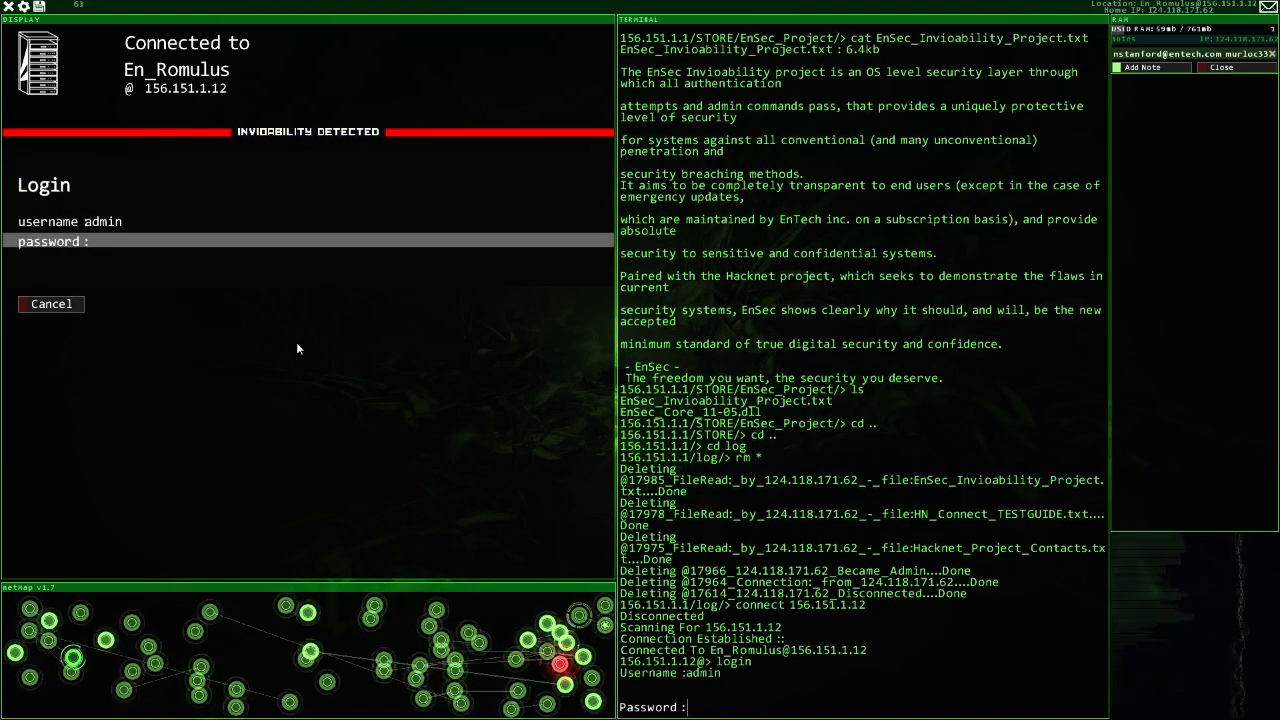
pyautogui.write('***')
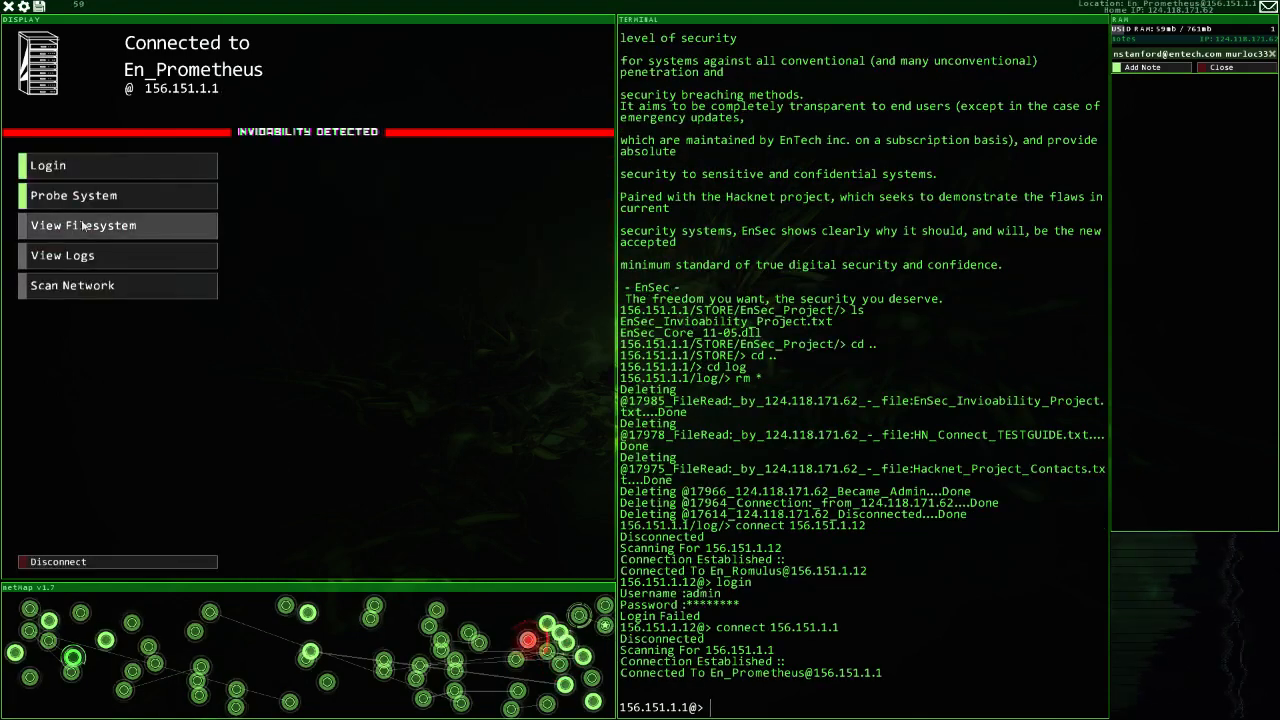
pyautogui.click(48, 165)
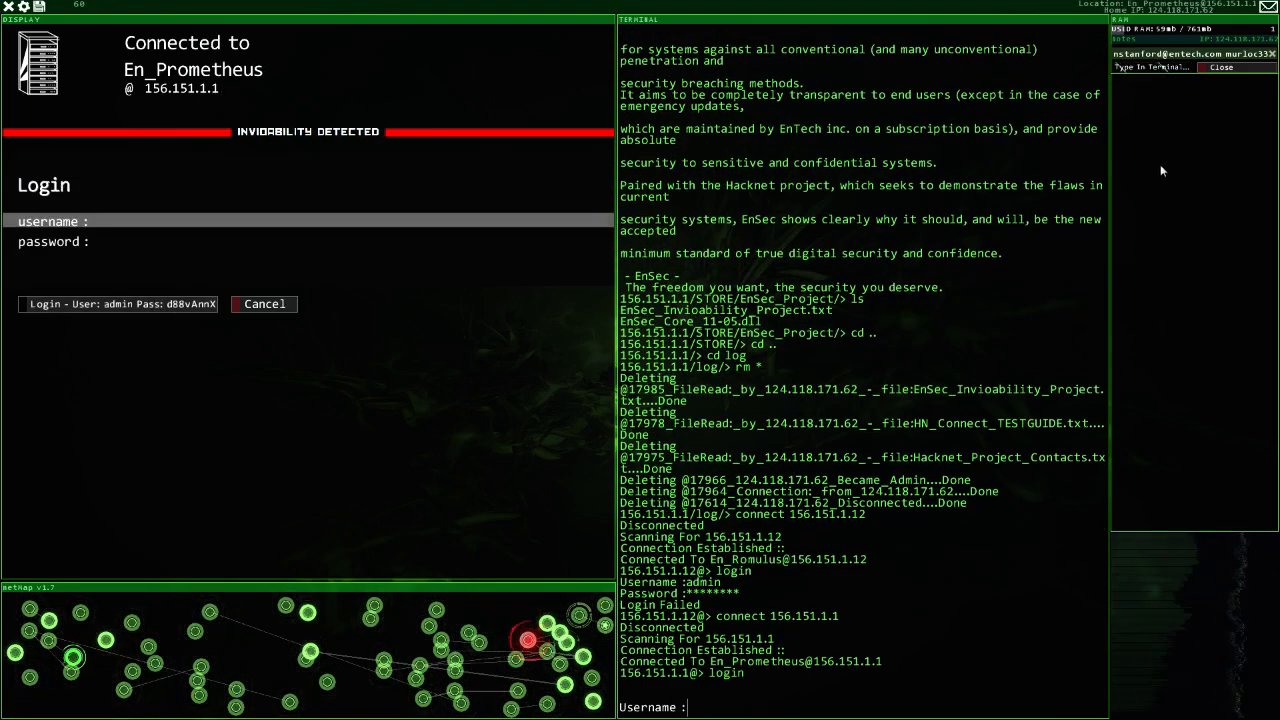
pyautogui.write('d88')
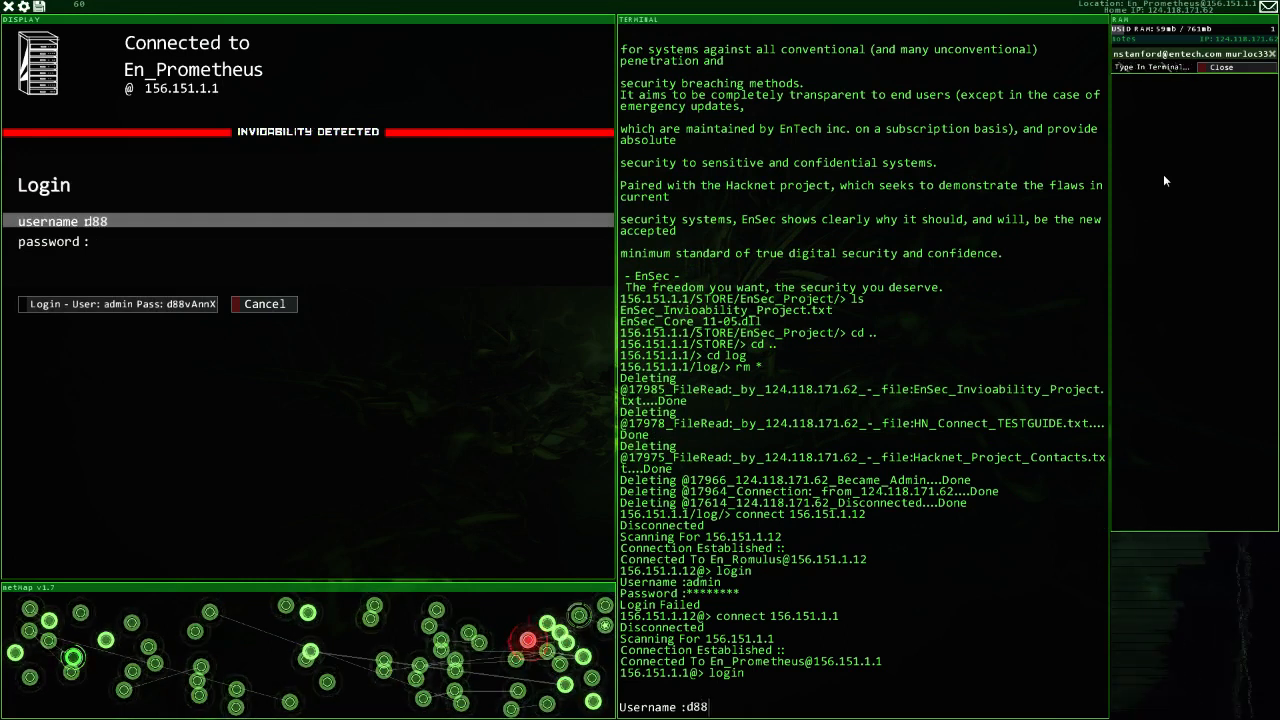
pyautogui.write('vAnnX')
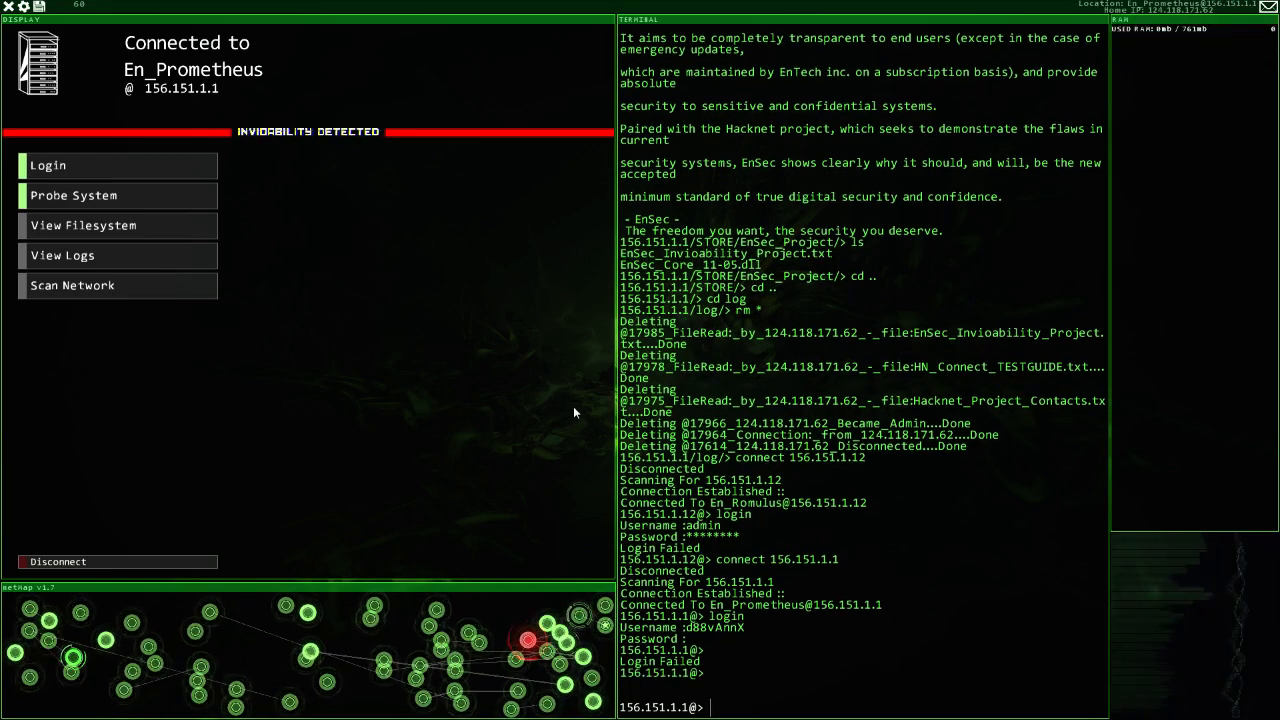
# Try the note commands to save the tried username as a note.
pyautogui.write('note')
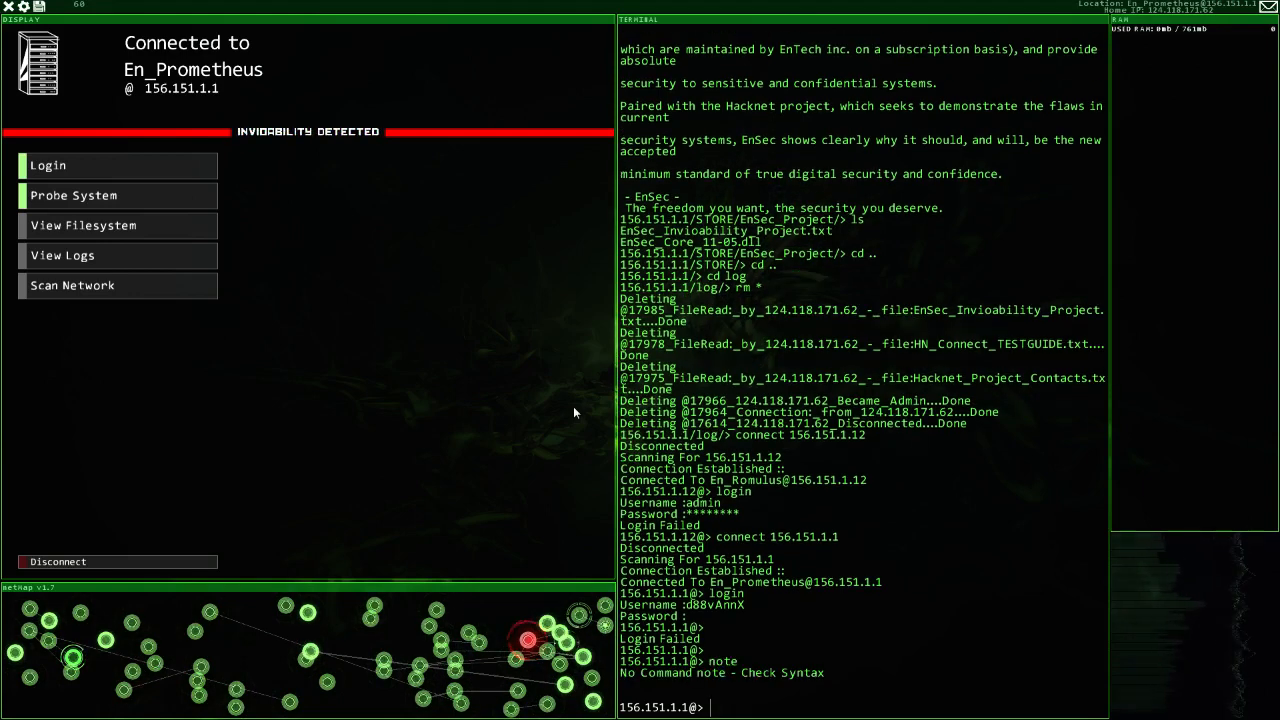
pyautogui.write('getnote')
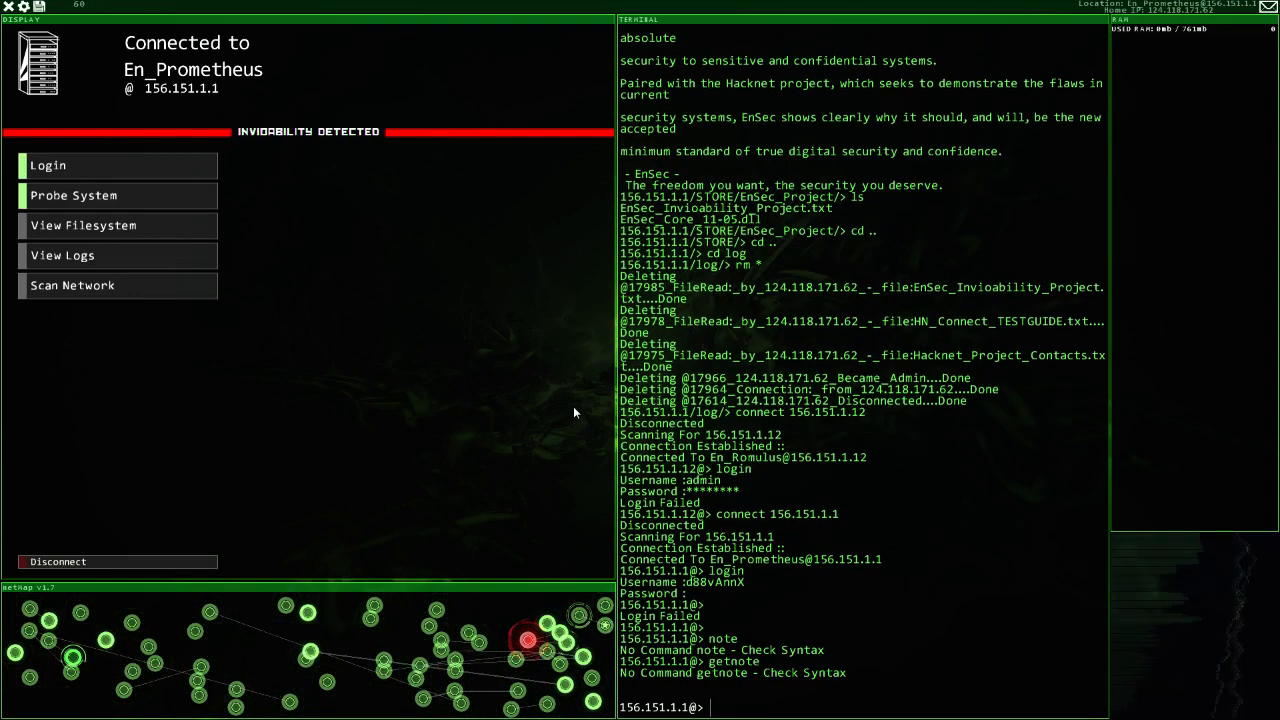
pyautogui.write('n')
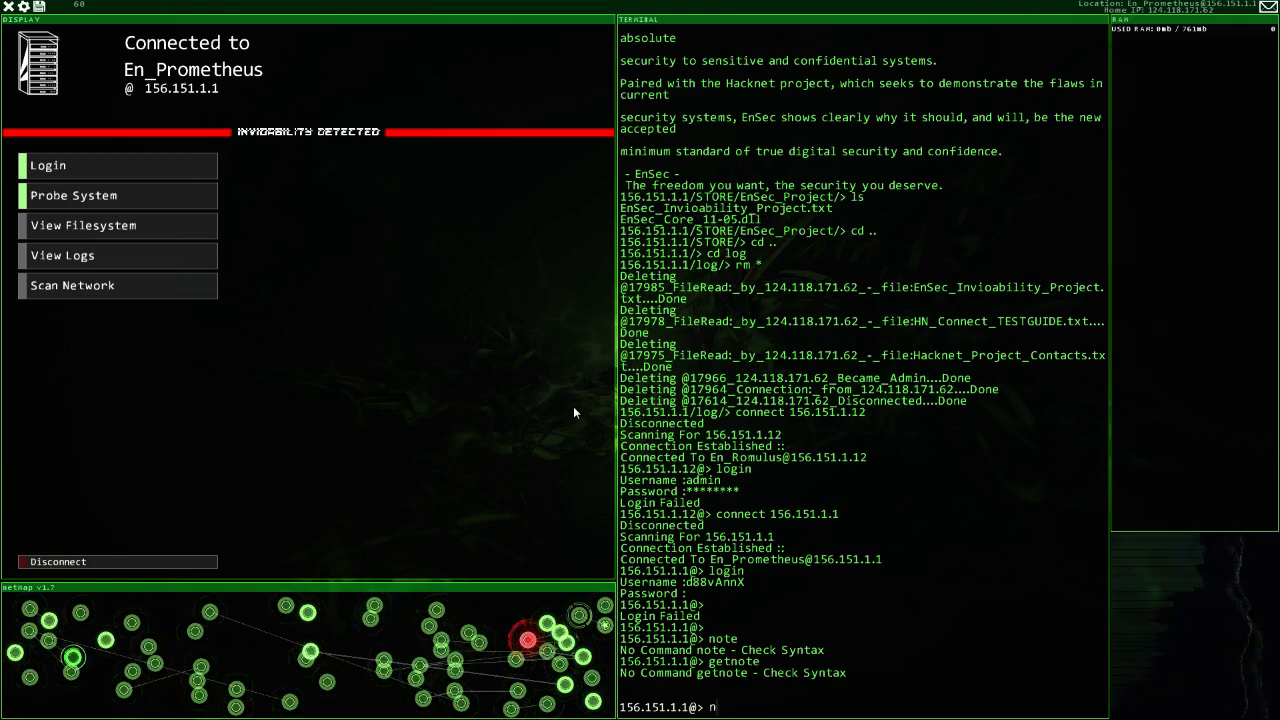
pyautogui.write('otes')
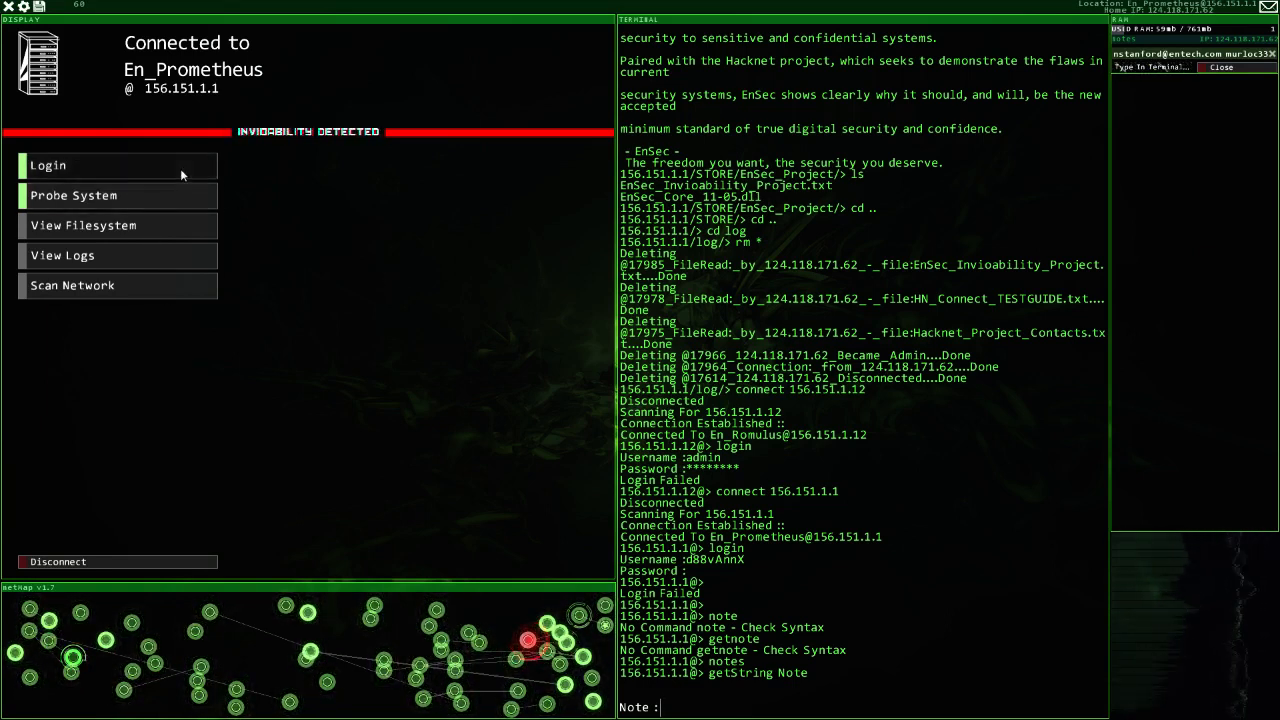
pyautogui.moveTo(1188, 167)
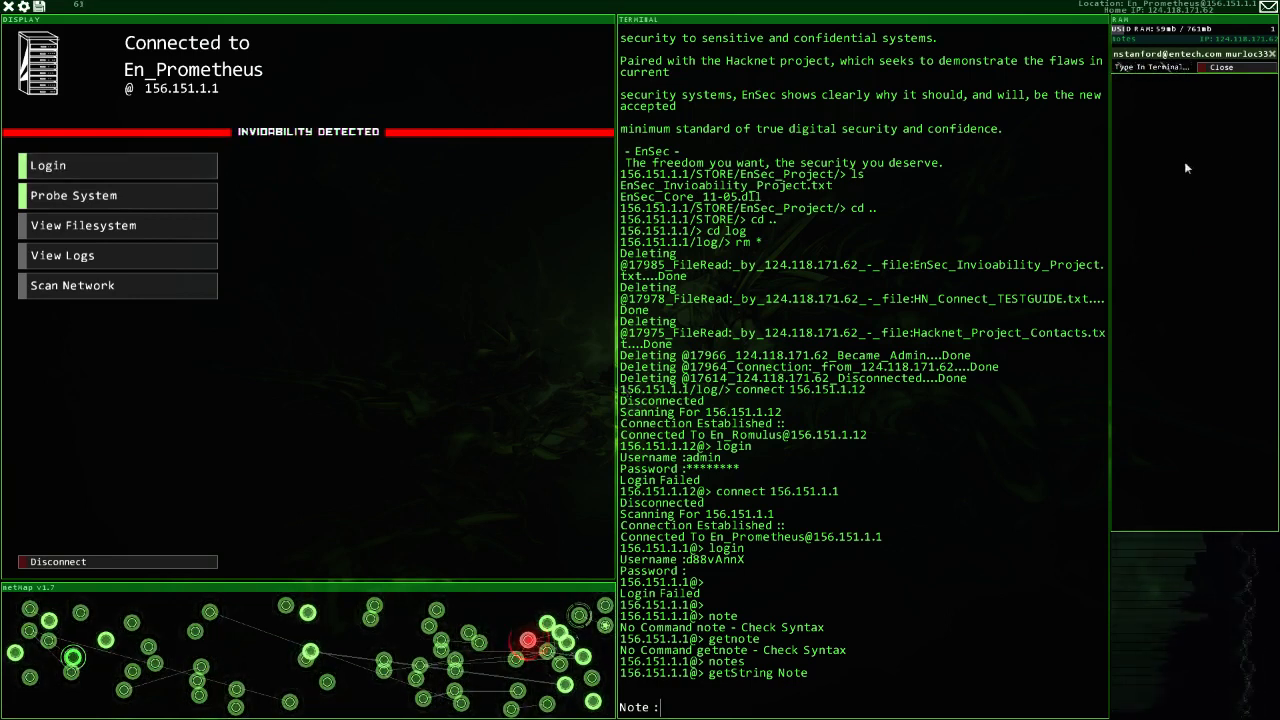
pyautogui.press('Enter')
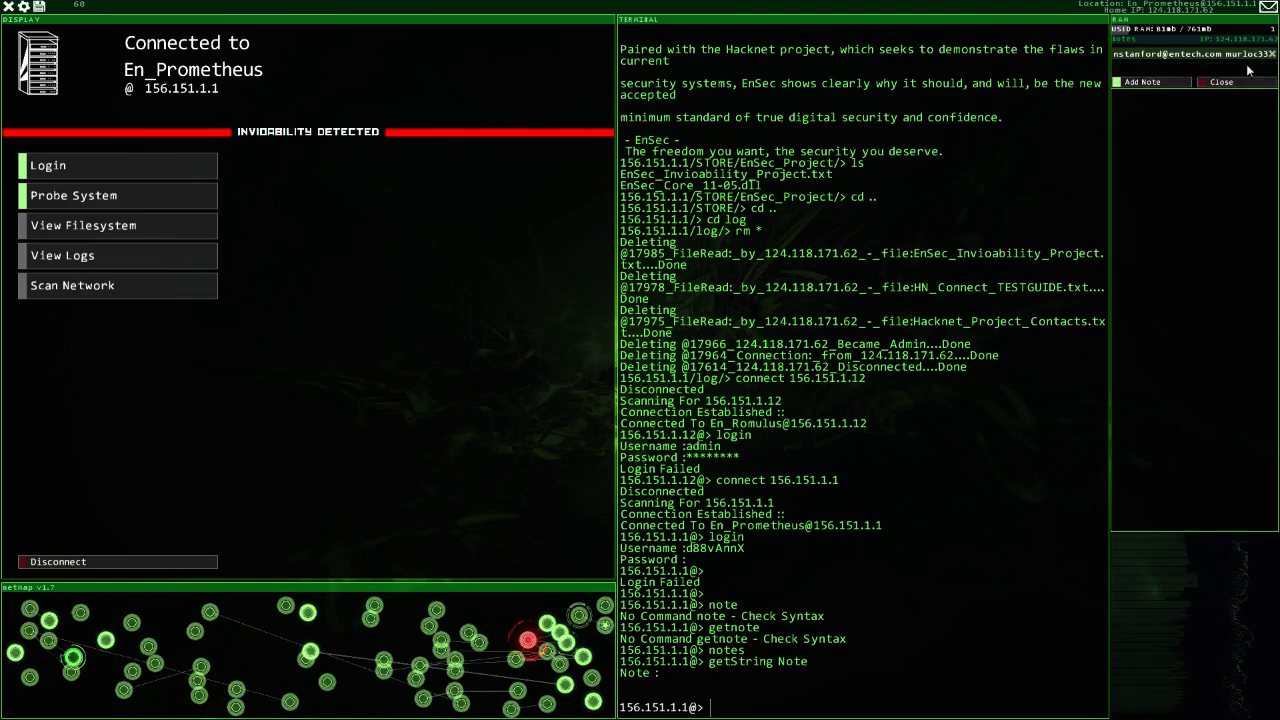
pyautogui.click(48, 165)
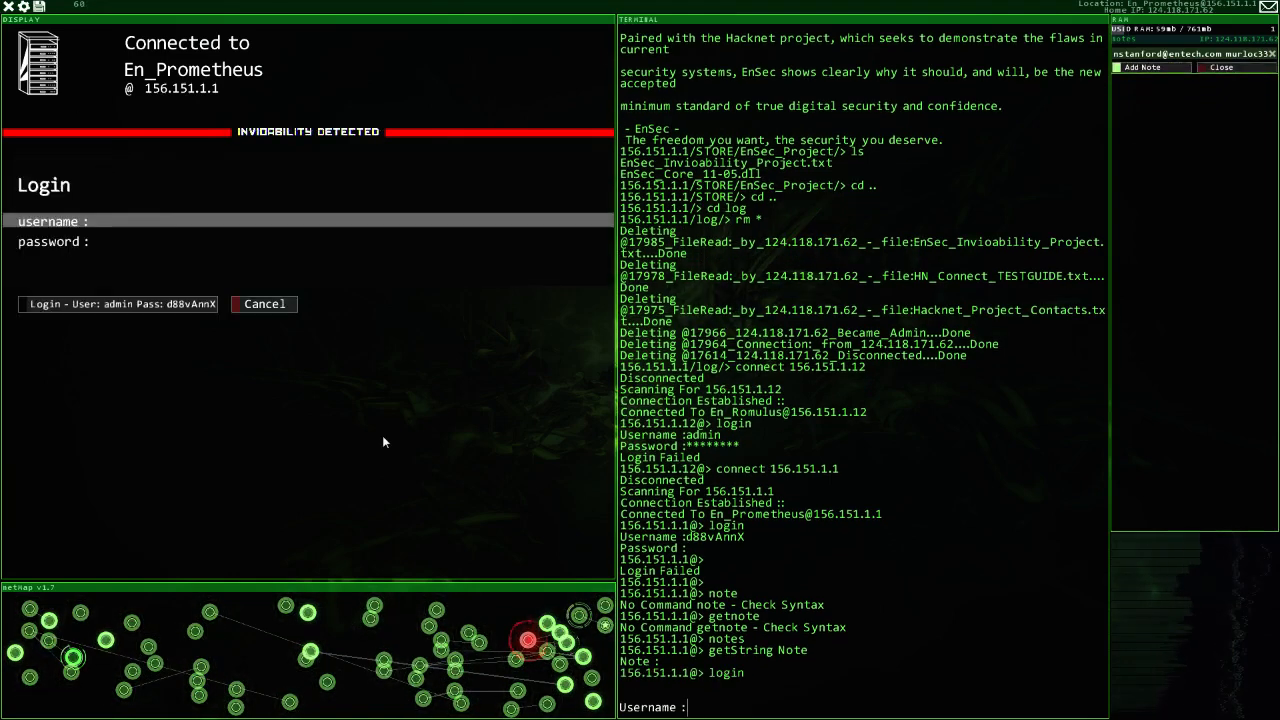
pyautogui.moveTo(917, 510)
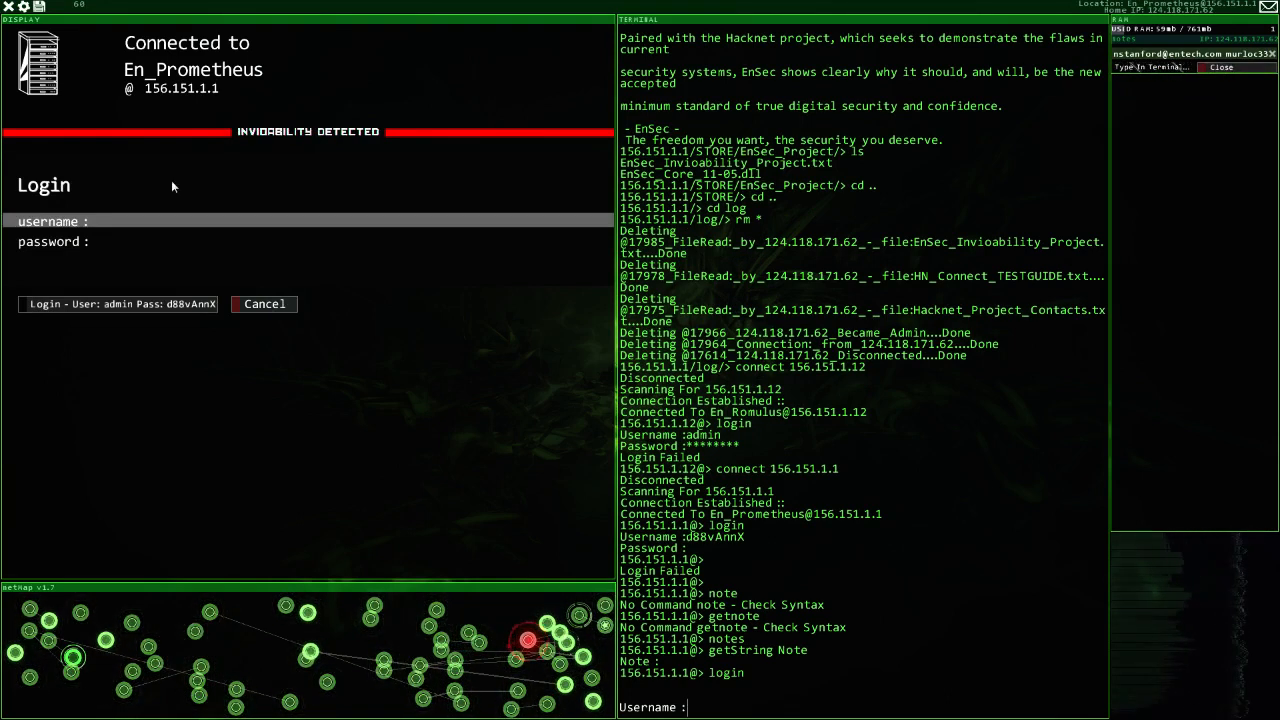
pyautogui.write('d')
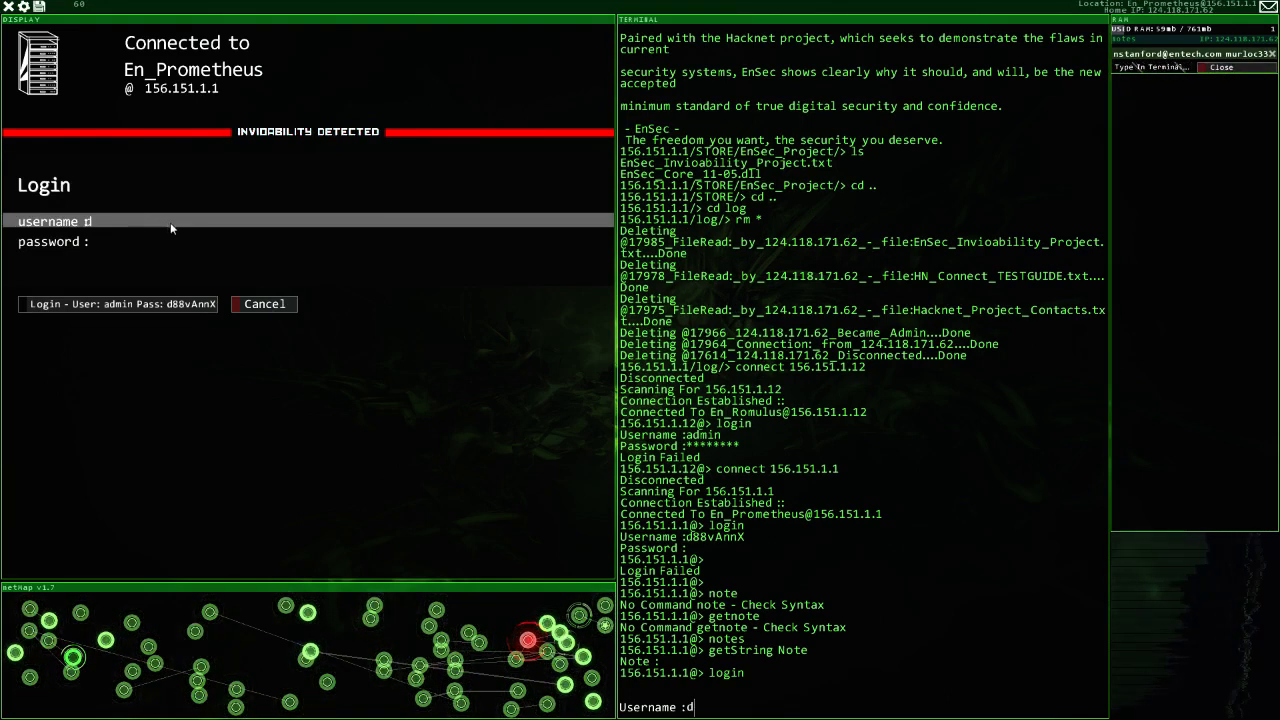
pyautogui.write('88')
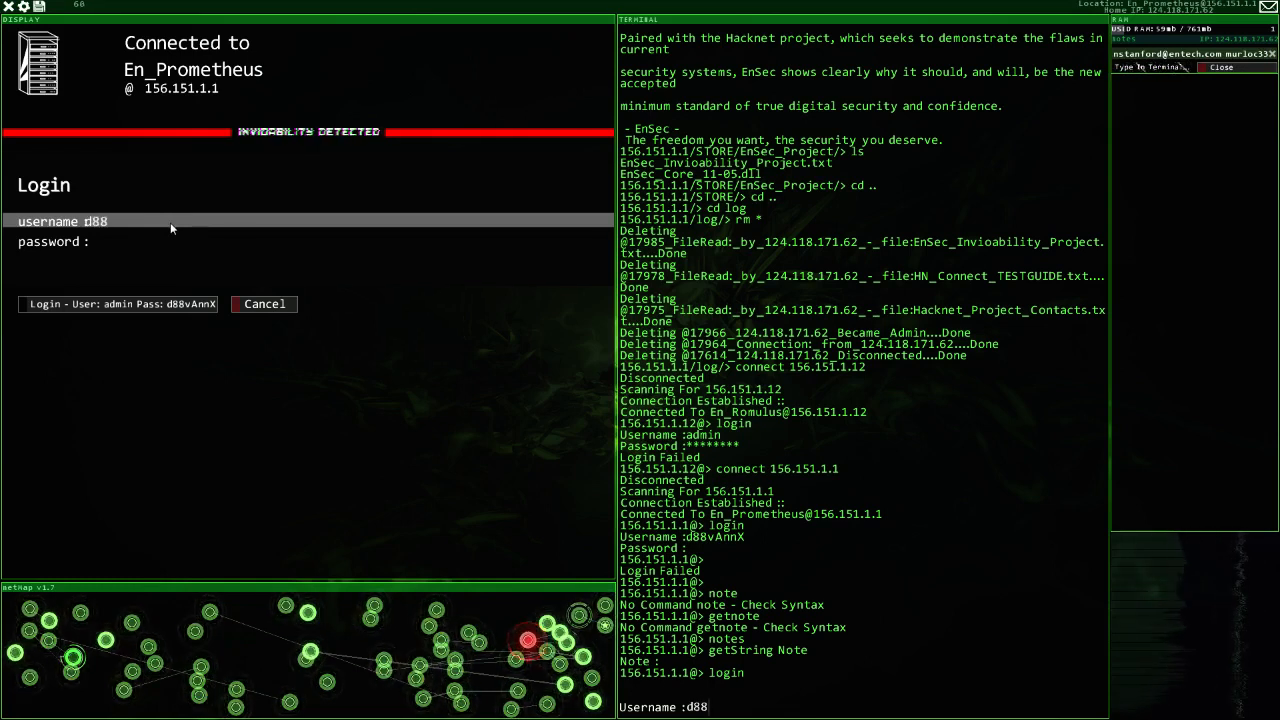
pyautogui.write('vAnnx')
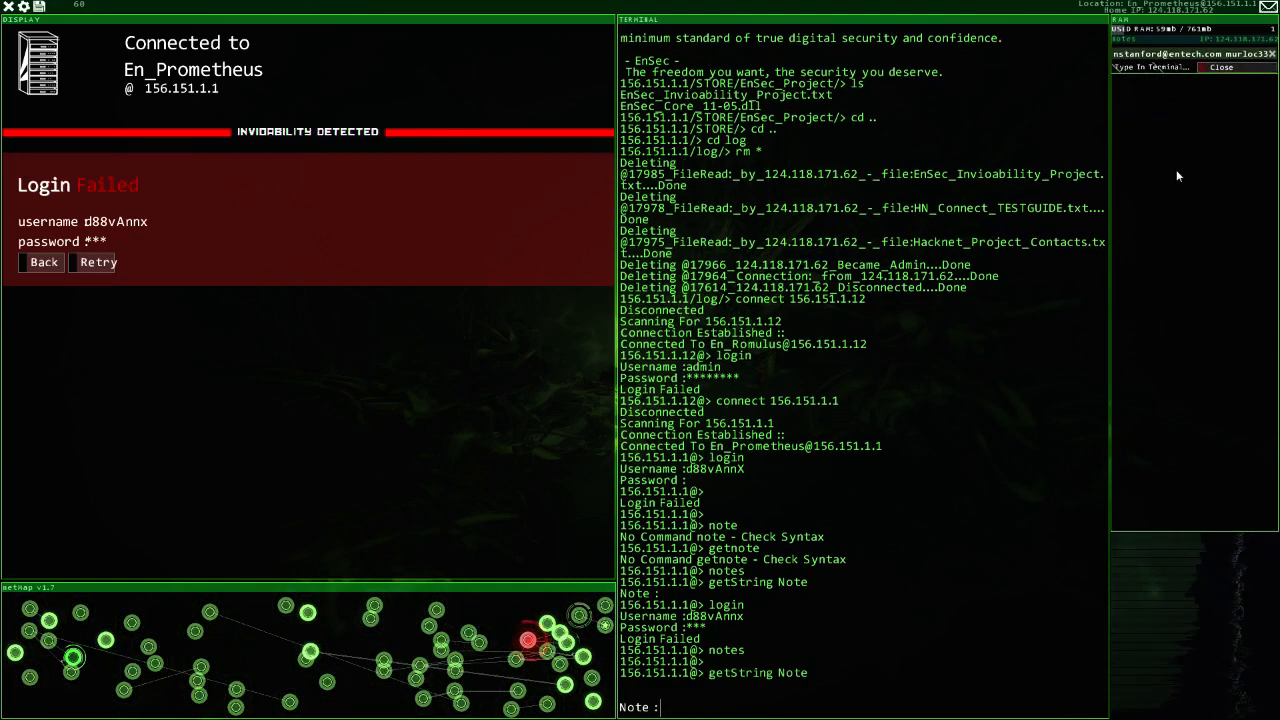
pyautogui.write('d')
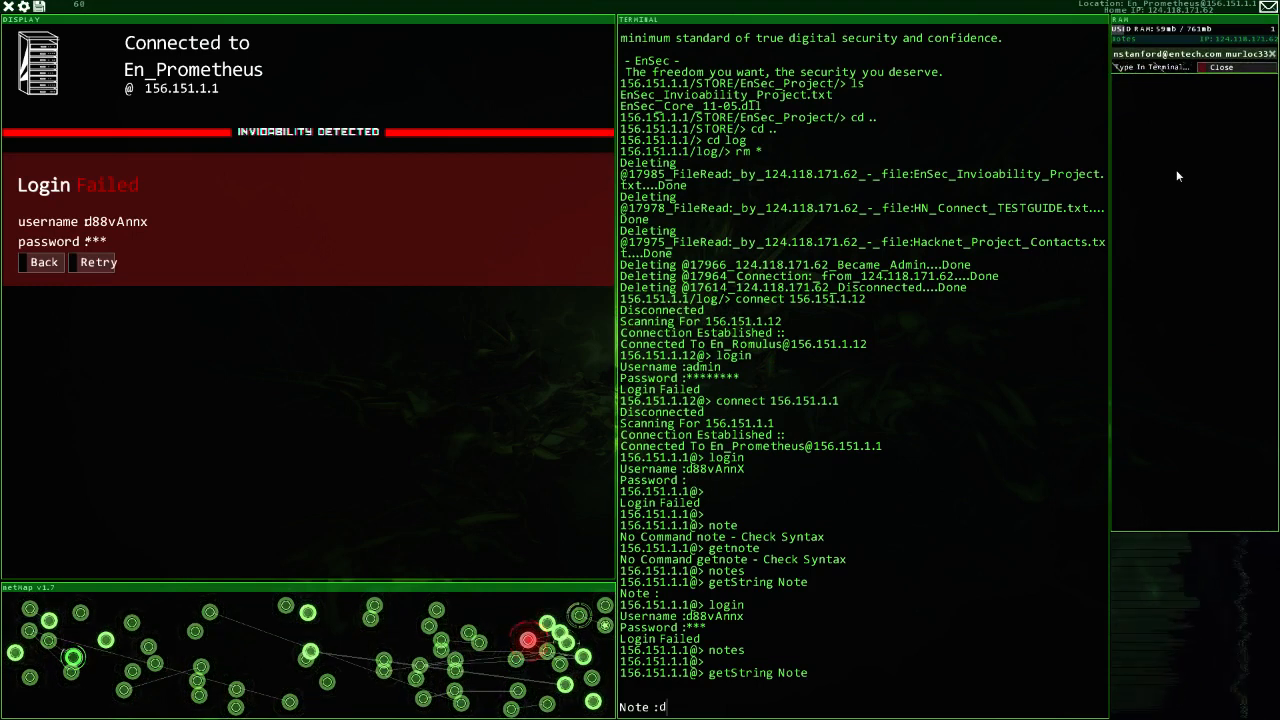
pyautogui.write('88vAnnx')
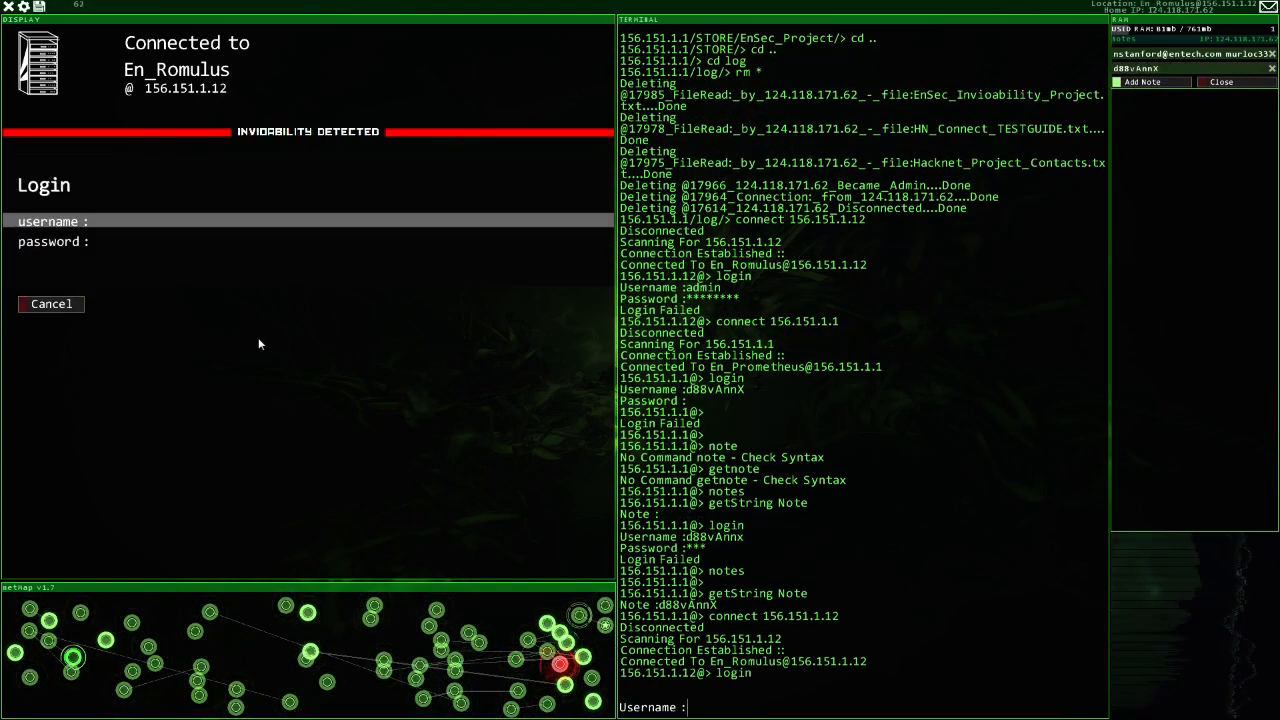
# Log in to En_Romulus as admin with another guessed password, which fails.
pyautogui.write('admin')
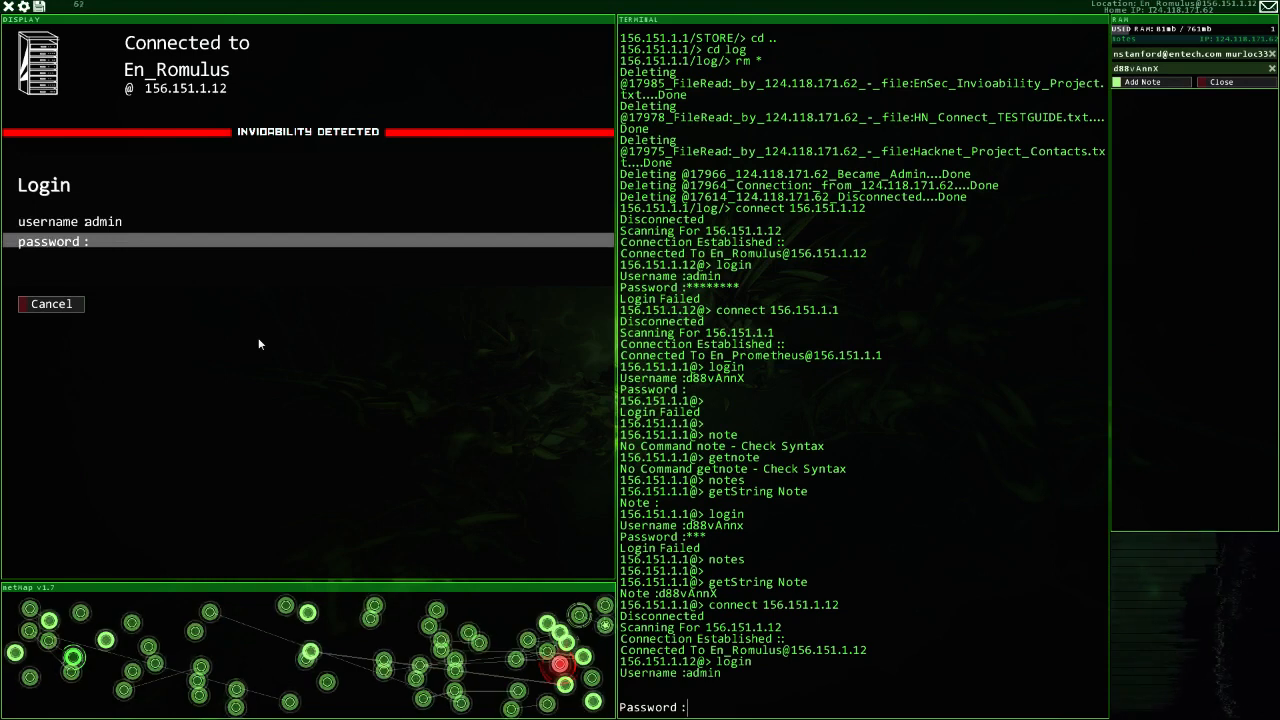
pyautogui.write('***')
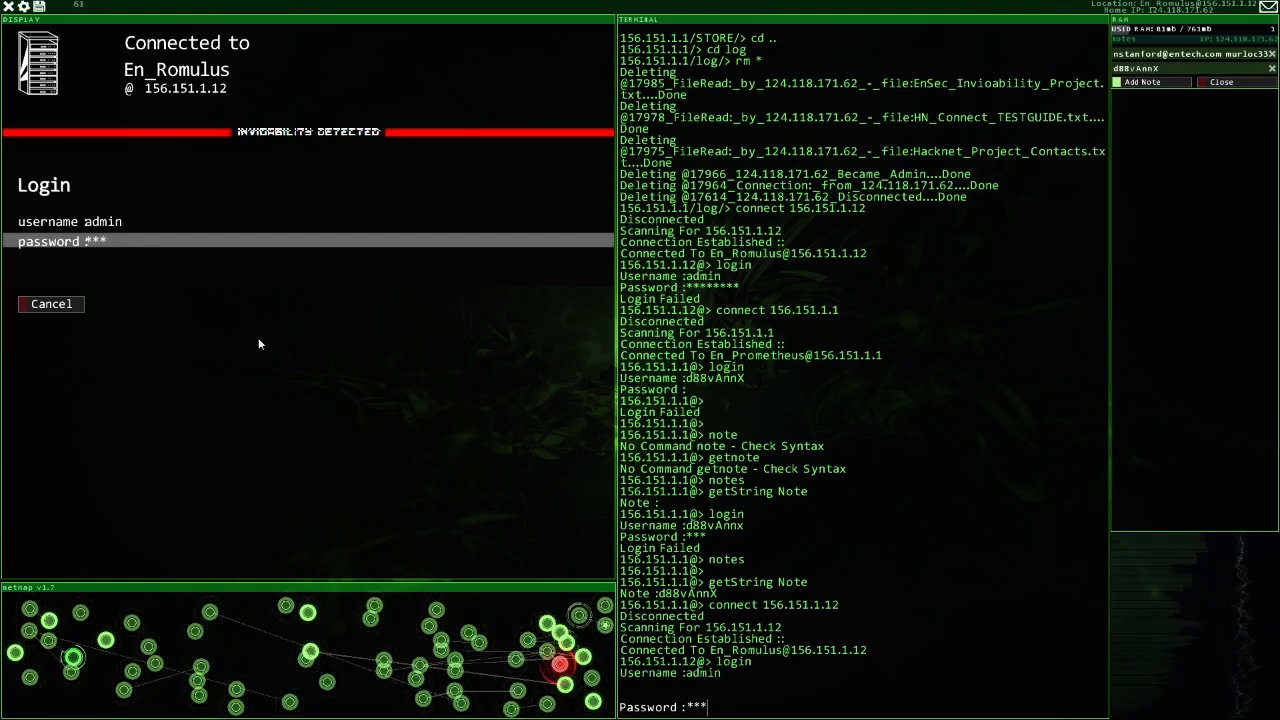
pyautogui.write('**')
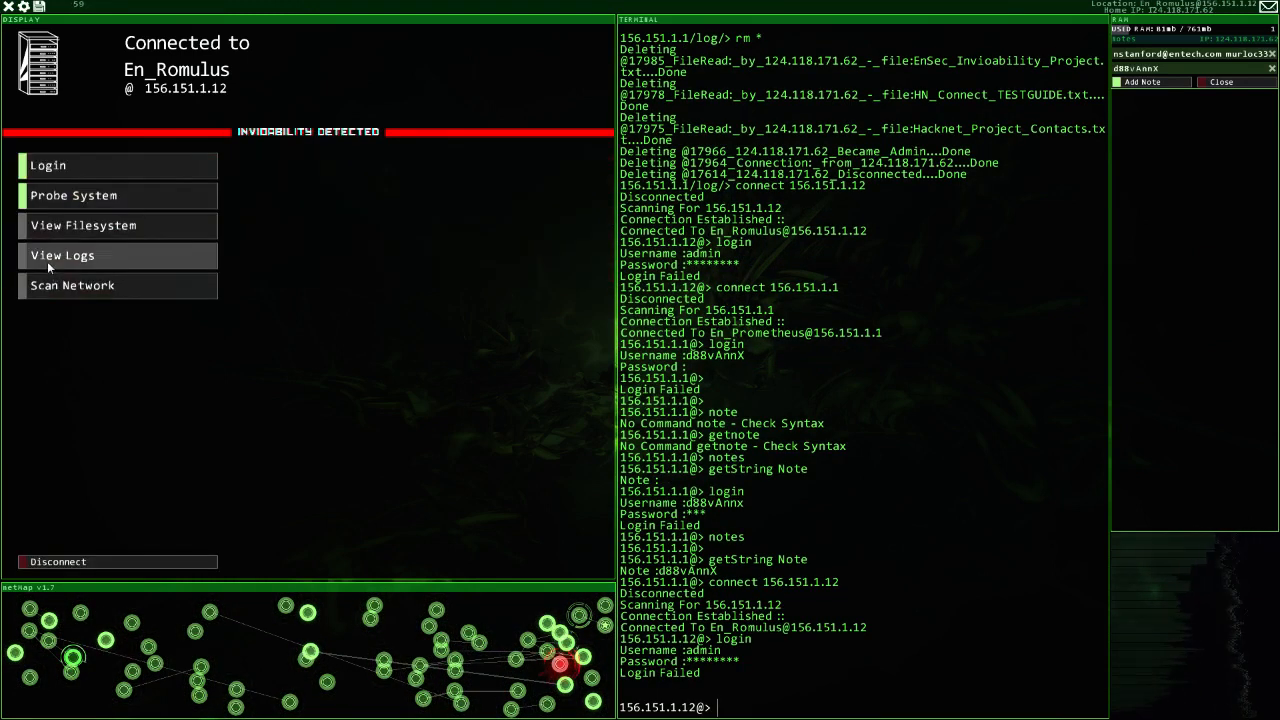
pyautogui.moveTo(355, 428)
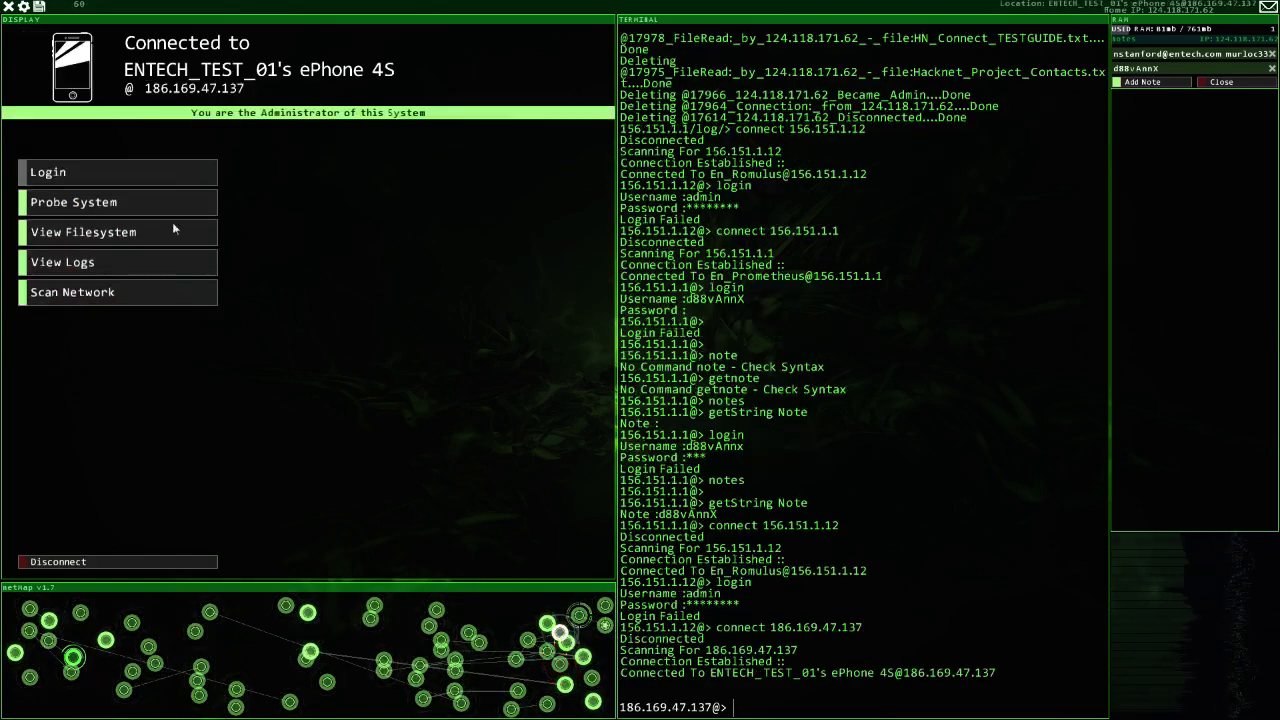
# Browse the phone's file system, delete logs with rm *, and expand the system folder.
pyautogui.click(84, 232)
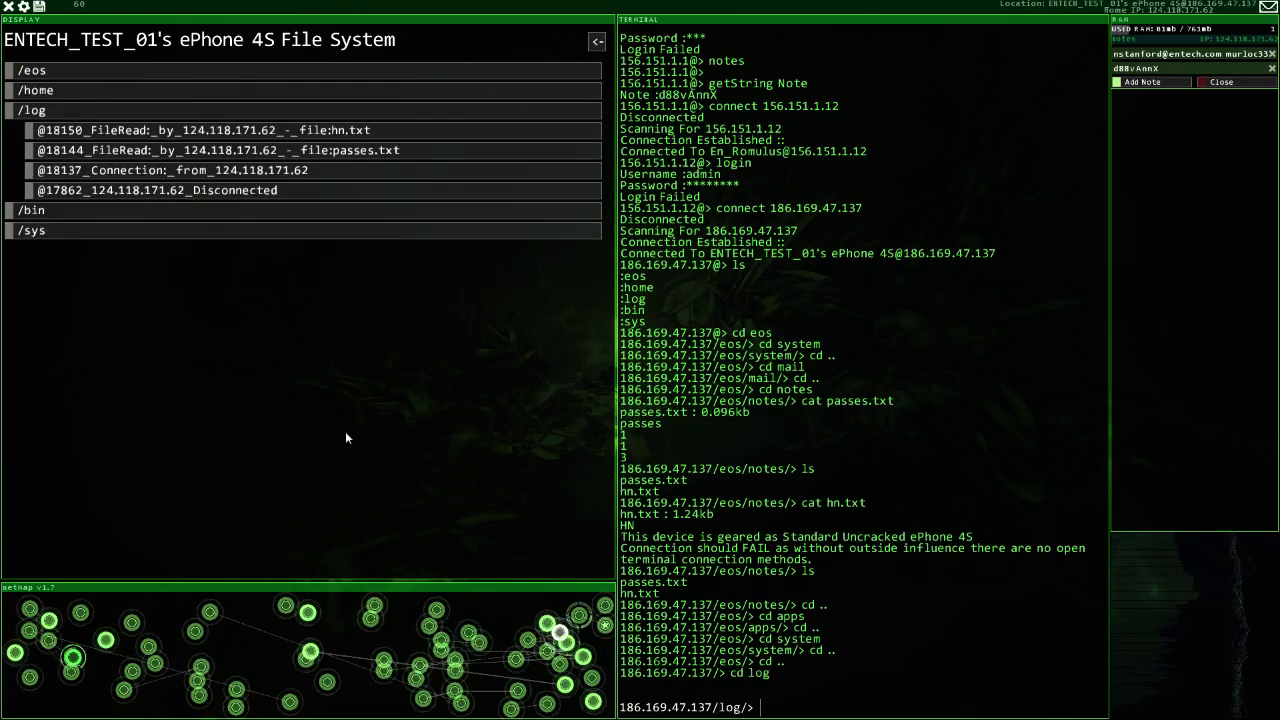
pyautogui.write('rm *')
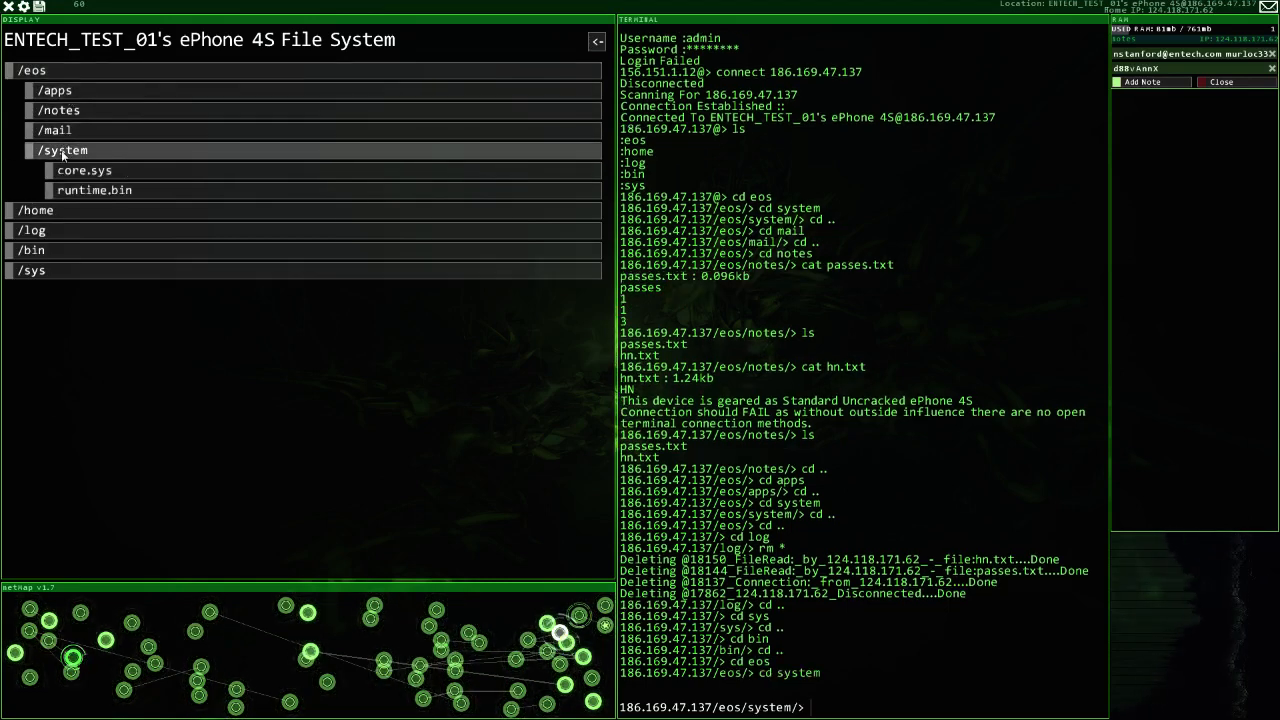
pyautogui.click(57, 130)
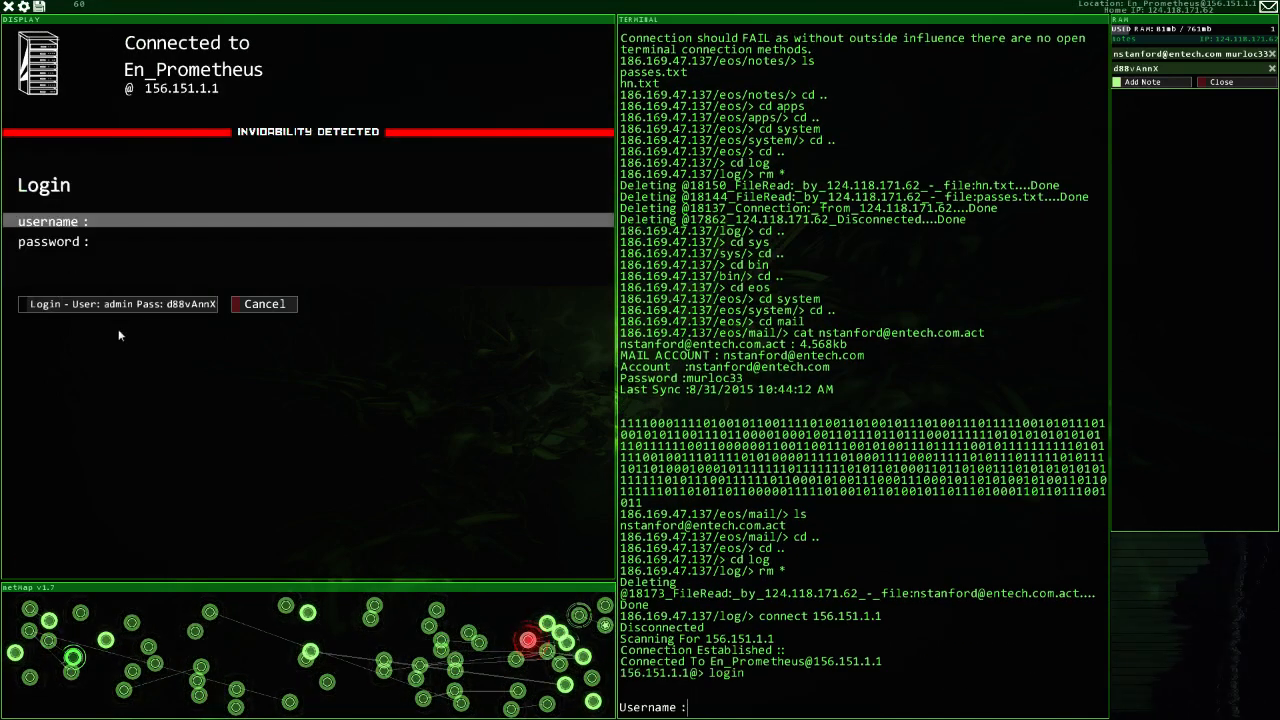
# Log in to En_Prometheus as admin with the recovered password and open its sys folder.
pyautogui.click(118, 303)
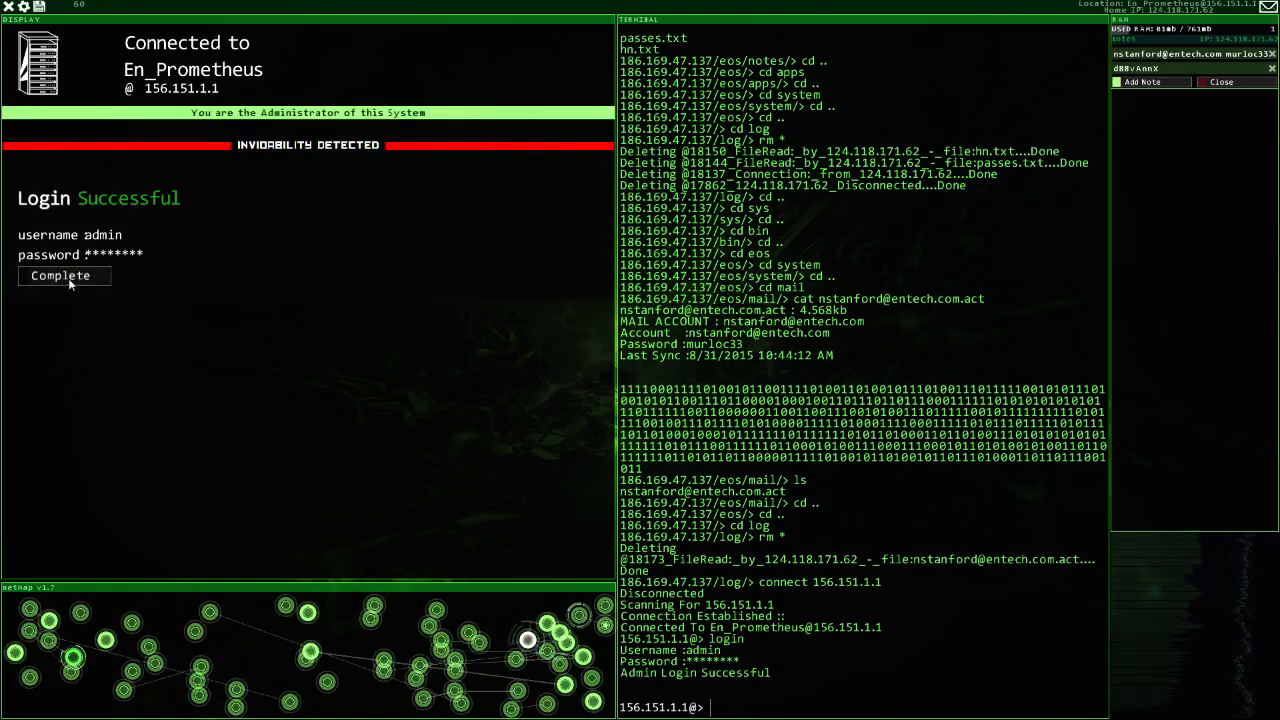
pyautogui.click(60, 275)
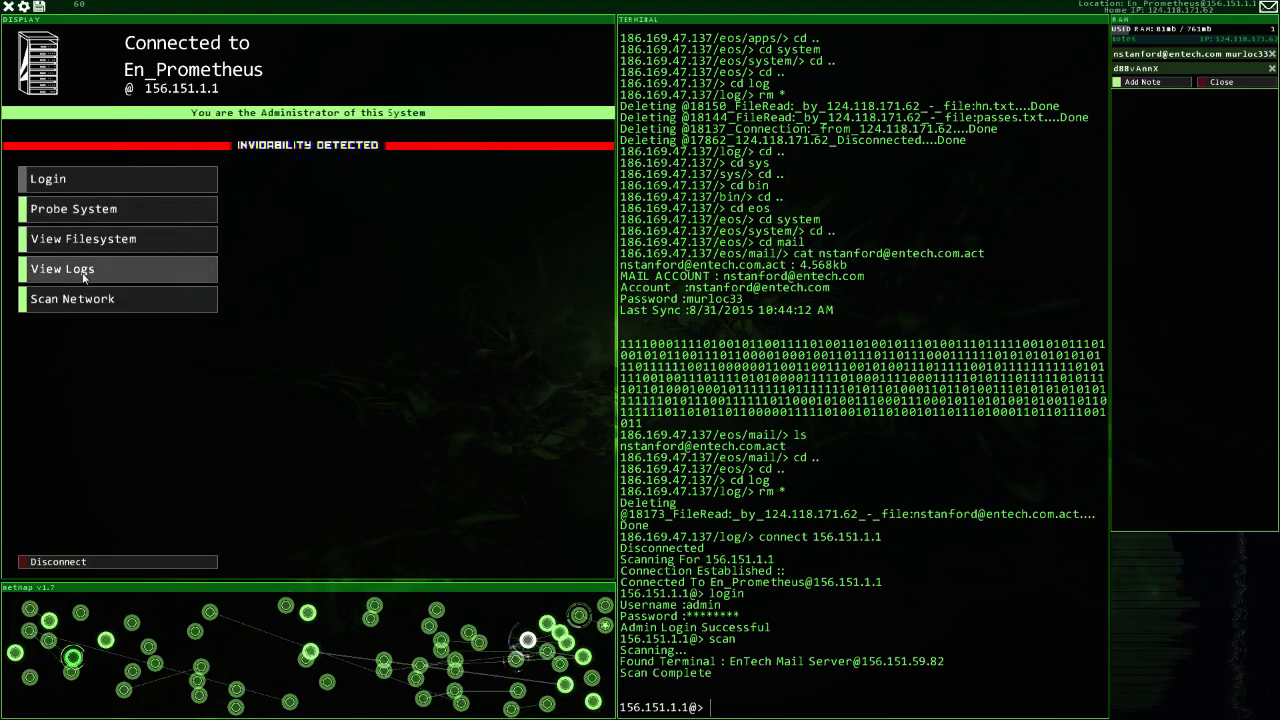
pyautogui.click(83, 239)
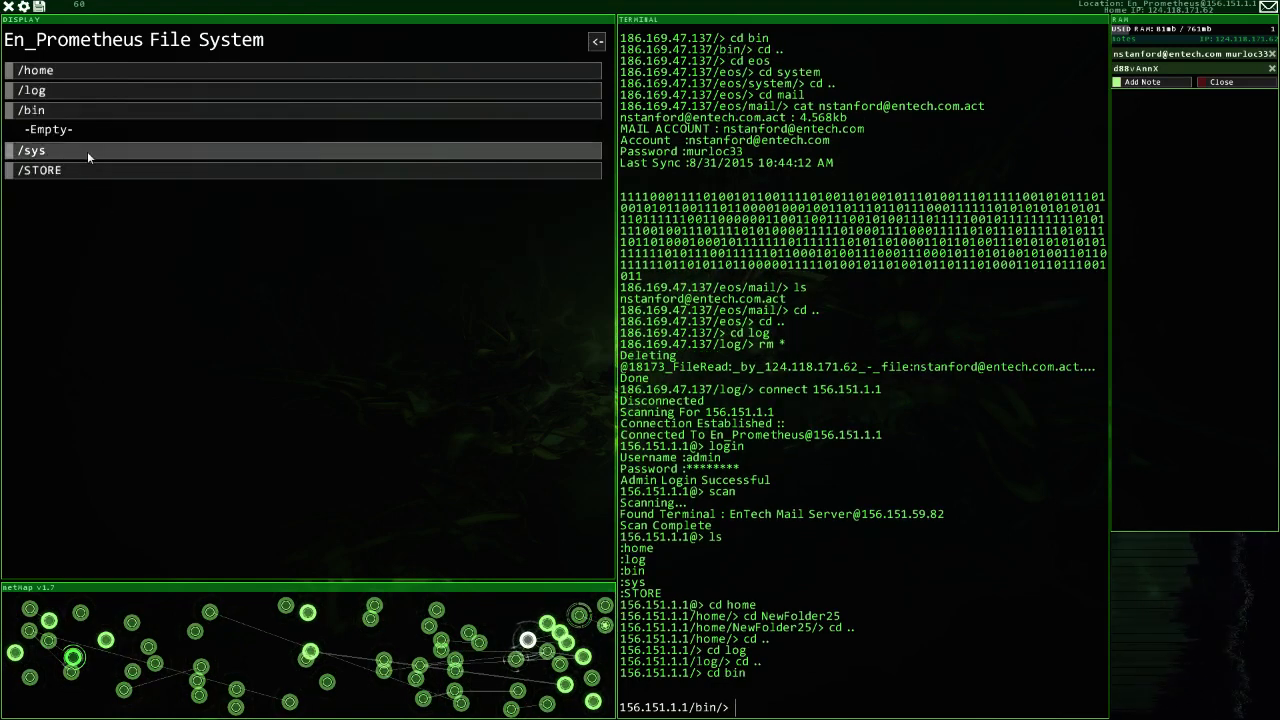
pyautogui.click(41, 170)
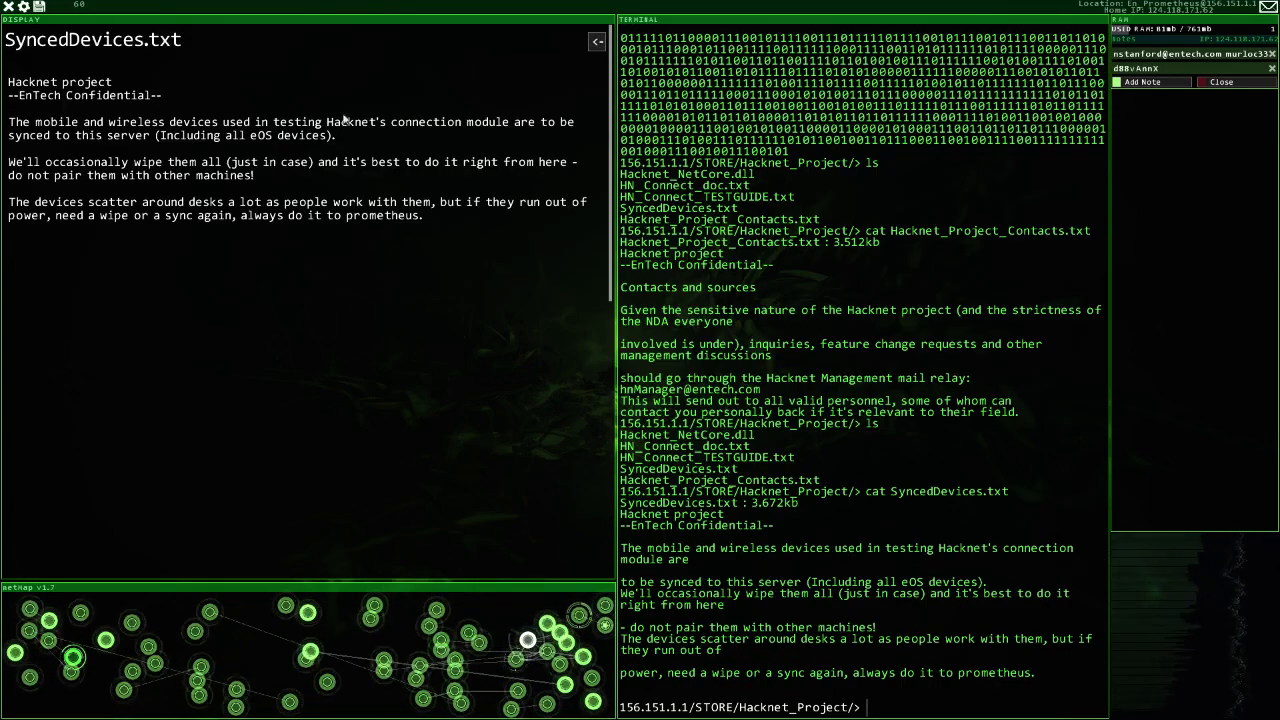
# Read the Hacknet project files, closing each file view with the back arrow.
pyautogui.click(596, 41)
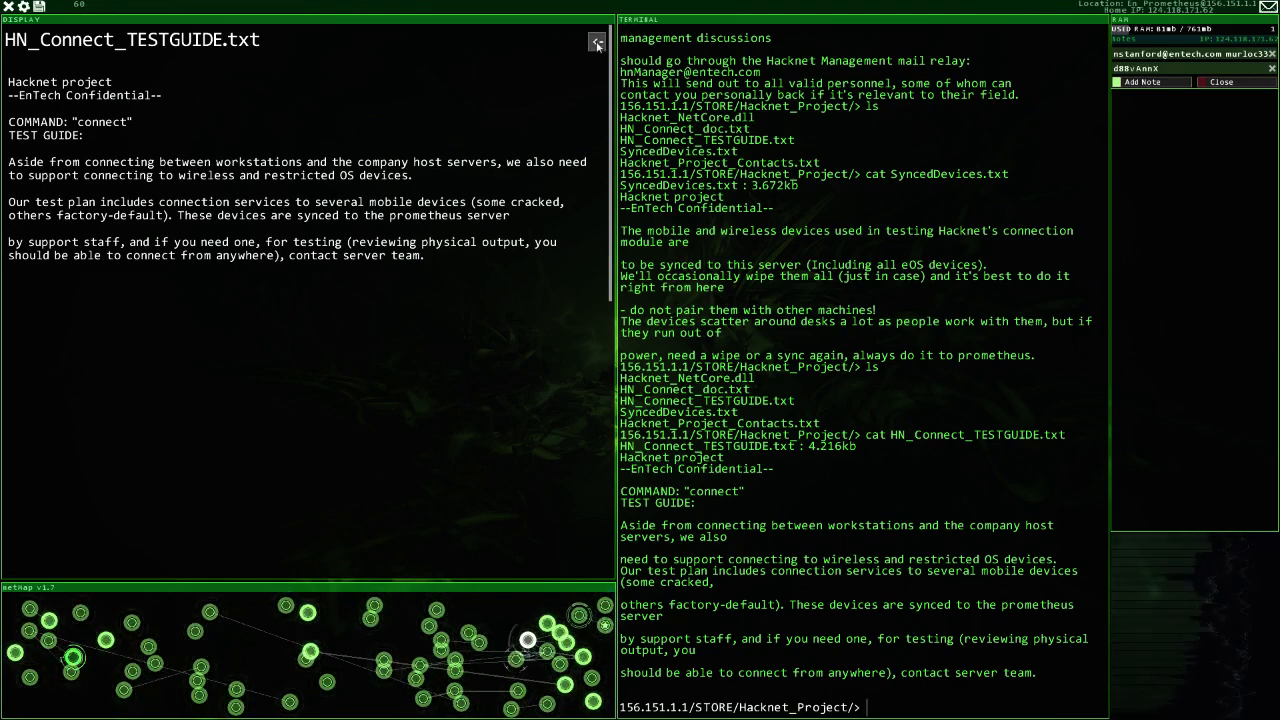
pyautogui.click(597, 42)
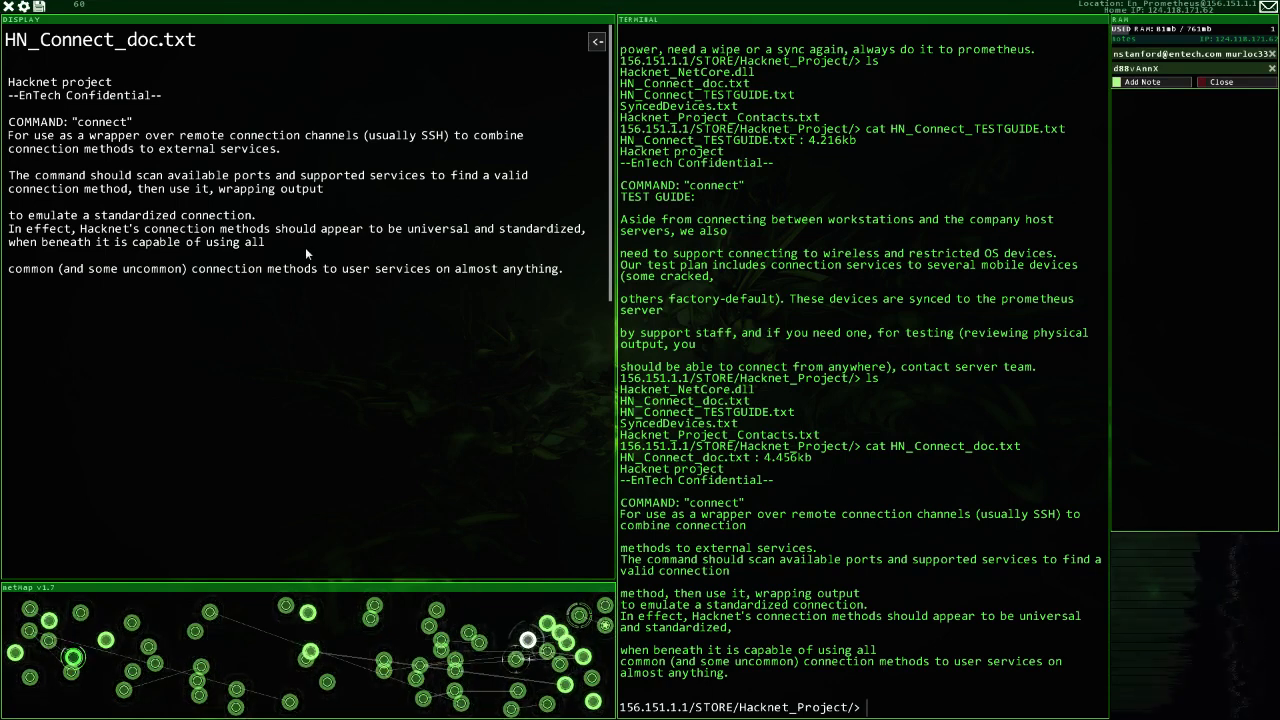
pyautogui.moveTo(430, 299)
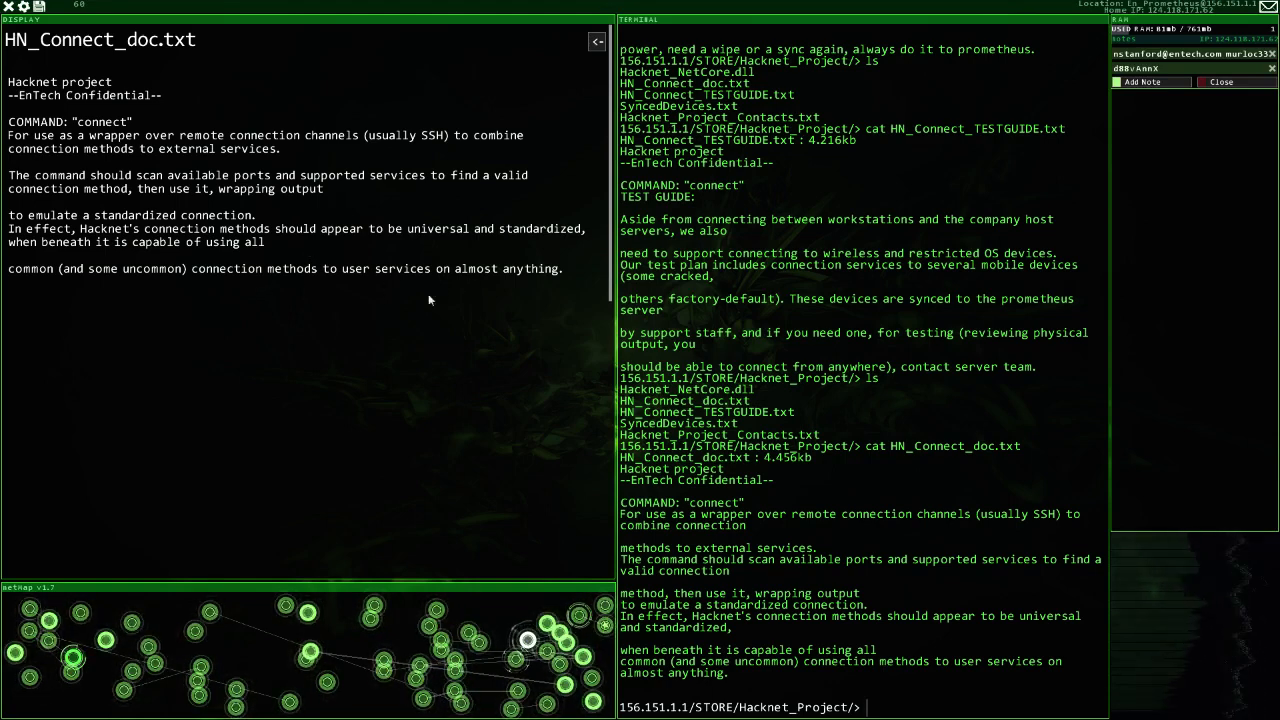
pyautogui.moveTo(339, 341)
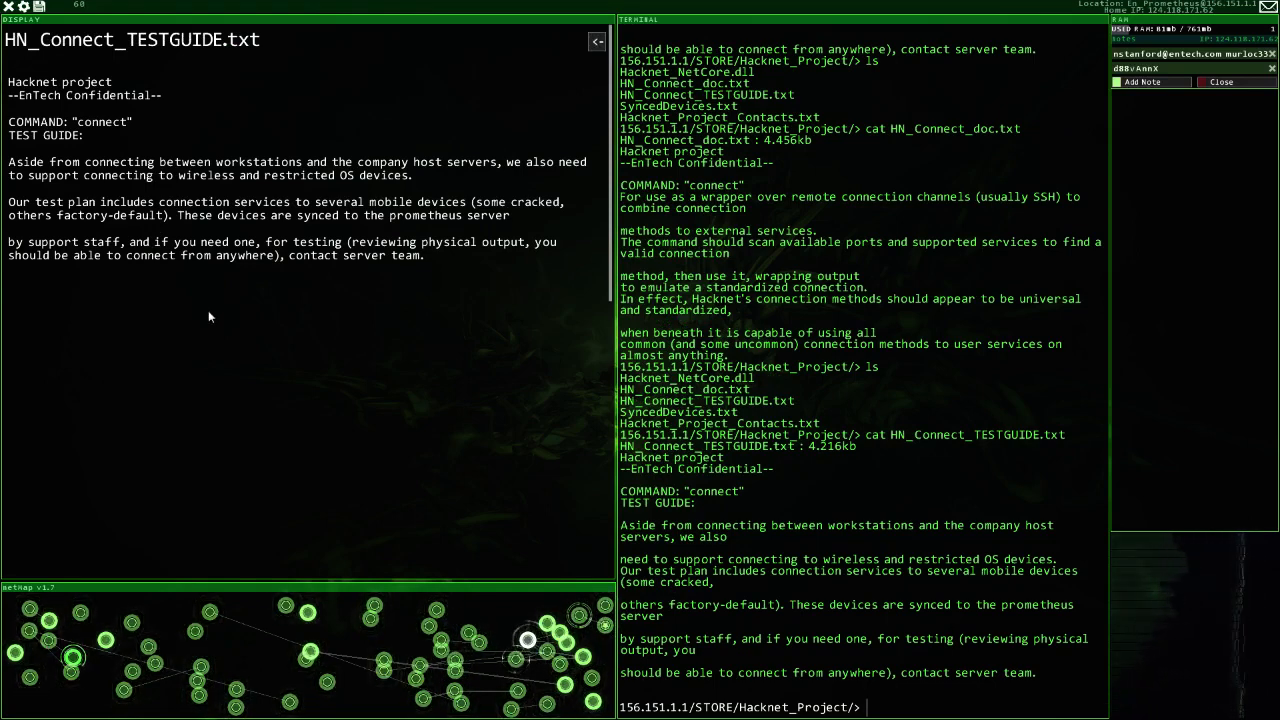
pyautogui.click(527, 640)
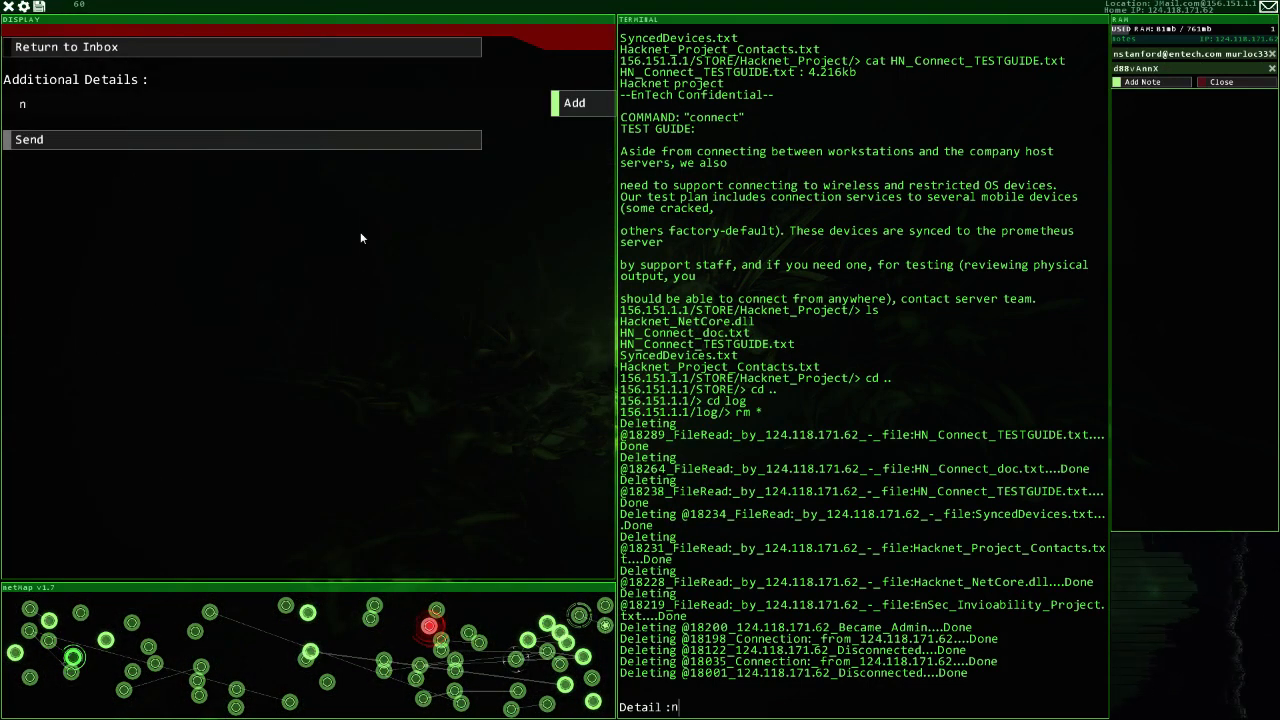
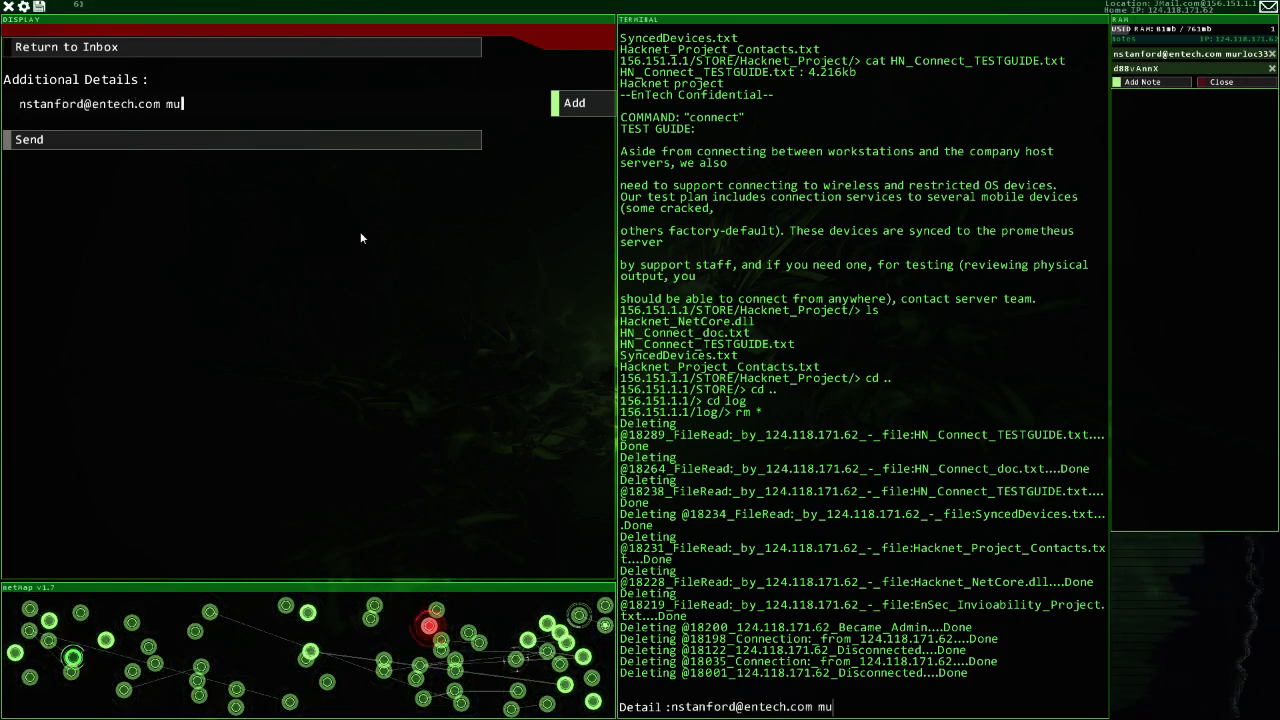
pyautogui.write('rloc33')
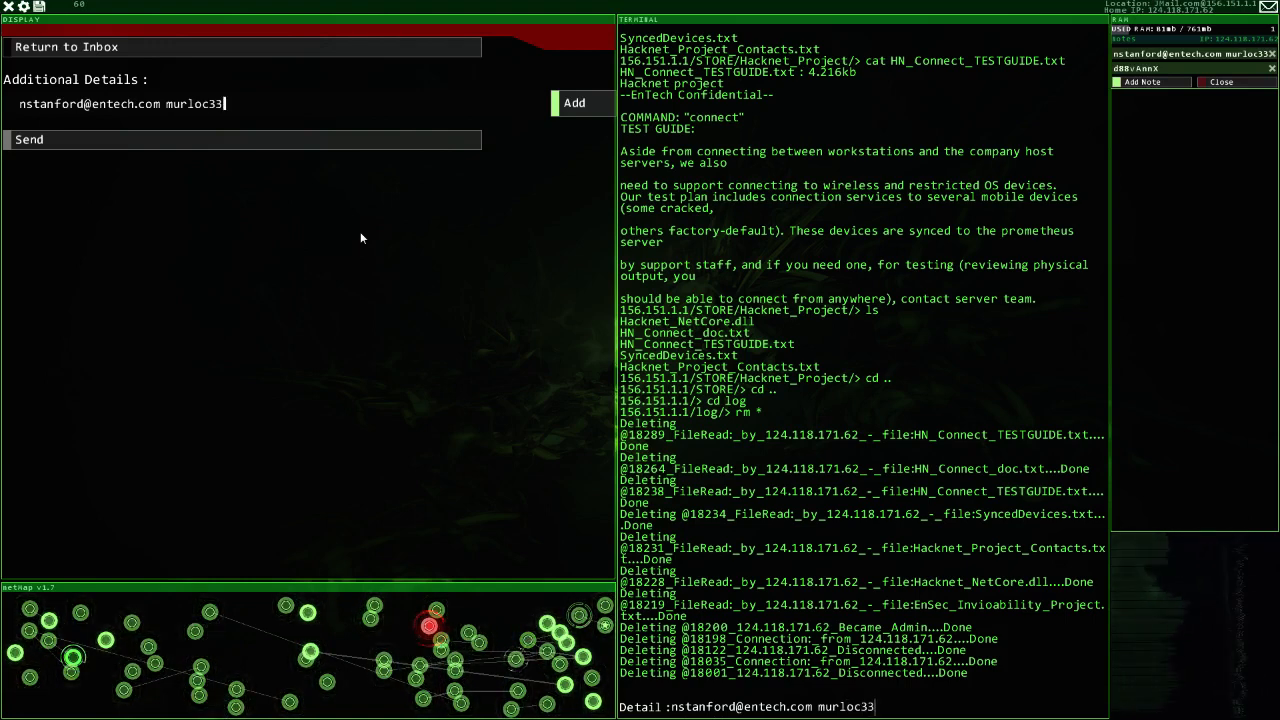
pyautogui.click(574, 102)
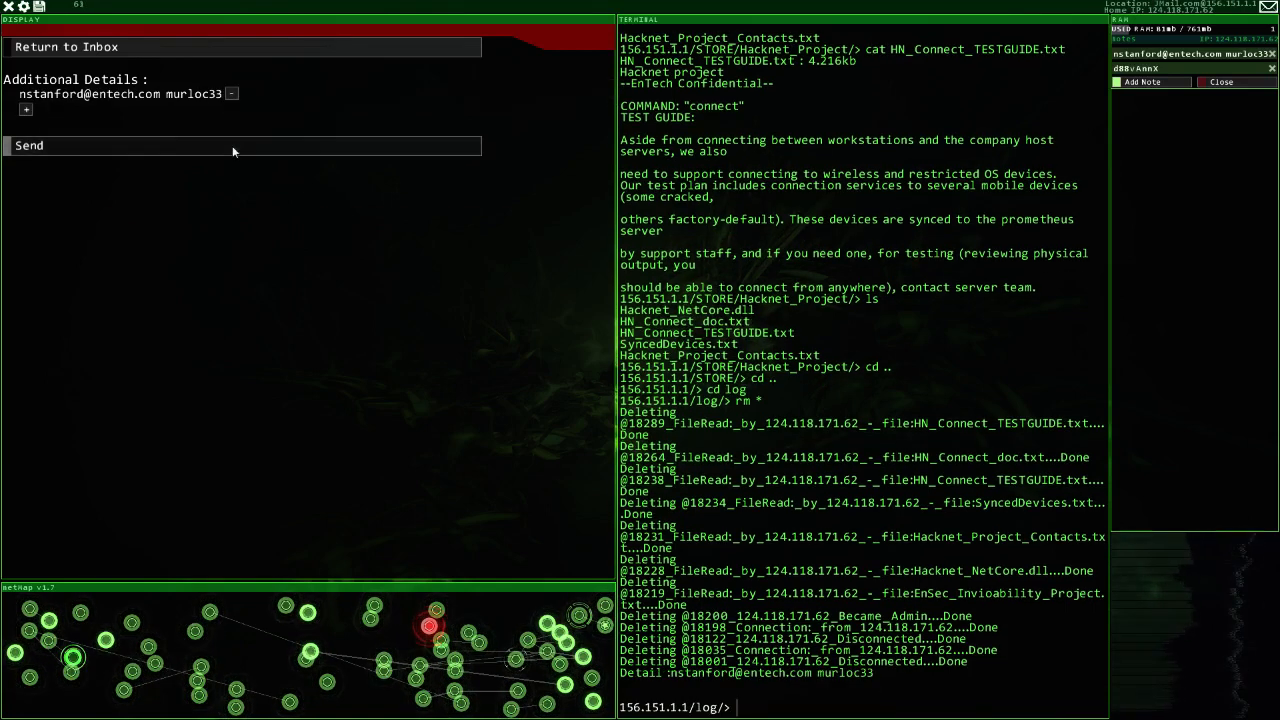